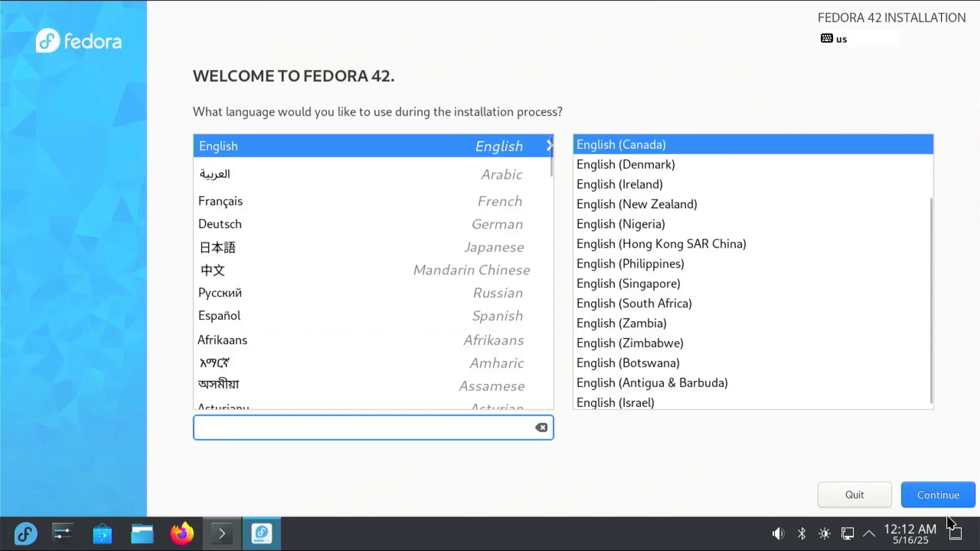
- Keep English, continue to Installation Summary and open Installation Destination, choosing custom storage
{"action": "left_click", "coordinate": [937, 494]}
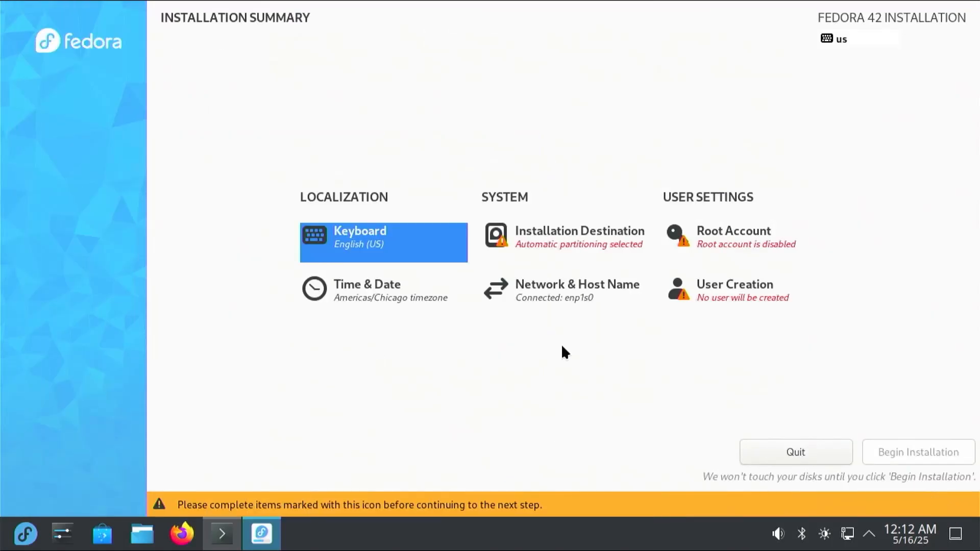
{"action": "mouse_move", "coordinate": [561, 250]}
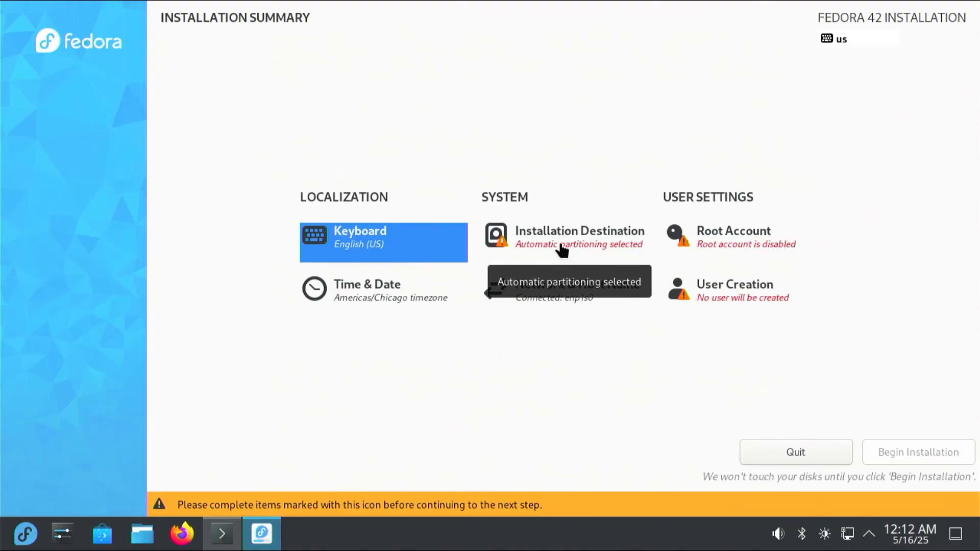
{"action": "left_click", "coordinate": [579, 236]}
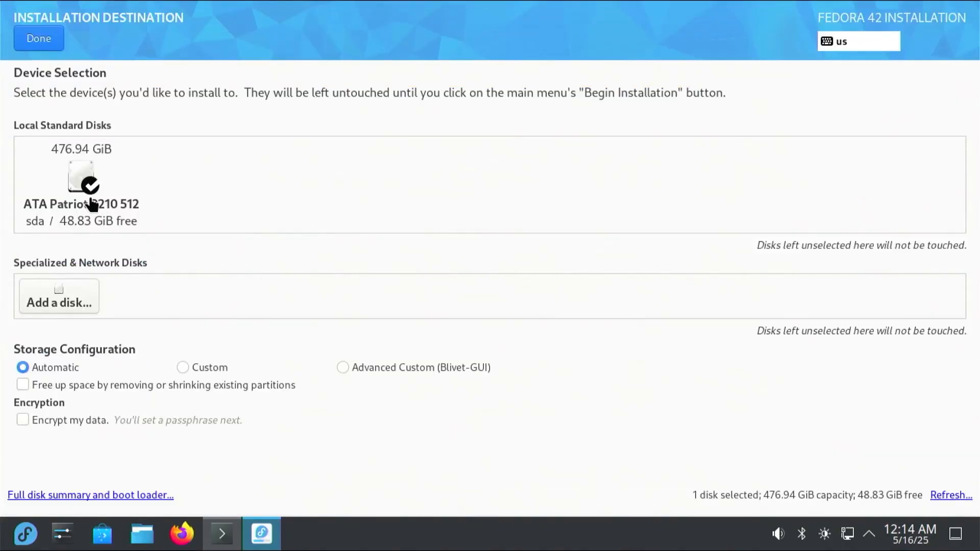
{"action": "mouse_move", "coordinate": [88, 364]}
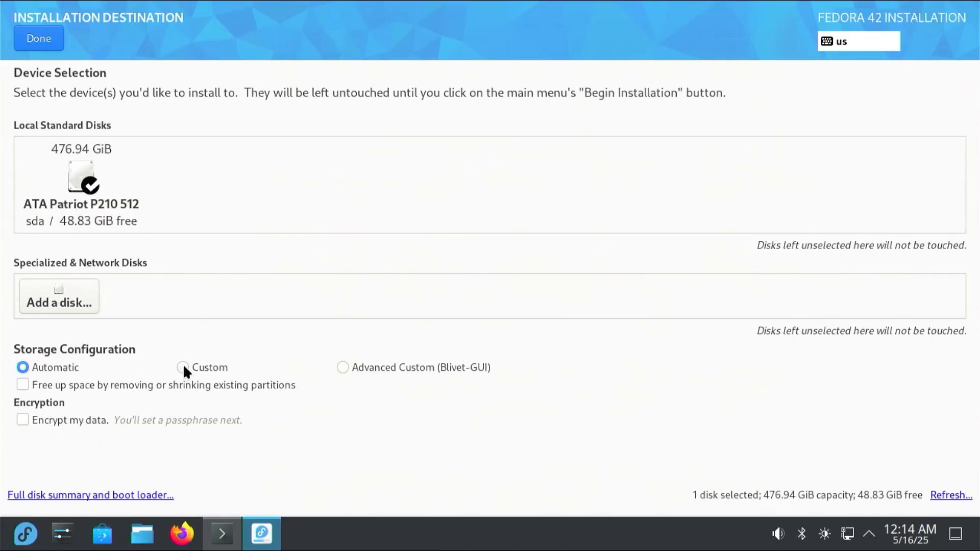
{"action": "left_click", "coordinate": [183, 367]}
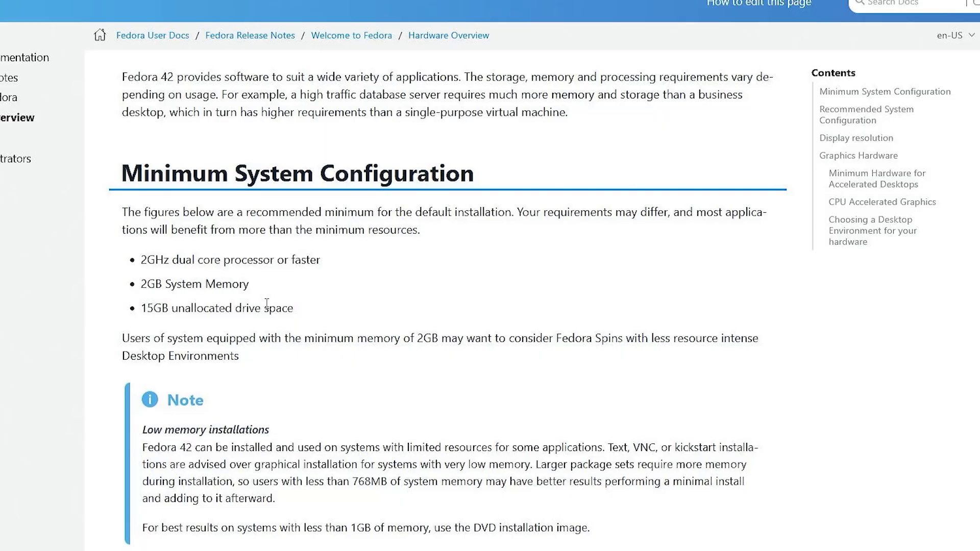
{"action": "mouse_move", "coordinate": [266, 279]}
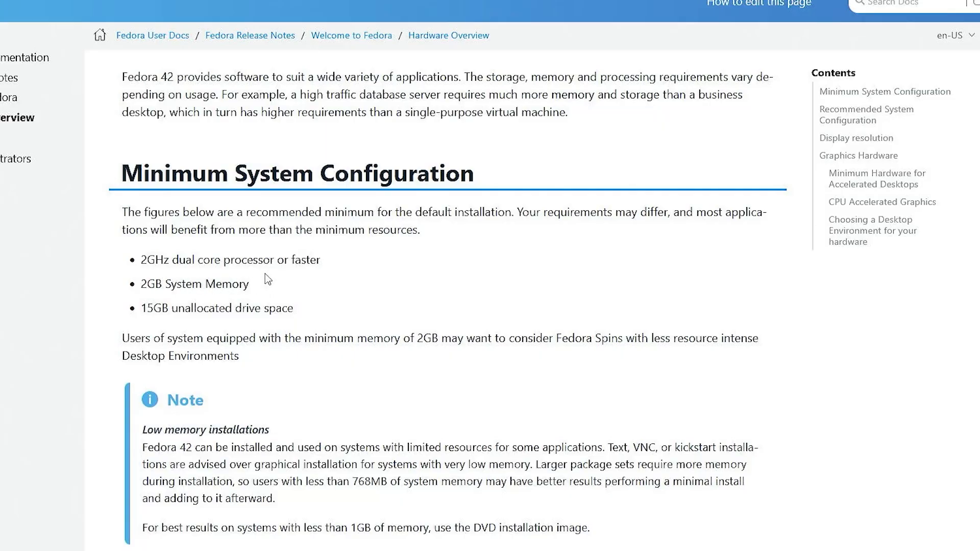
{"action": "mouse_move", "coordinate": [257, 289]}
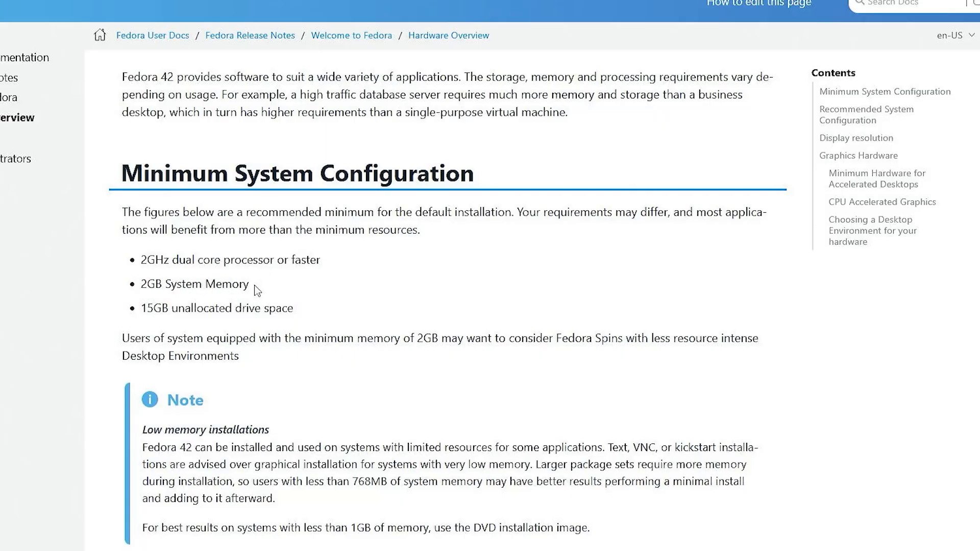
{"action": "mouse_move", "coordinate": [306, 318]}
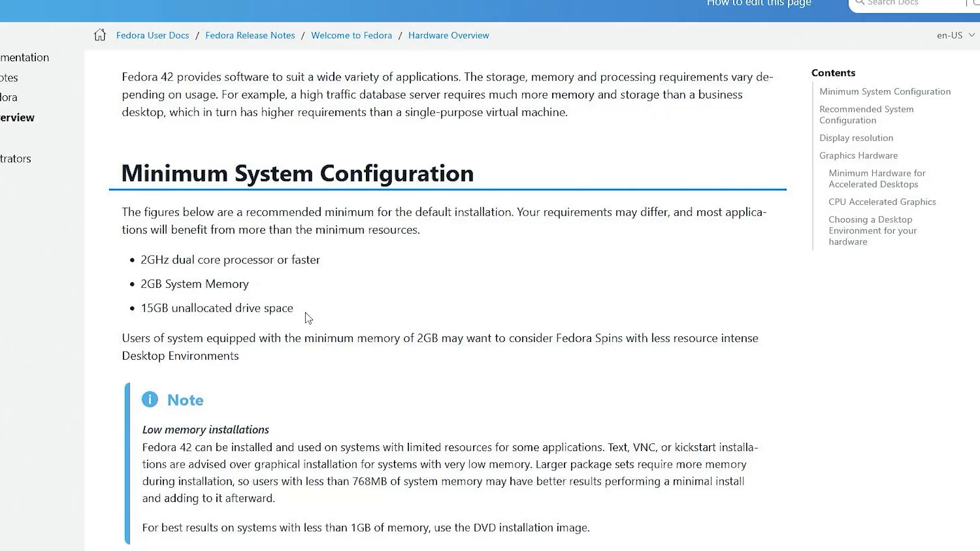
{"action": "mouse_move", "coordinate": [309, 321]}
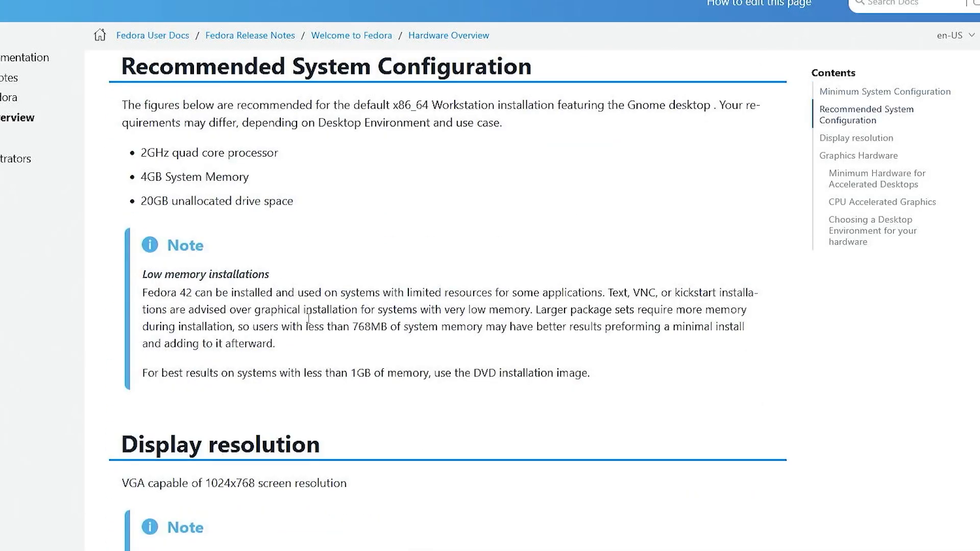
{"action": "mouse_move", "coordinate": [291, 177]}
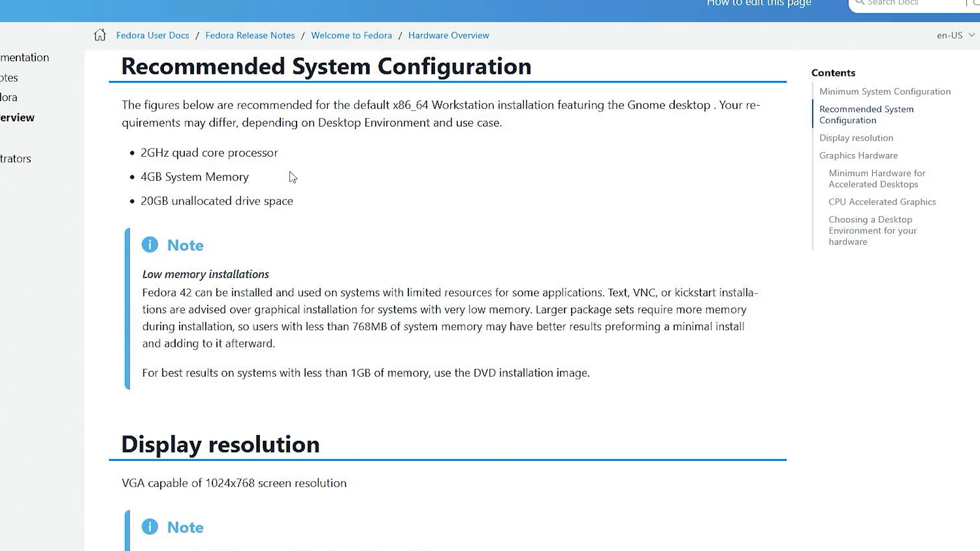
{"action": "mouse_move", "coordinate": [285, 166]}
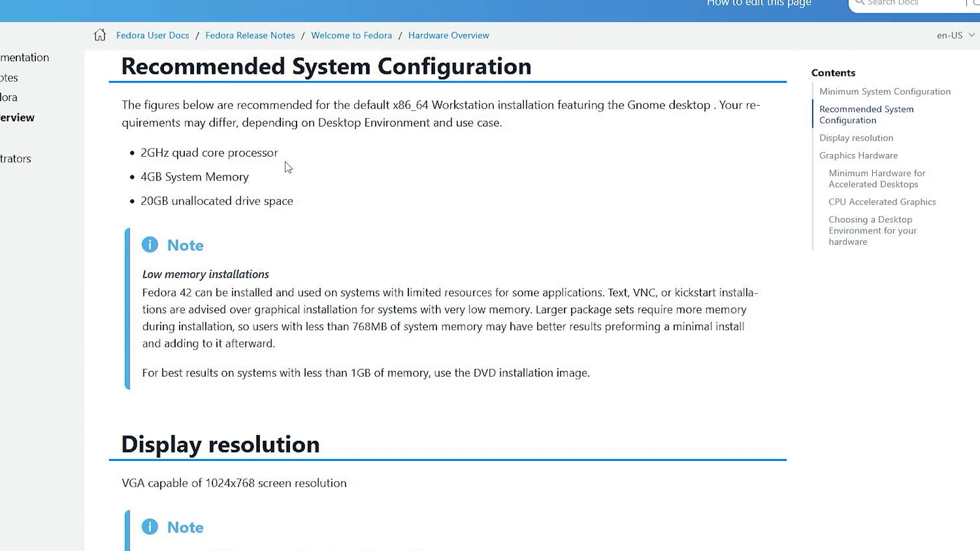
{"action": "mouse_move", "coordinate": [303, 192]}
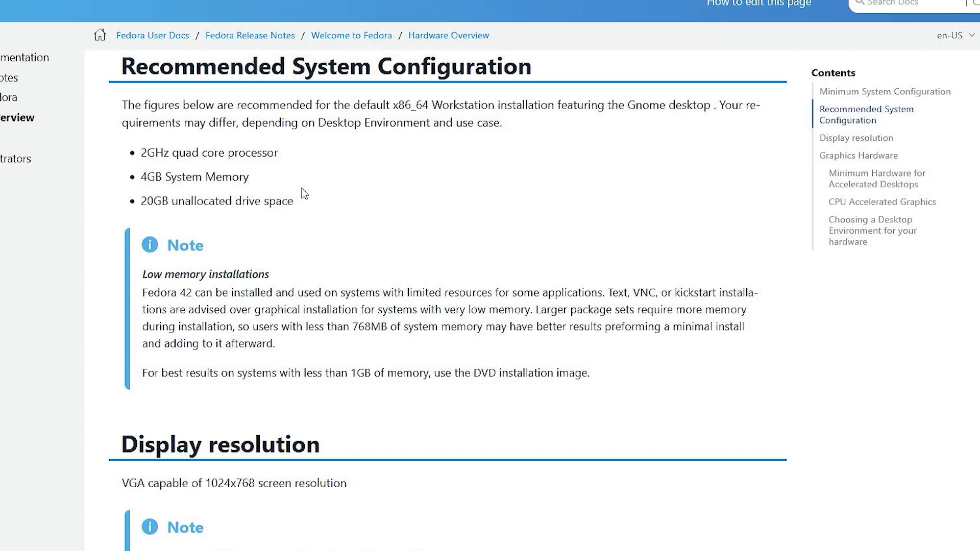
{"action": "mouse_move", "coordinate": [310, 207]}
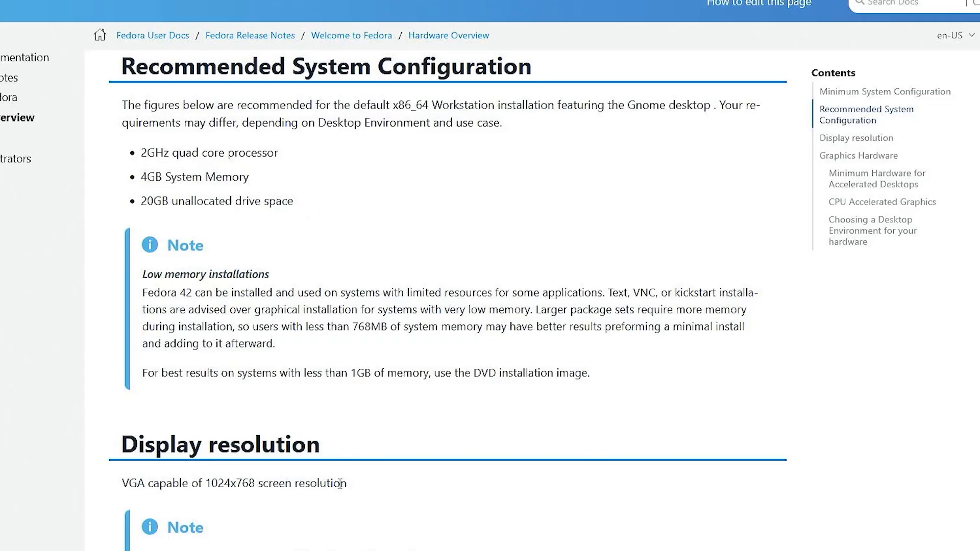
{"action": "mouse_move", "coordinate": [344, 510]}
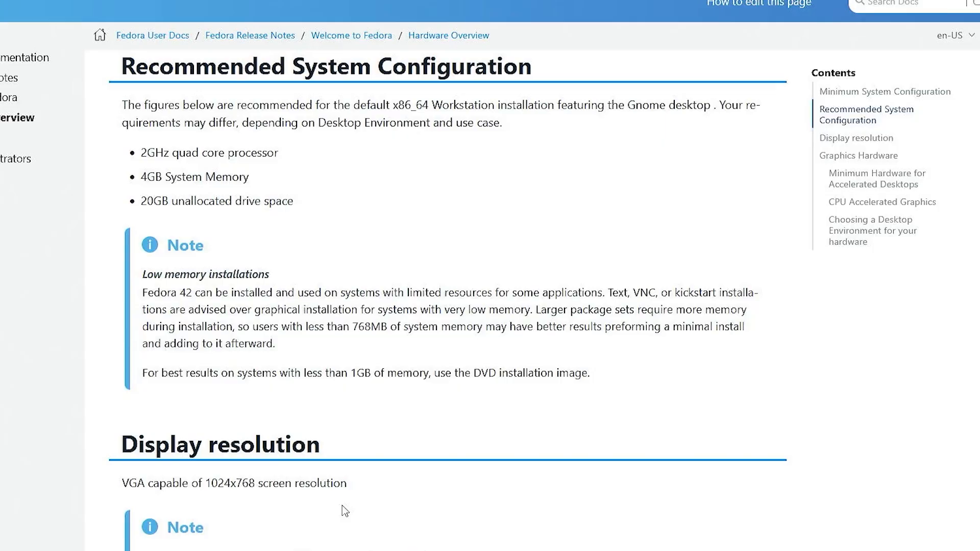
- Scroll down the Hardware Overview page to the Graphics Hardware requirements
{"action": "scroll", "scroll_direction": "down", "scroll_amount": 3}
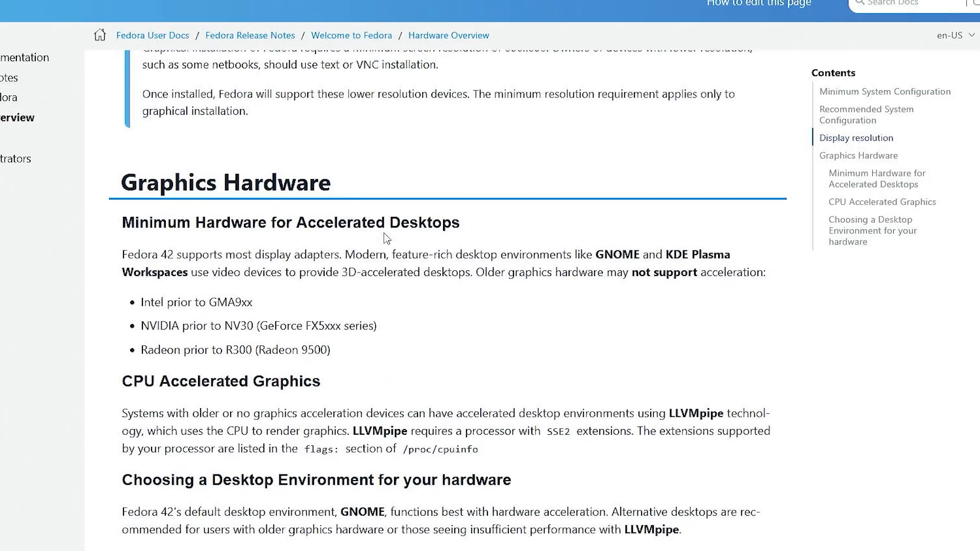
{"action": "scroll", "scroll_direction": "down", "scroll_amount": 3}
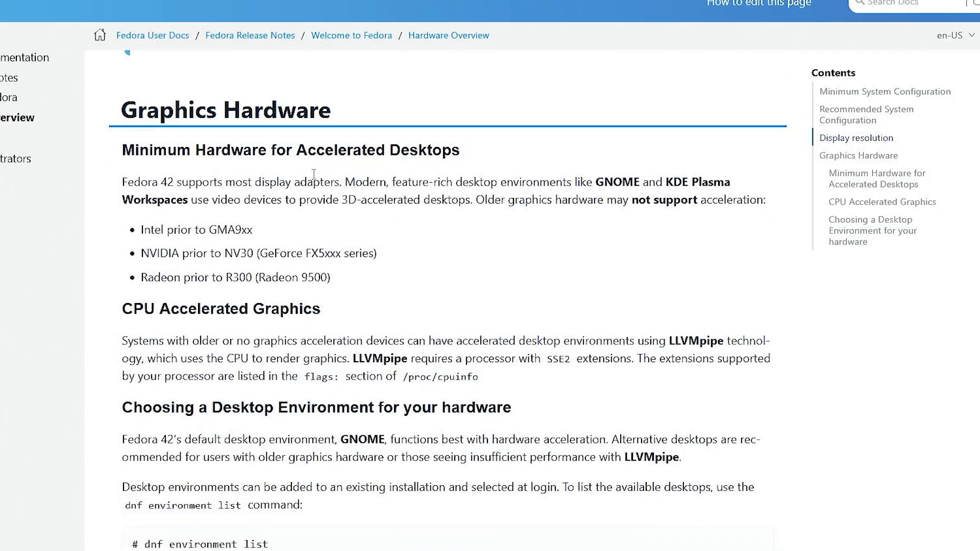
{"action": "mouse_move", "coordinate": [343, 231]}
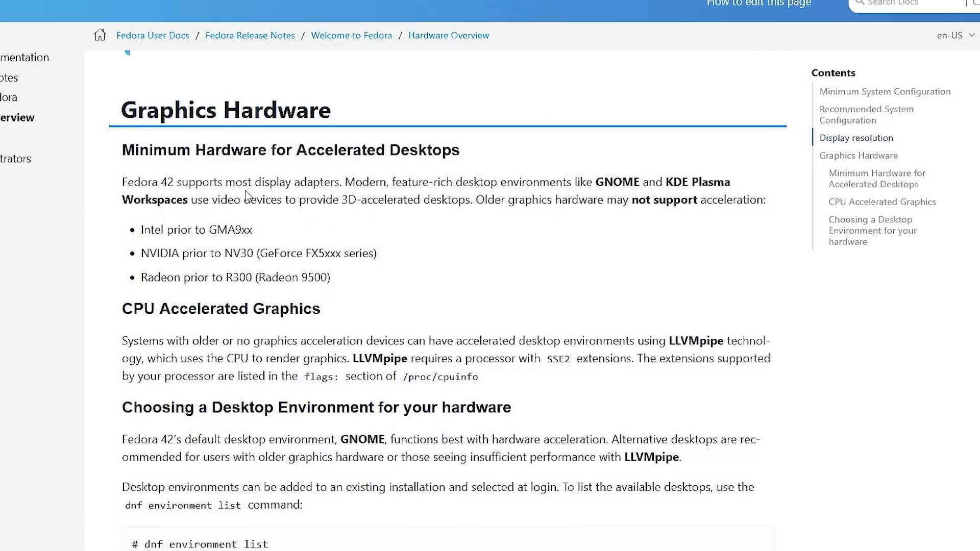
{"action": "mouse_move", "coordinate": [319, 194]}
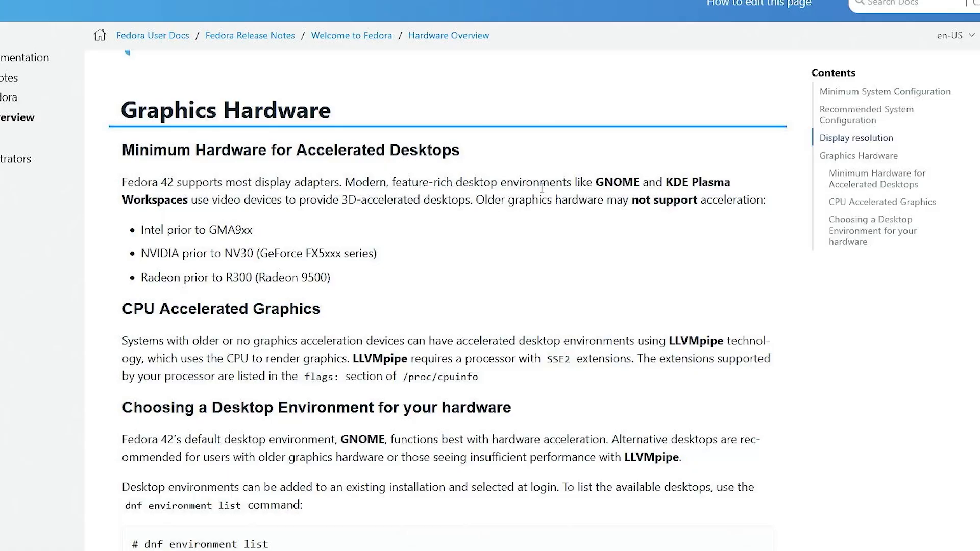
{"action": "mouse_move", "coordinate": [276, 214]}
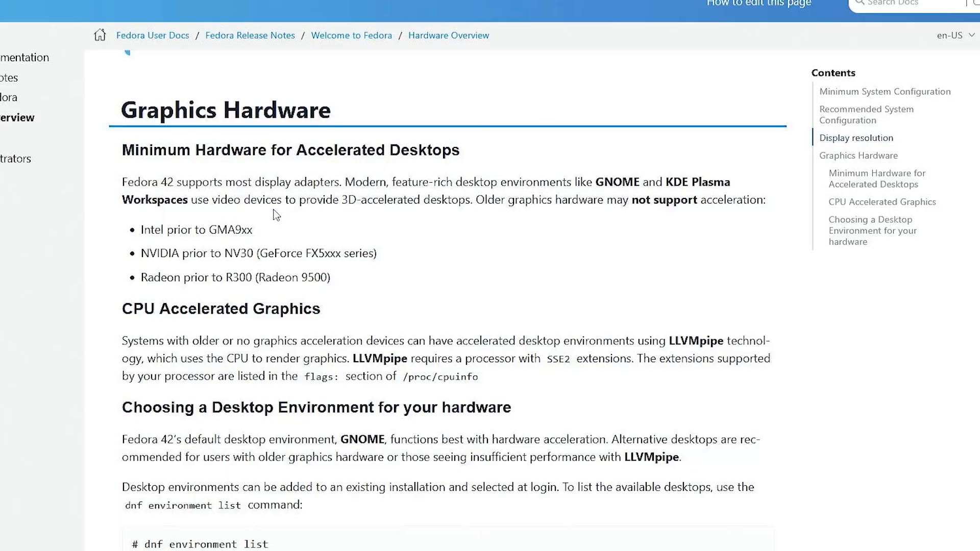
{"action": "mouse_move", "coordinate": [449, 216]}
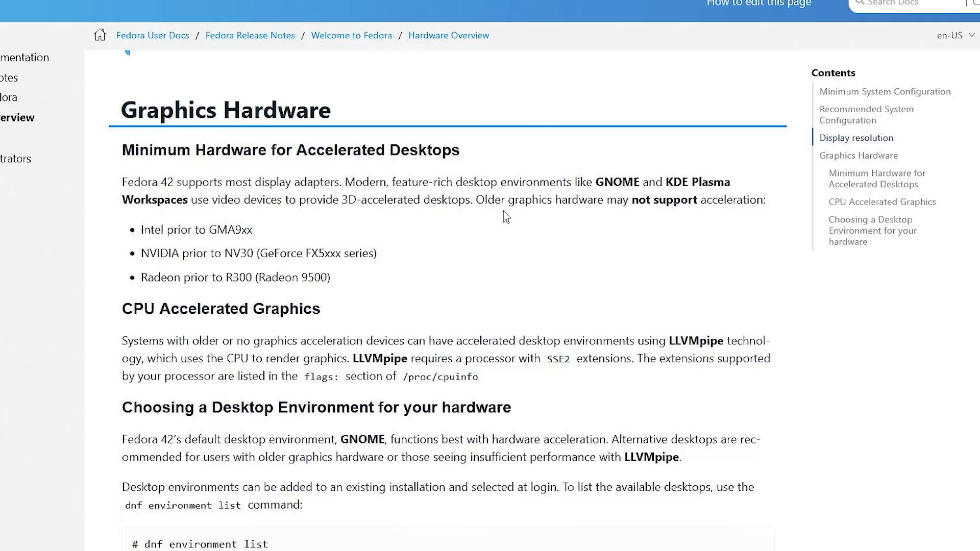
{"action": "mouse_move", "coordinate": [737, 223]}
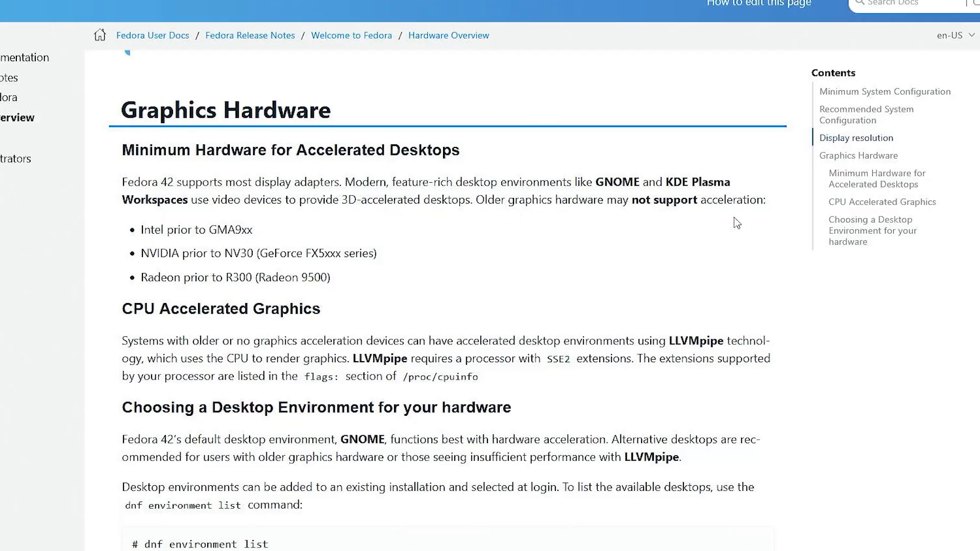
{"action": "mouse_move", "coordinate": [255, 241]}
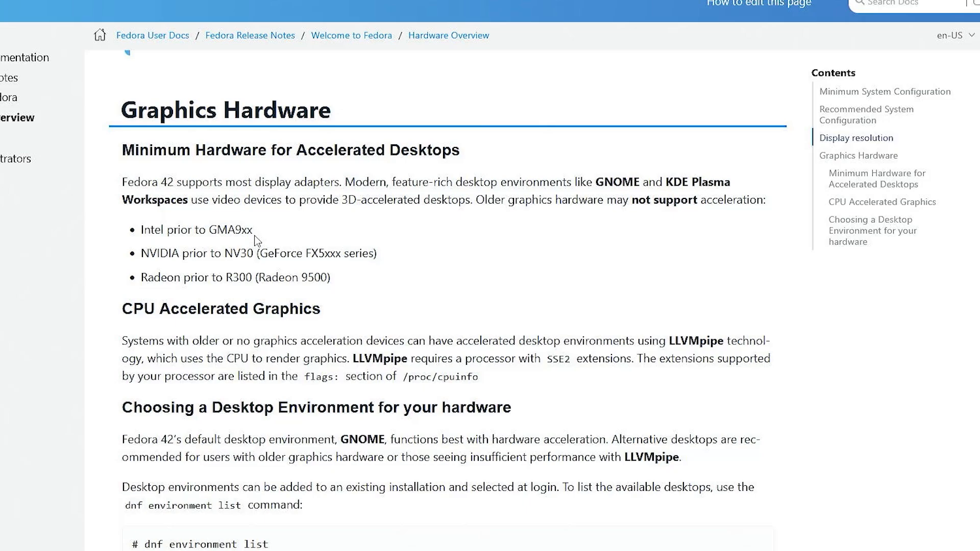
{"action": "mouse_move", "coordinate": [258, 255]}
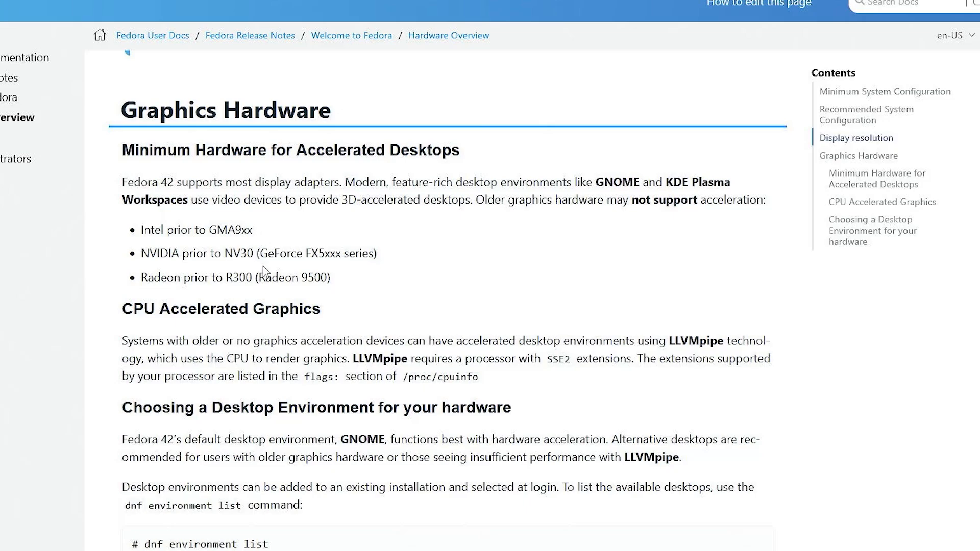
{"action": "mouse_move", "coordinate": [333, 273]}
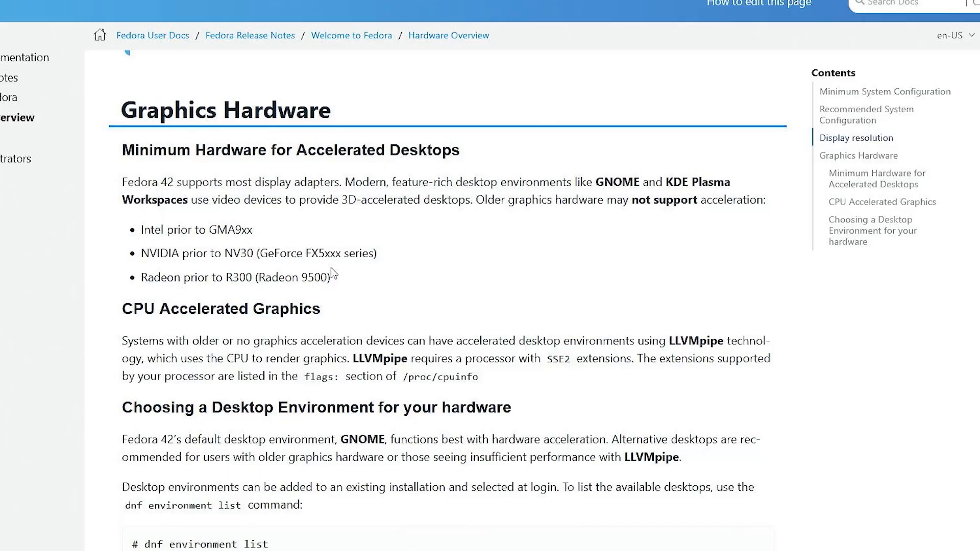
{"action": "mouse_move", "coordinate": [246, 299]}
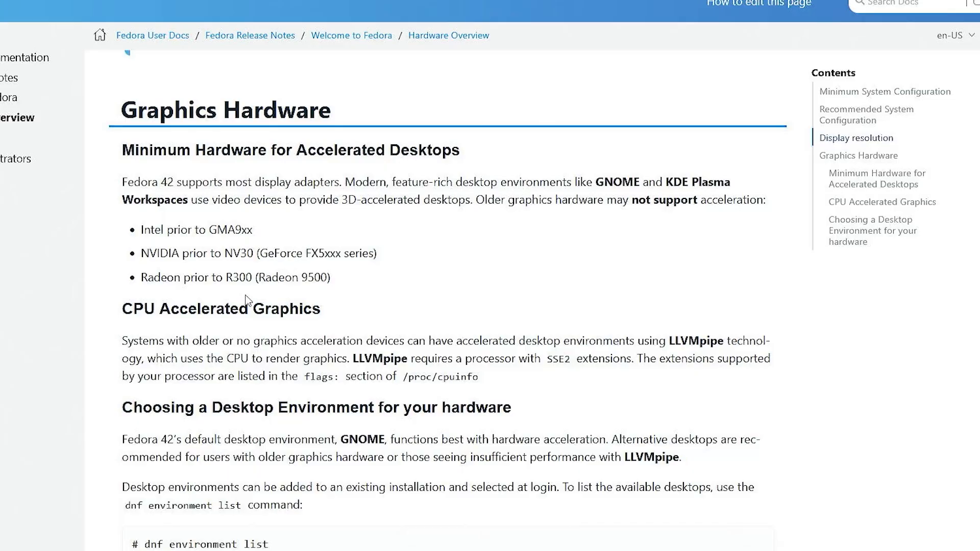
{"action": "mouse_move", "coordinate": [328, 296]}
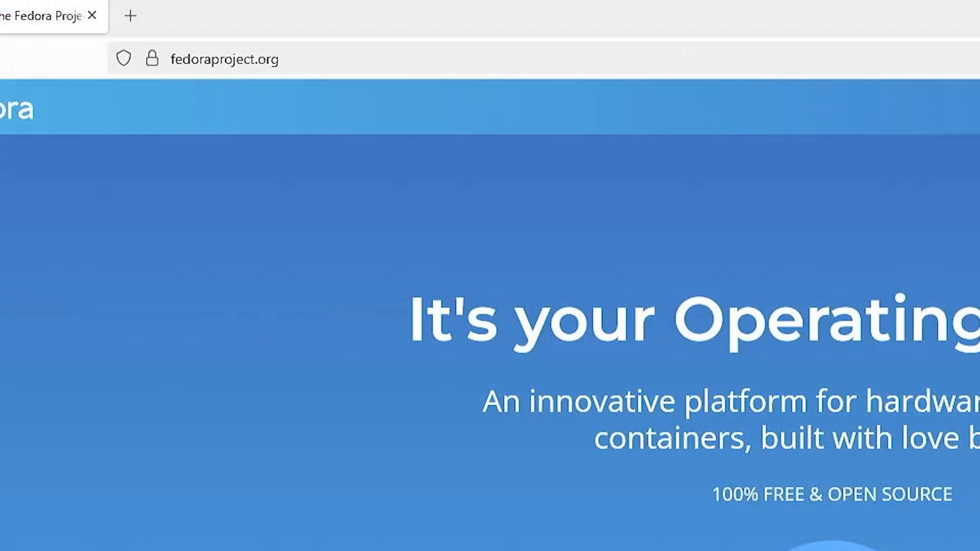
- Navigate from the Fedora editions list to the KDE Plasma Desktop 42 download page
{"action": "left_click", "coordinate": [737, 57]}
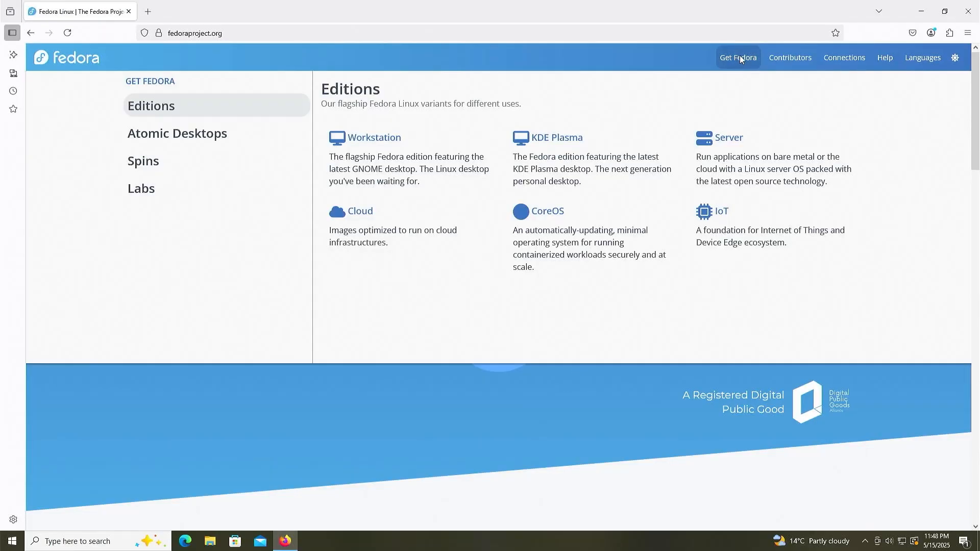
{"action": "mouse_move", "coordinate": [555, 150]}
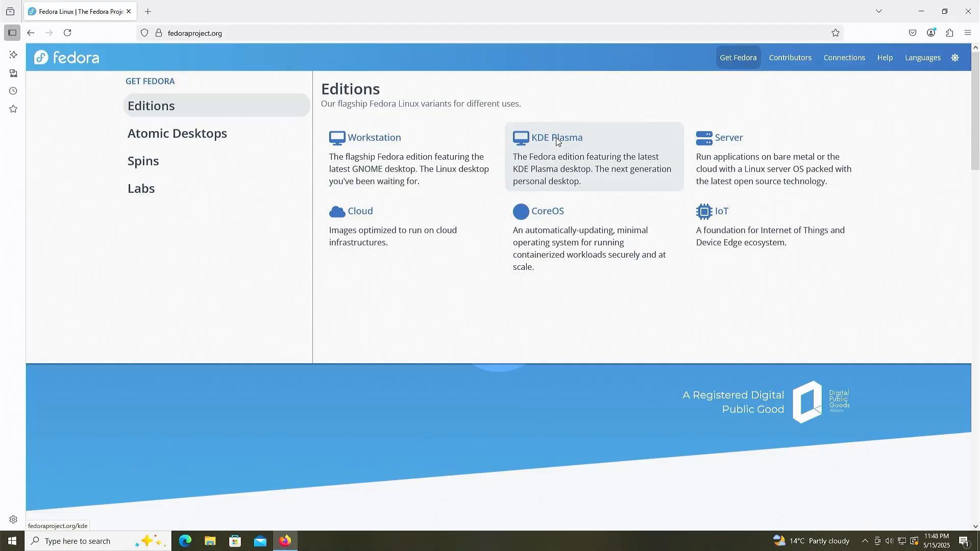
{"action": "left_click", "coordinate": [555, 138]}
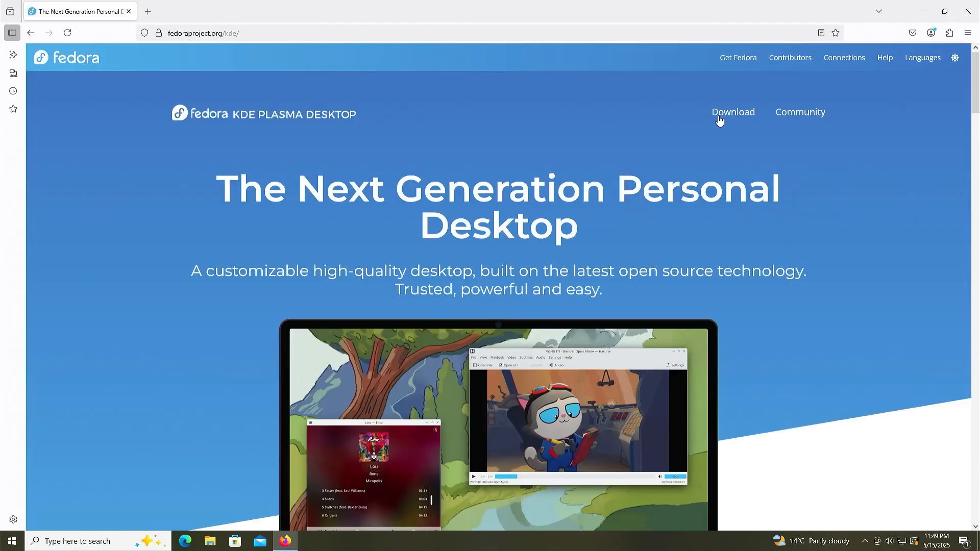
{"action": "left_click", "coordinate": [732, 112]}
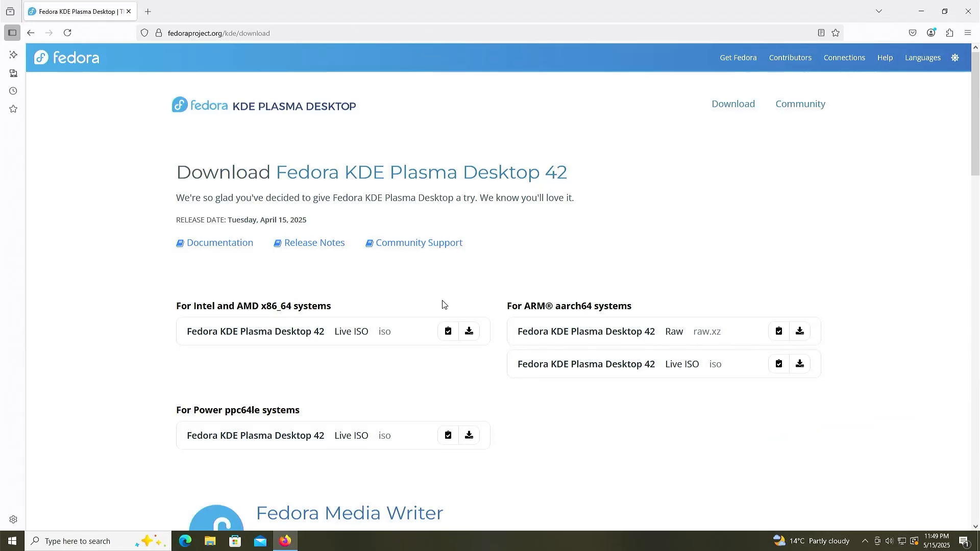
{"action": "mouse_move", "coordinate": [468, 331]}
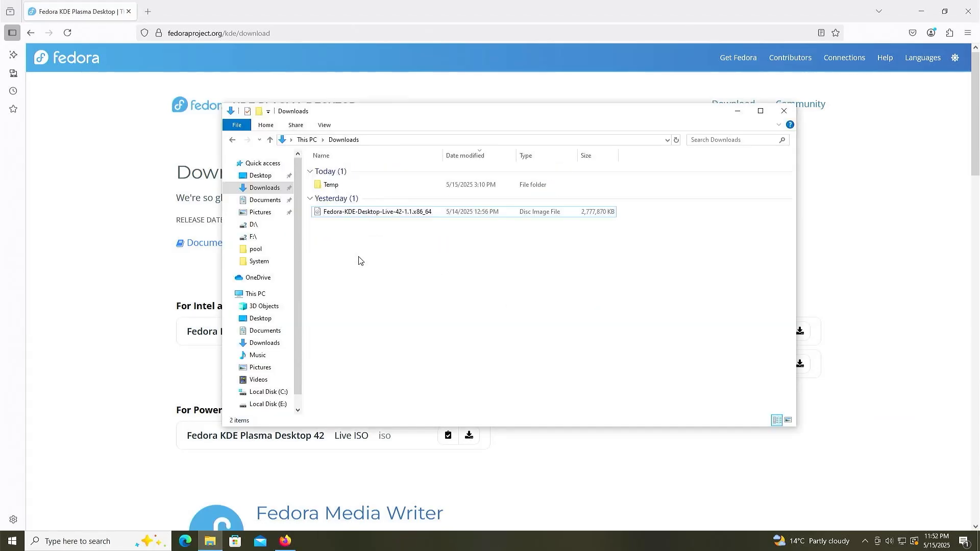
- Mount the Fedora KDE Live ISO from Downloads as DVD Drive D: and confirm the security warning
{"action": "left_click", "coordinate": [350, 216]}
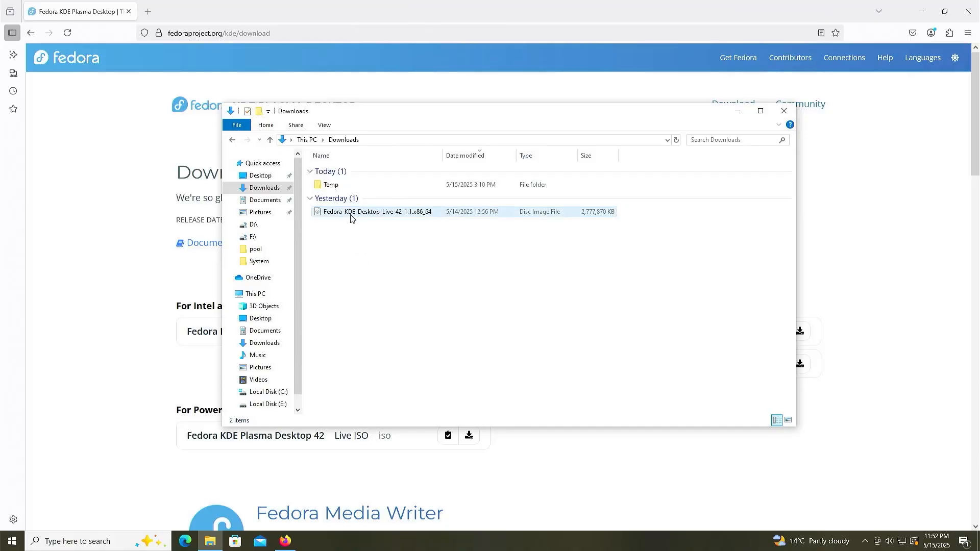
{"action": "left_click", "coordinate": [377, 211]}
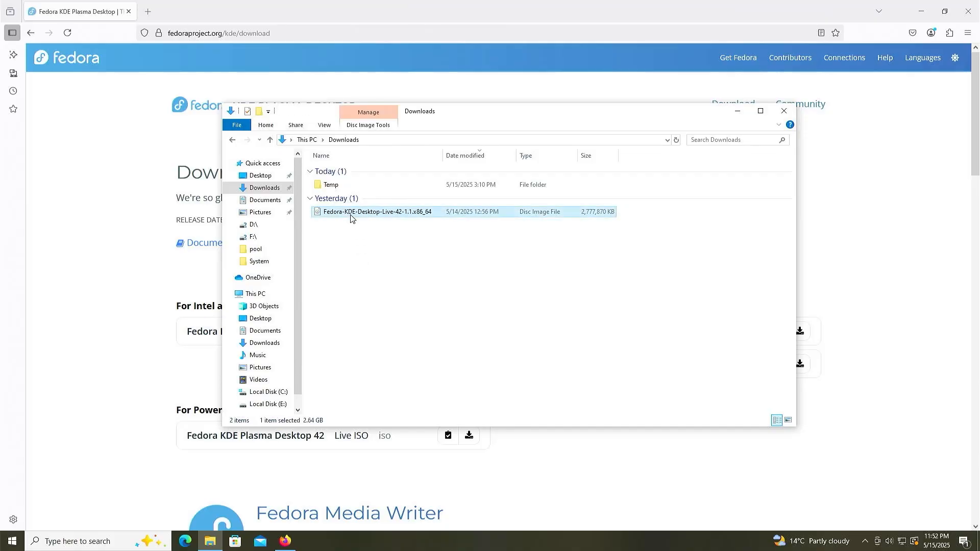
{"action": "right_click", "coordinate": [376, 212]}
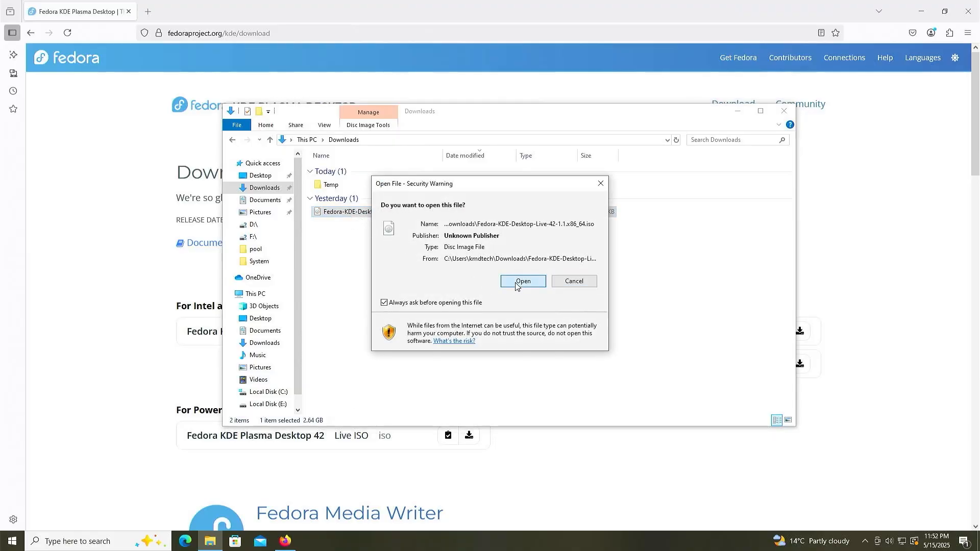
{"action": "left_click", "coordinate": [522, 281]}
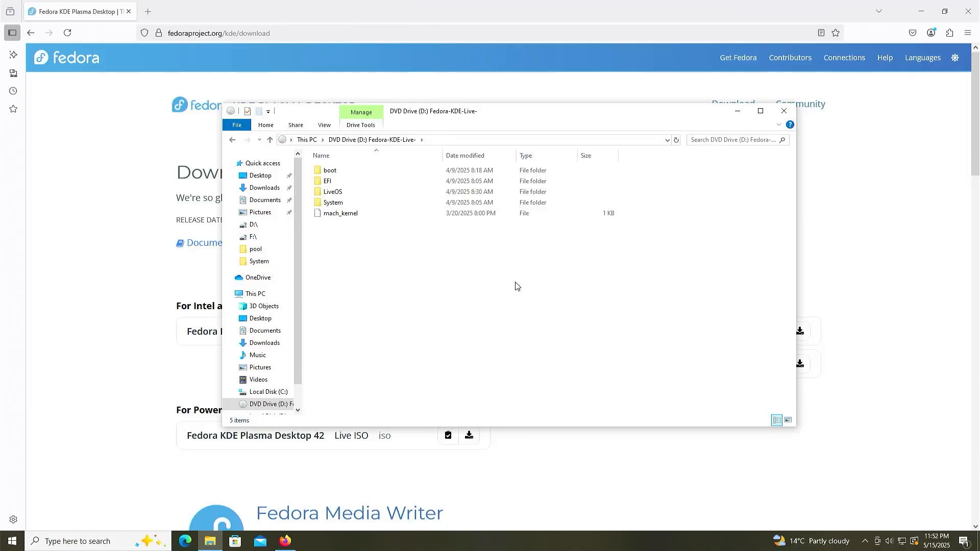
{"action": "mouse_move", "coordinate": [513, 285]}
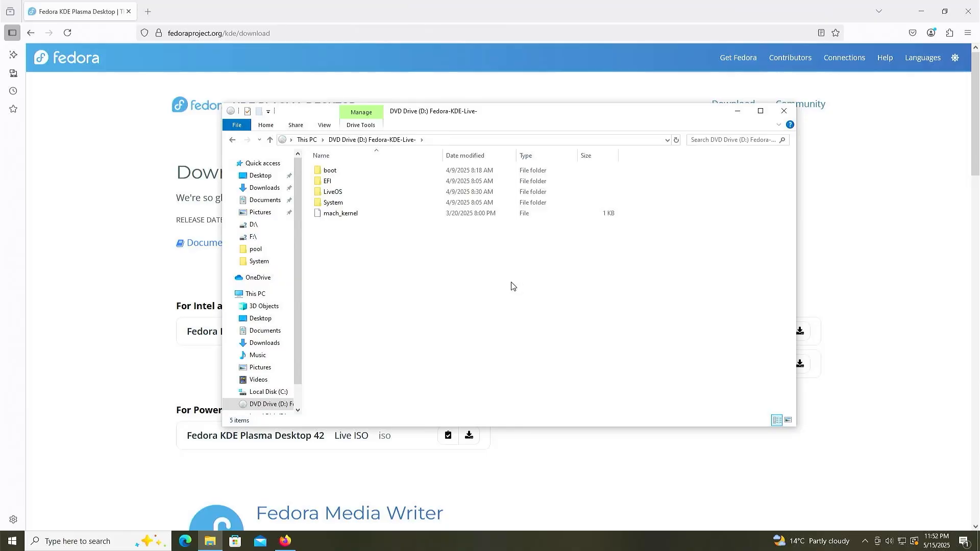
- Launch Disk Management via Start search and bring up actions for the Fedora live DVD volume
{"action": "left_click", "coordinate": [11, 541]}
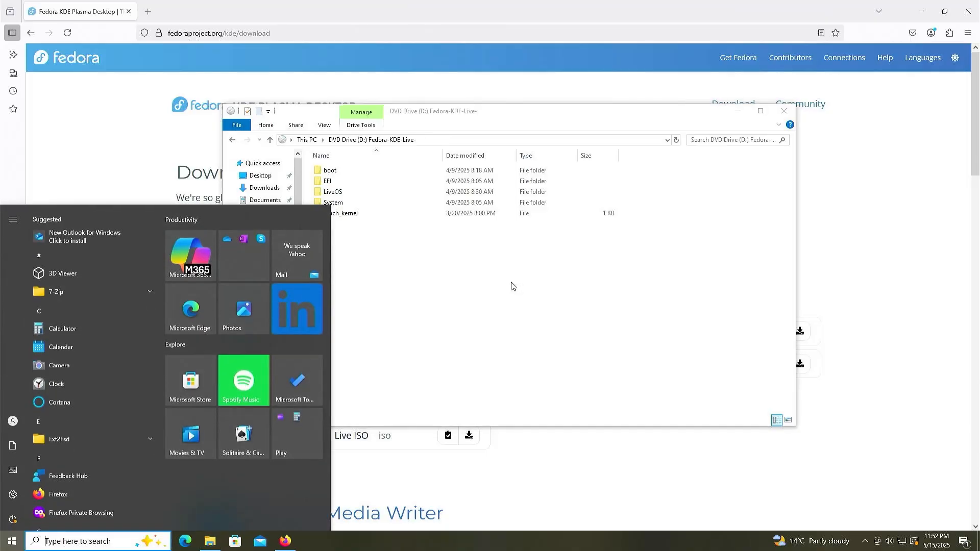
{"action": "type", "text": "disk management"}
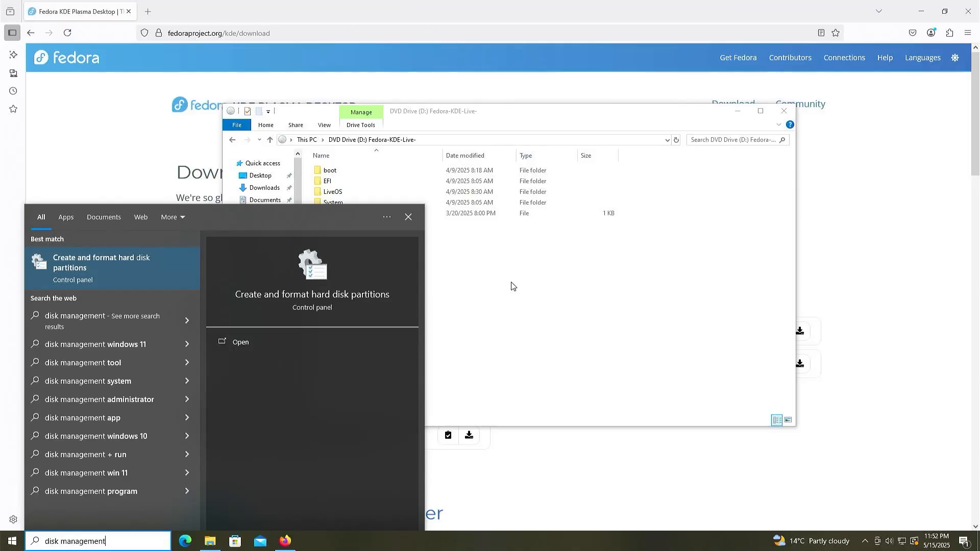
{"action": "left_click", "coordinate": [101, 268]}
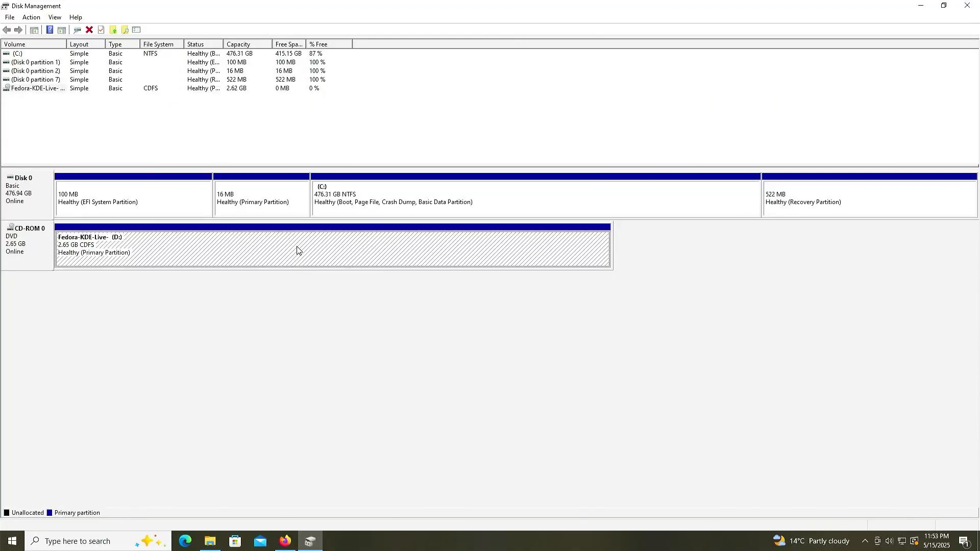
{"action": "mouse_move", "coordinate": [477, 193]}
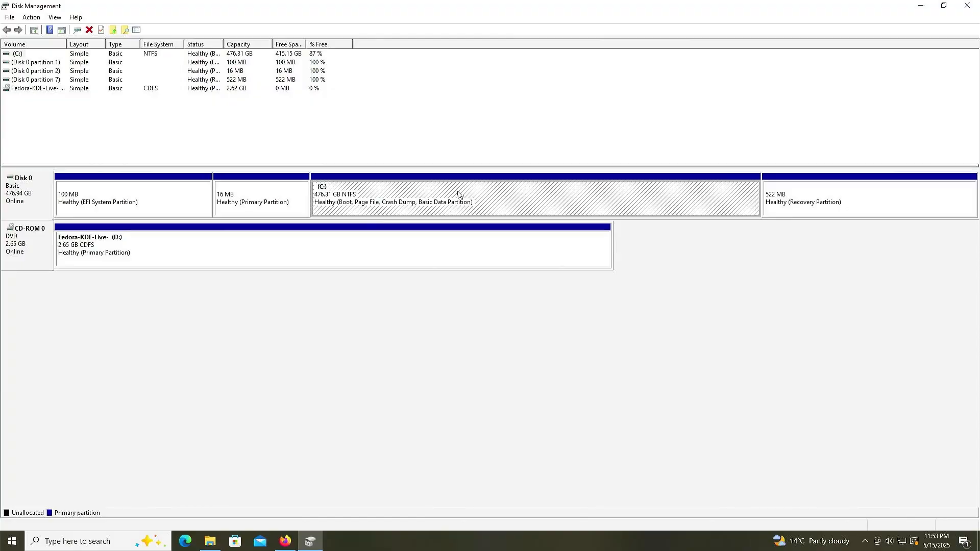
{"action": "mouse_move", "coordinate": [288, 63]}
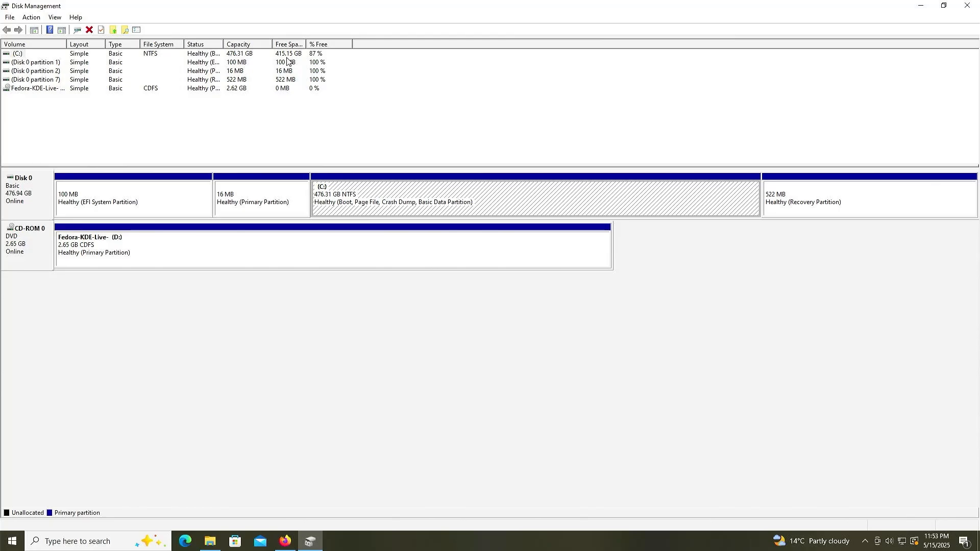
{"action": "right_click", "coordinate": [124, 247]}
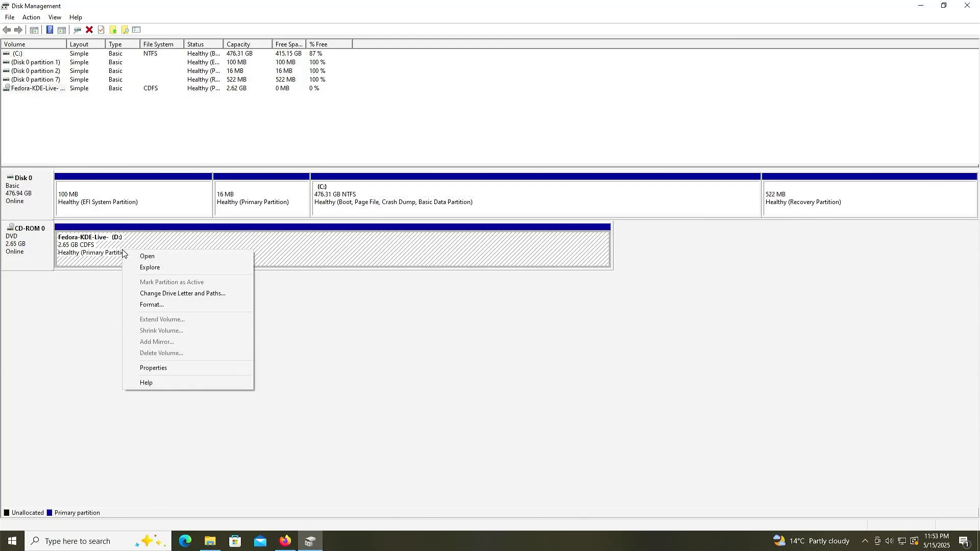
{"action": "left_click", "coordinate": [152, 368]}
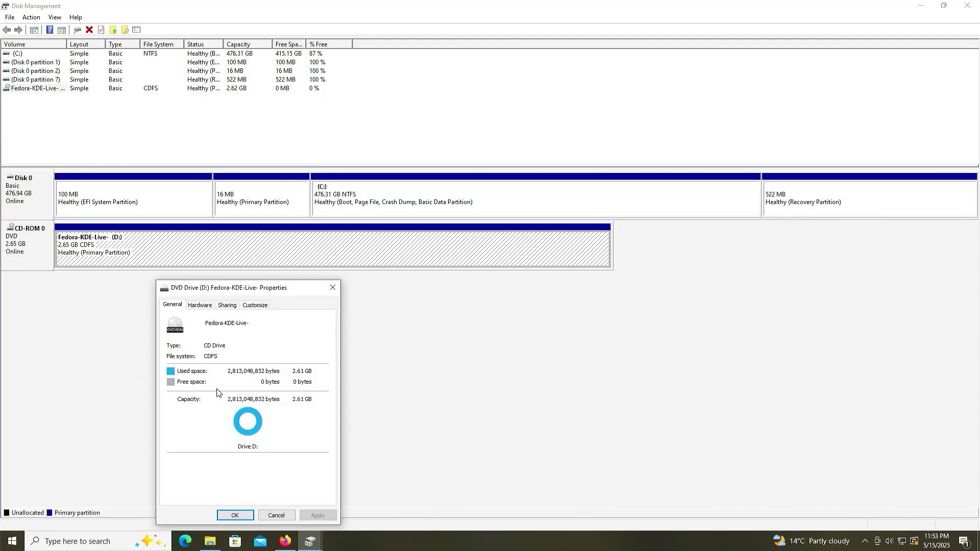
{"action": "mouse_move", "coordinate": [231, 382]}
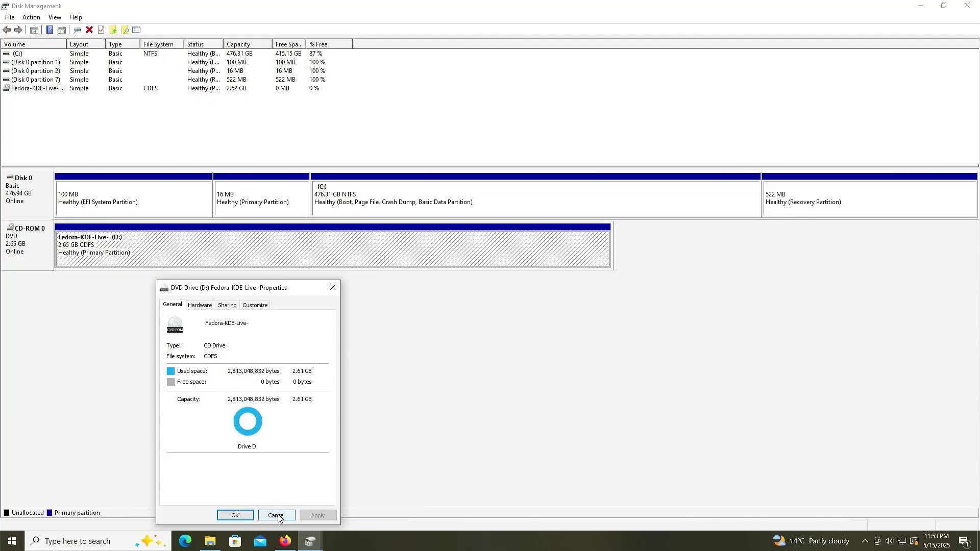
{"action": "left_click", "coordinate": [276, 515]}
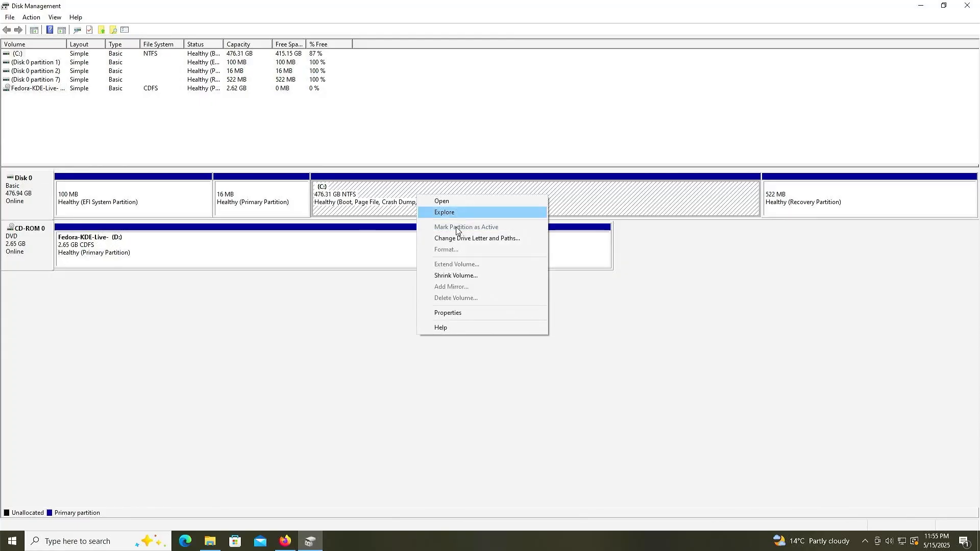
- Shrink the C: volume by 53000 MB, leaving unallocated space after it
{"action": "left_click", "coordinate": [455, 276]}
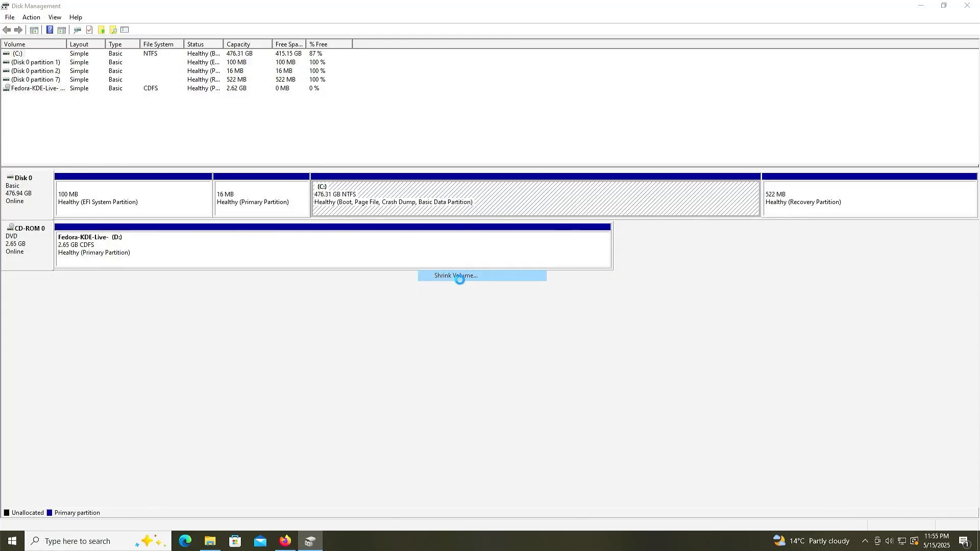
{"action": "left_click", "coordinate": [455, 275]}
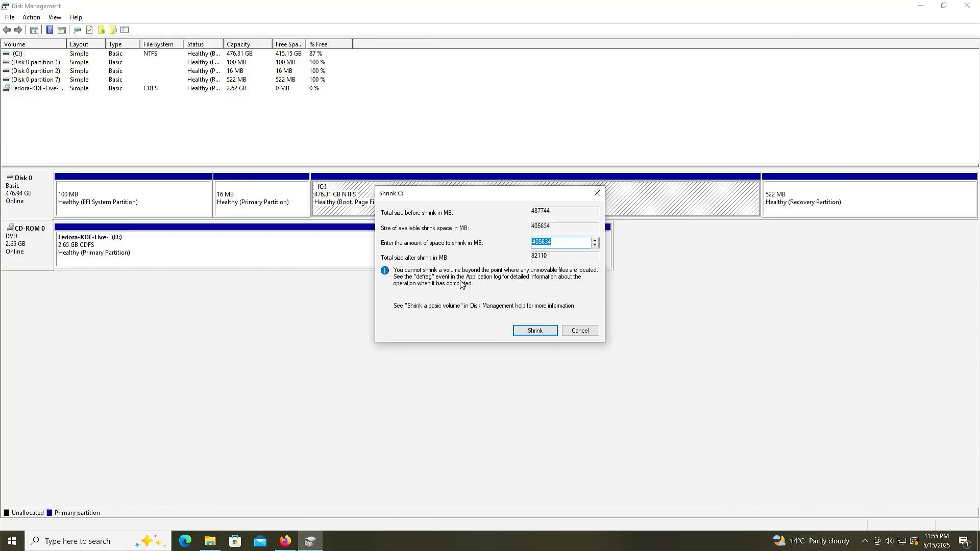
{"action": "type", "text": "53000"}
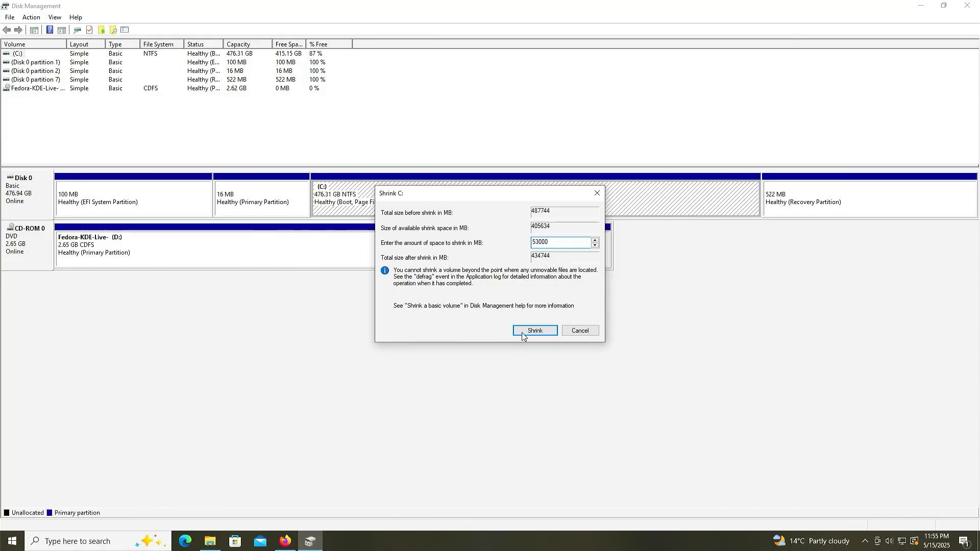
{"action": "left_click", "coordinate": [534, 329]}
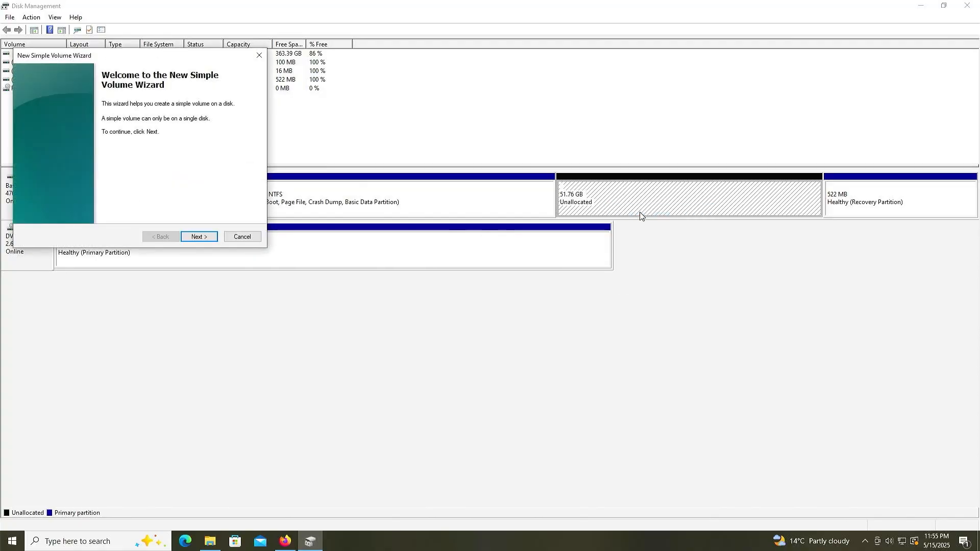
- Create a 3000 MB FAT32 simple volume labelled ISO in the unallocated space
{"action": "left_click", "coordinate": [198, 235]}
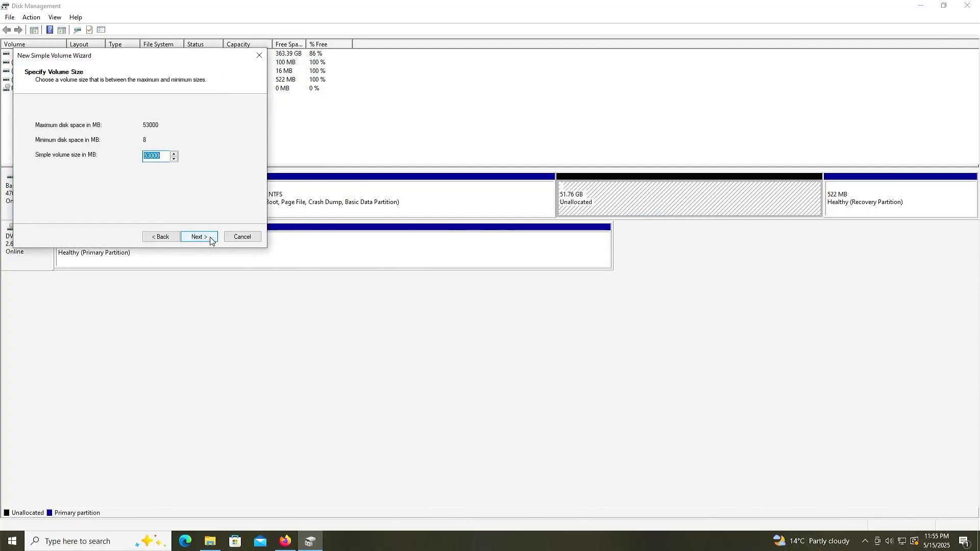
{"action": "type", "text": "3000"}
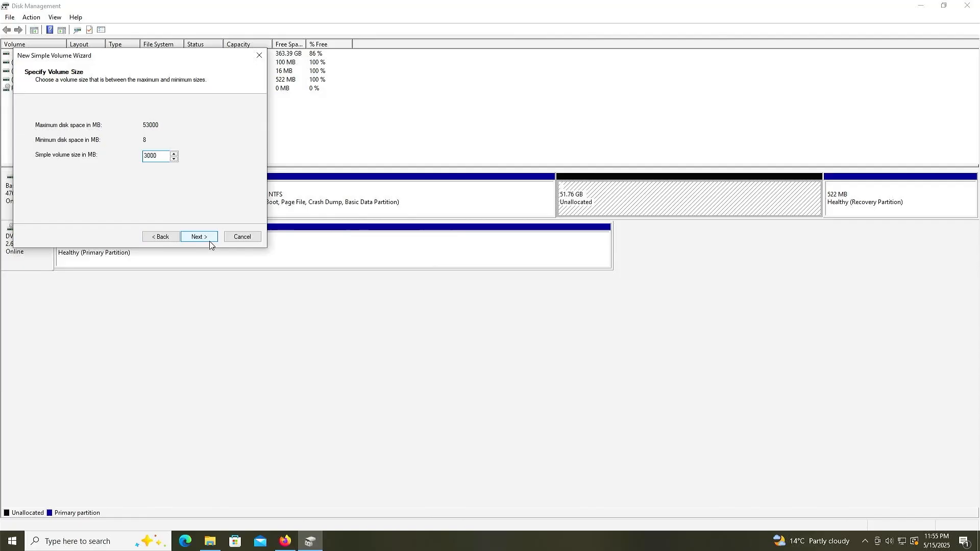
{"action": "left_click", "coordinate": [199, 236]}
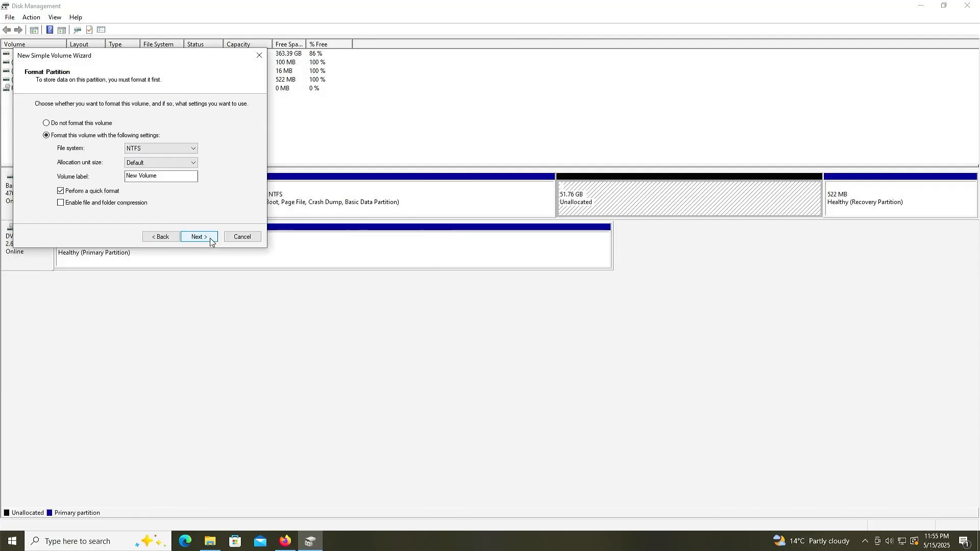
{"action": "left_click", "coordinate": [161, 148]}
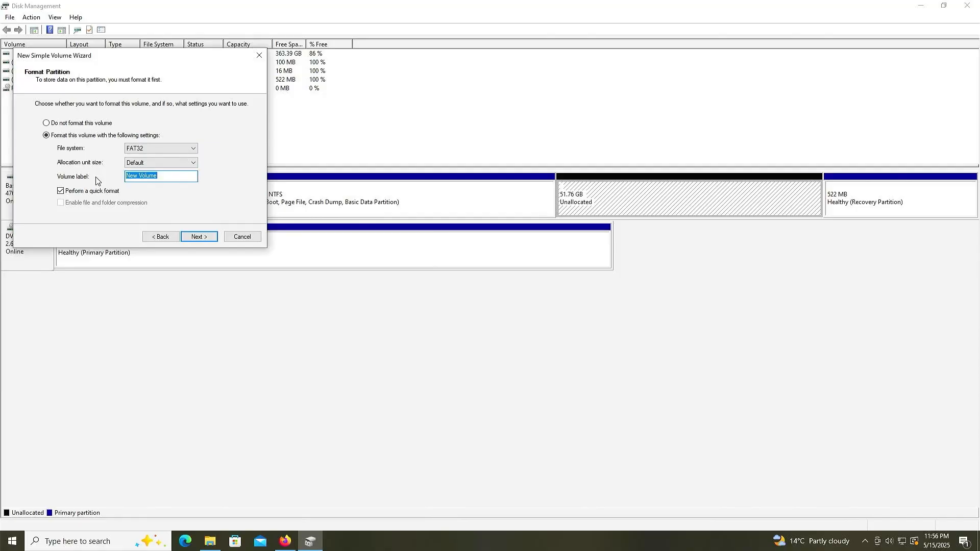
{"action": "type", "text": "ISO"}
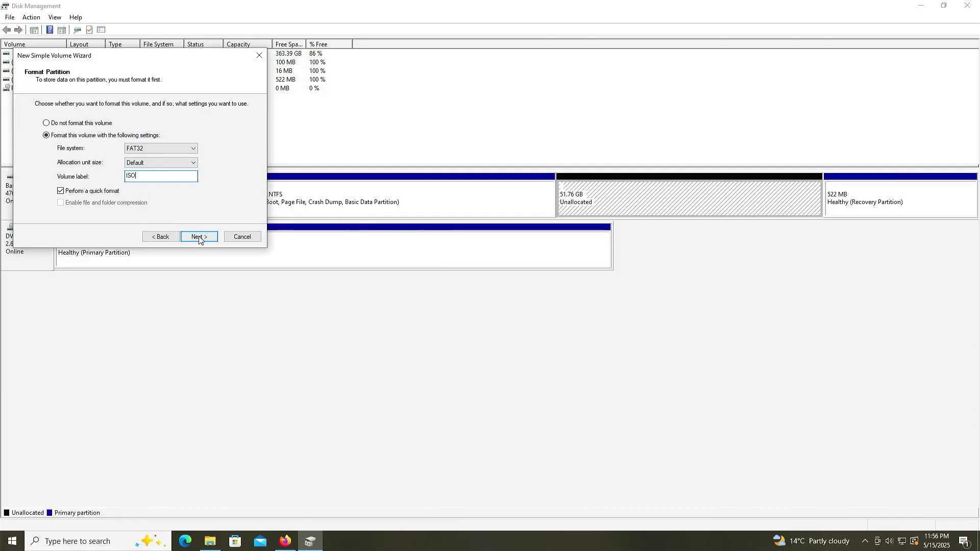
{"action": "left_click", "coordinate": [198, 236]}
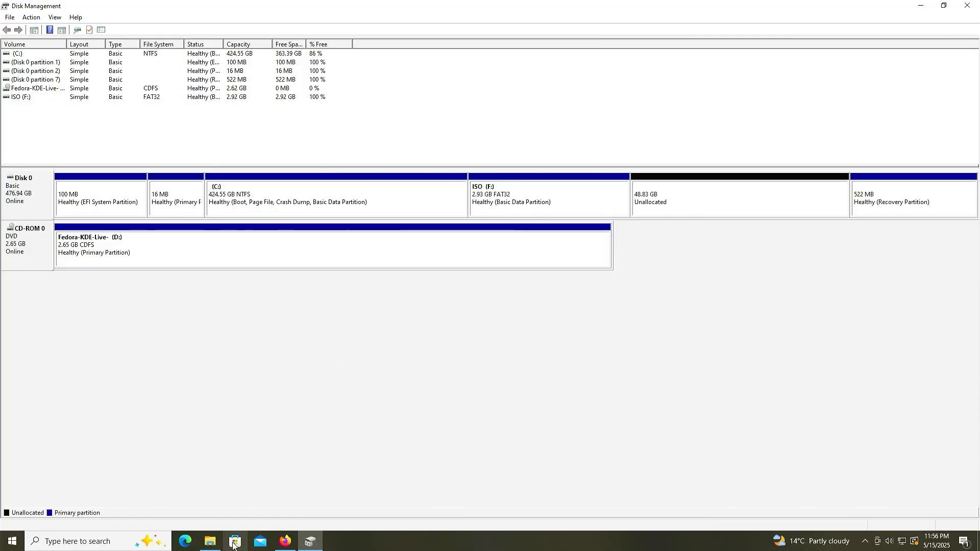
- Select all files on the mounted Fedora disc and go to the new ISO (F:) drive
{"action": "left_click", "coordinate": [234, 541]}
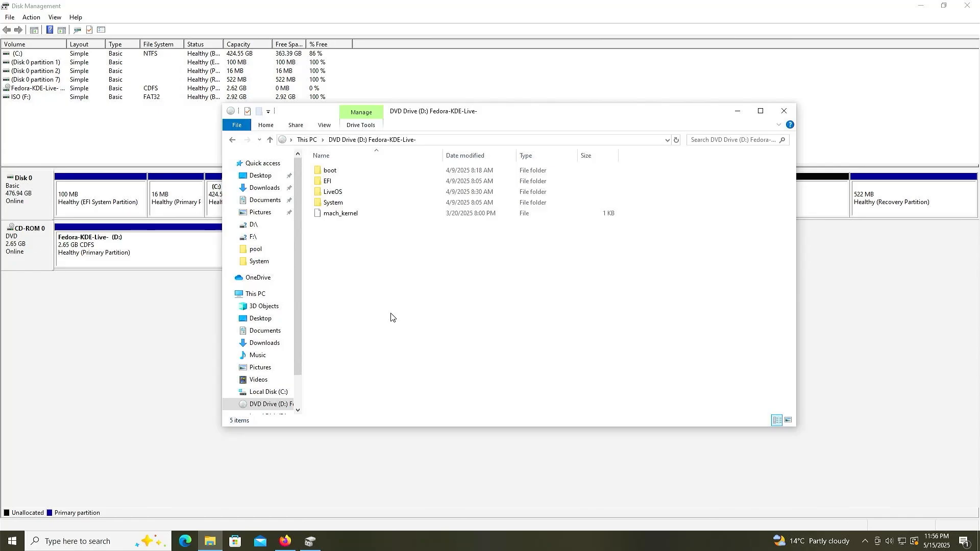
{"action": "key", "text": "ctrl+a"}
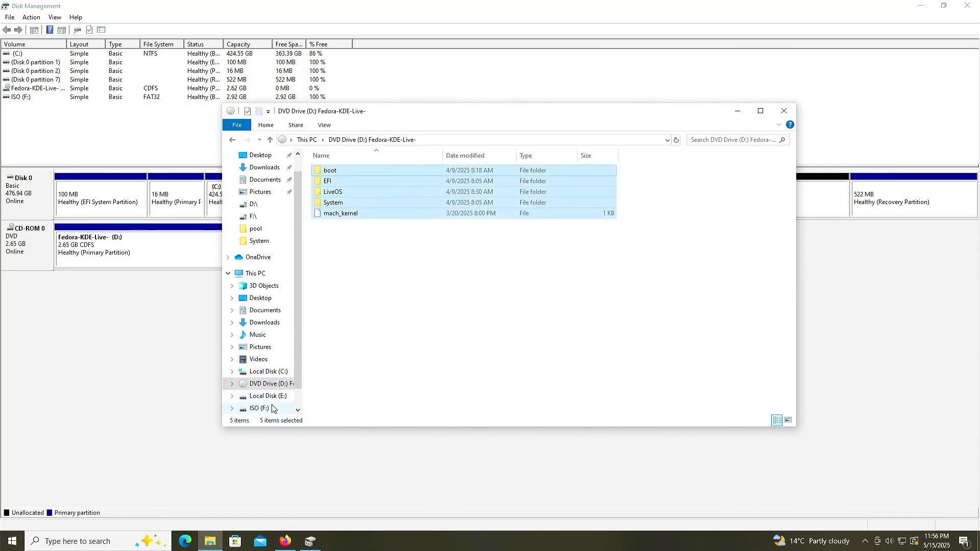
{"action": "left_click", "coordinate": [258, 408]}
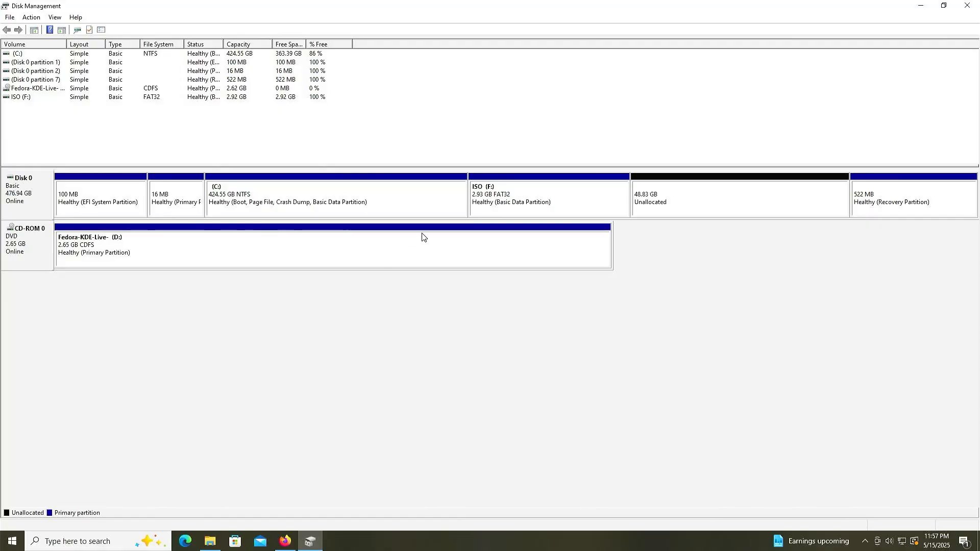
- Choose the ISO (F:) partition in Disk Management
{"action": "left_click", "coordinate": [549, 196]}
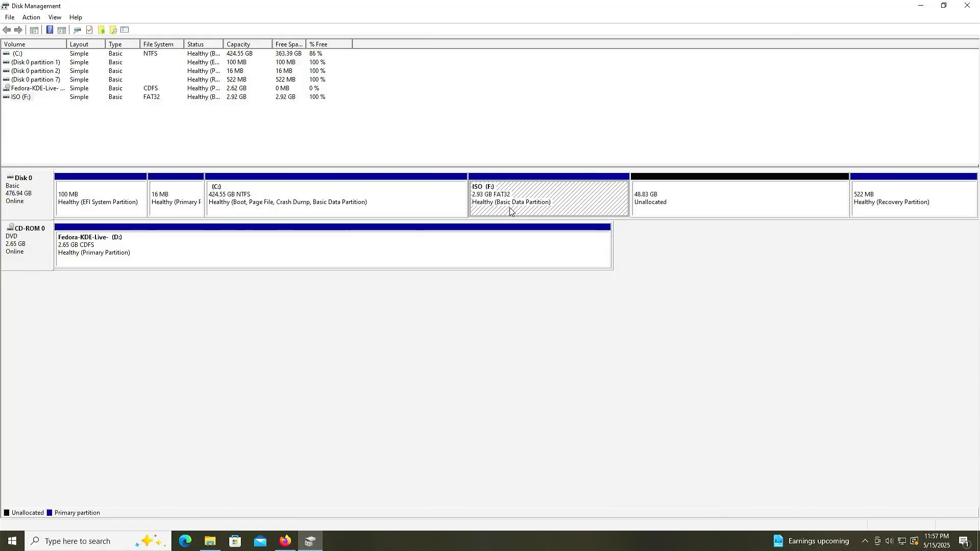
{"action": "mouse_move", "coordinate": [532, 213]}
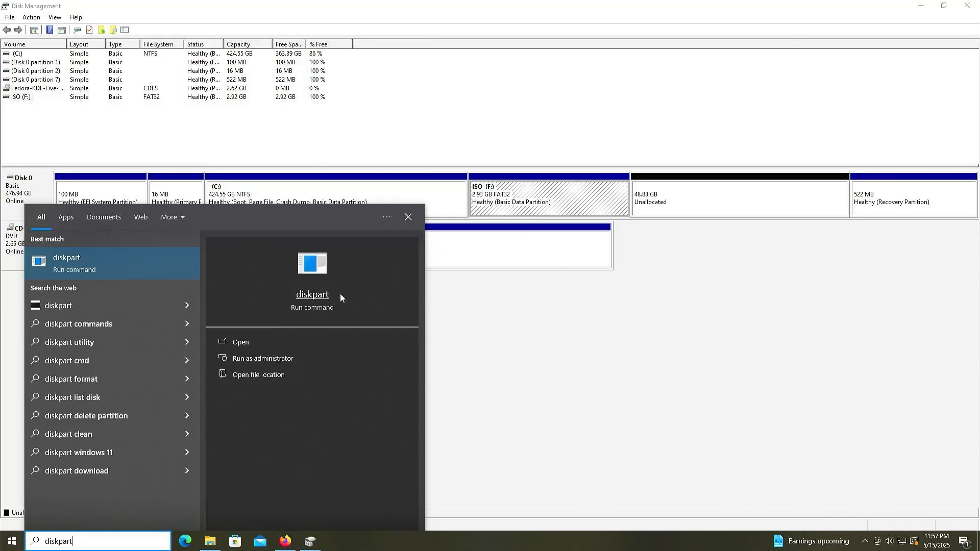
- Run DiskPart as administrator, select disk 0 and partition 4, and view help for set id
{"action": "left_click", "coordinate": [263, 358]}
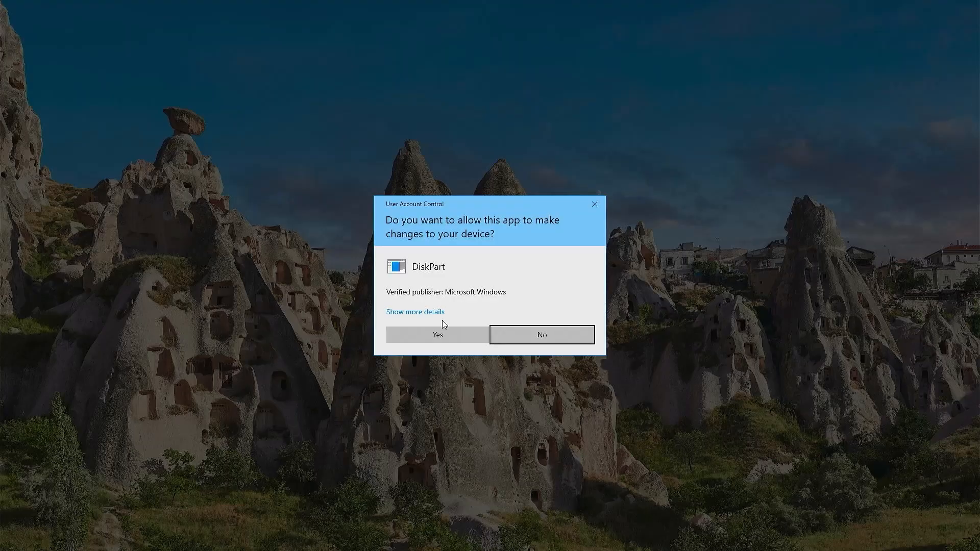
{"action": "left_click", "coordinate": [437, 335]}
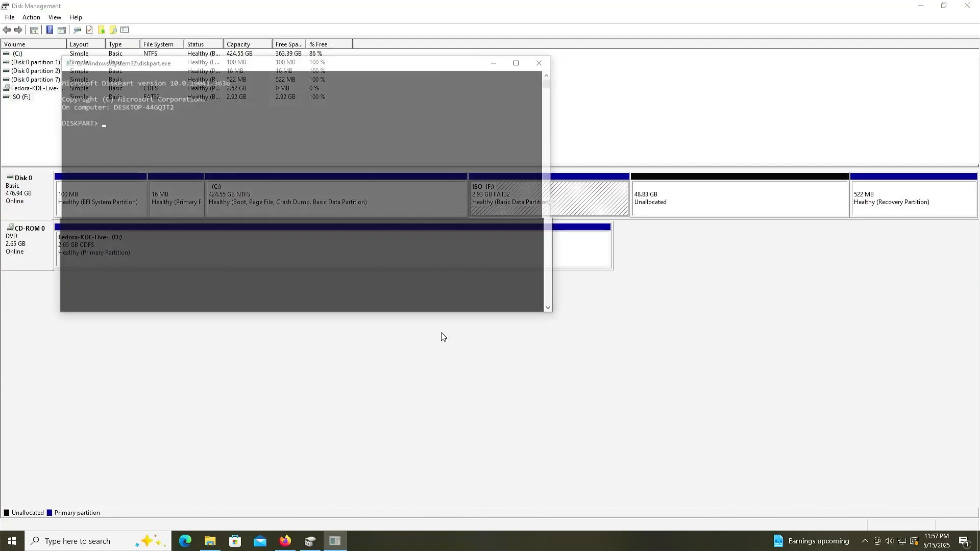
{"action": "type", "text": "list disk"}
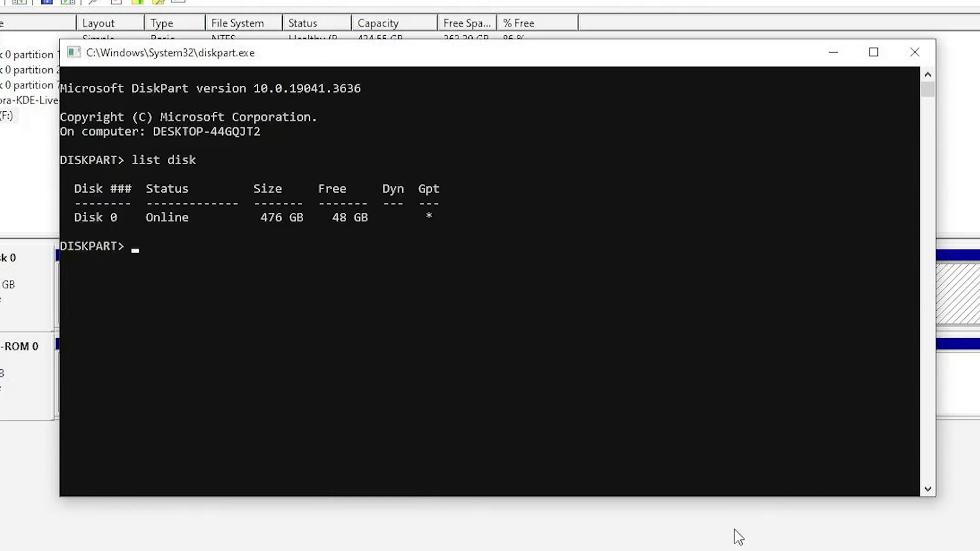
{"action": "type", "text": "sel disk 0"}
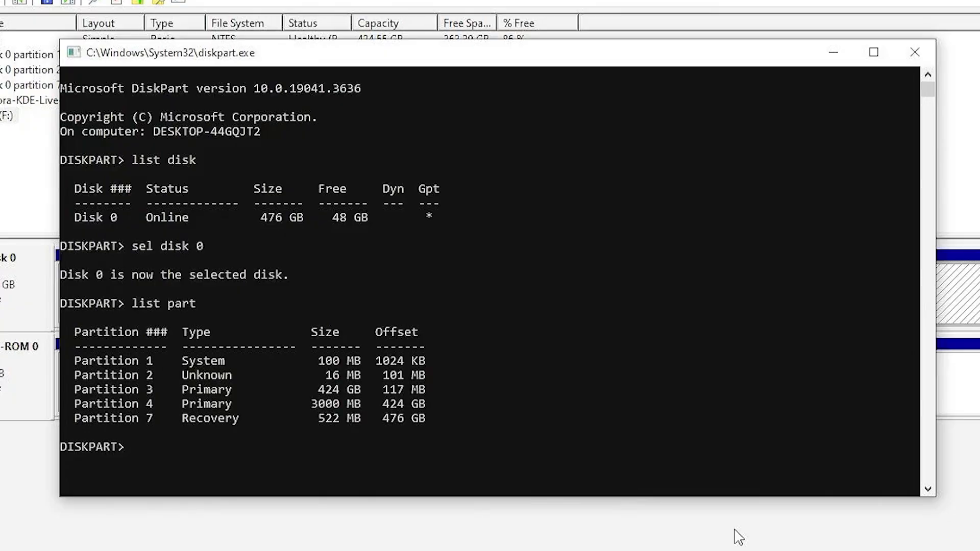
{"action": "type", "text": "sel part 4"}
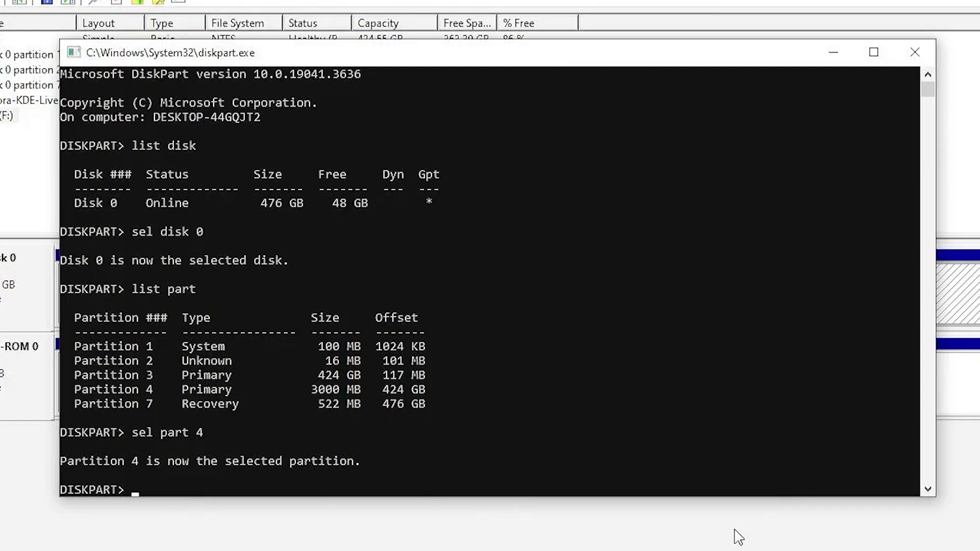
{"action": "type", "text": "help set id"}
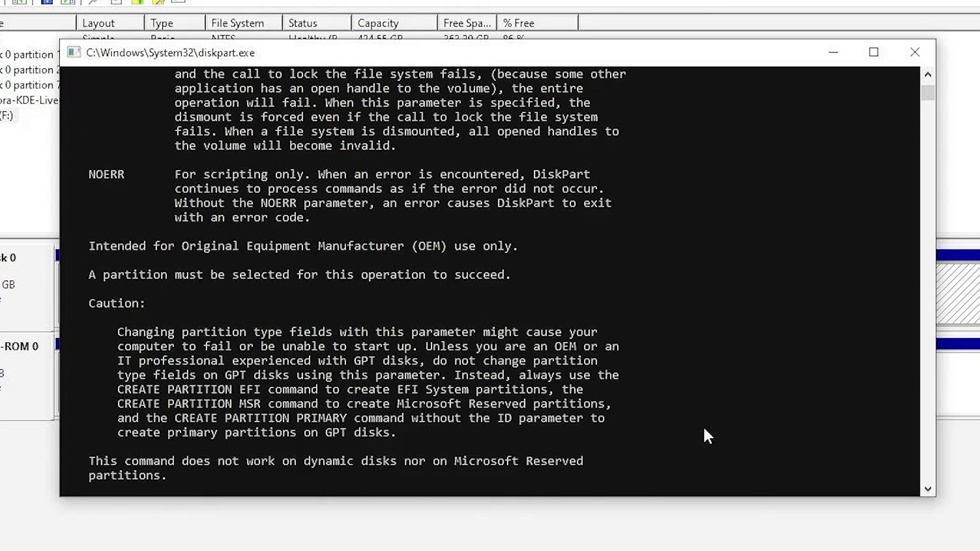
- Run set id=c12a7328-f81f-11d2-ba4b-00a0c93ec93b on partition 4 and reveal the partition map
{"action": "scroll", "scroll_direction": "down", "scroll_amount": 3}
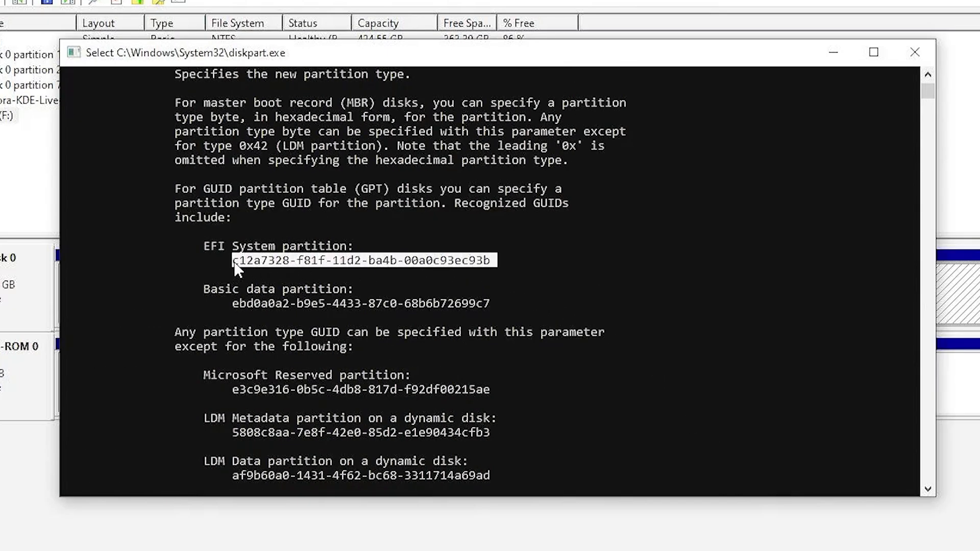
{"action": "scroll", "scroll_direction": "down", "scroll_amount": 3}
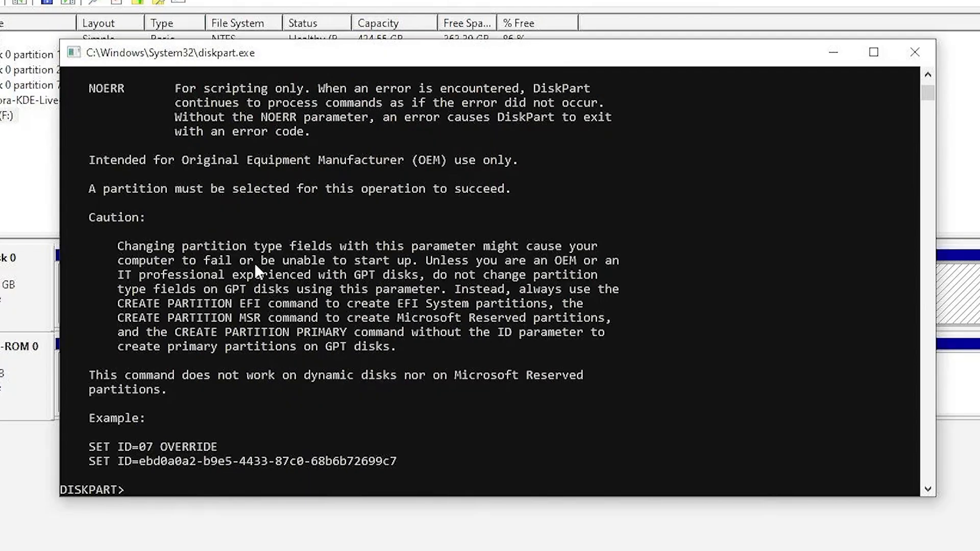
{"action": "type", "text": "set id"}
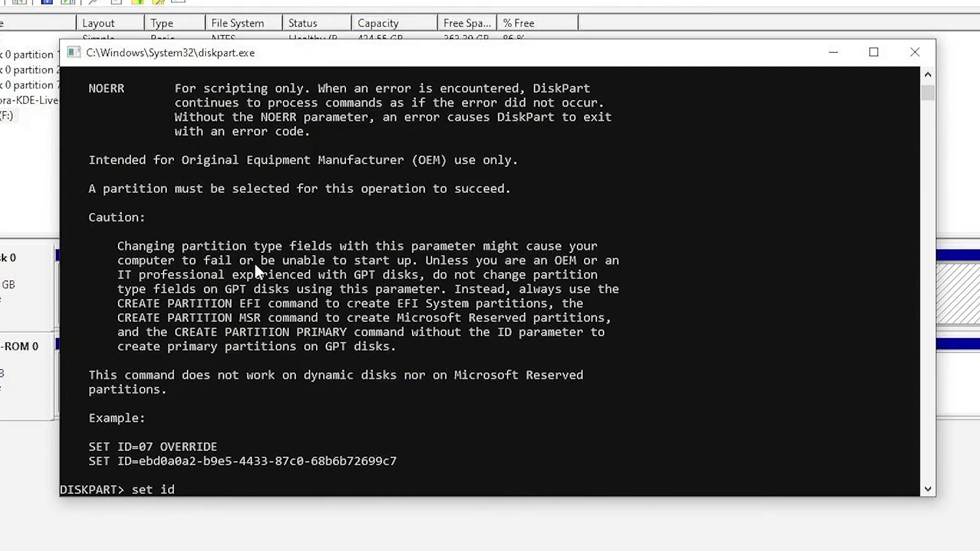
{"action": "type", "text": "=c12a7328-f81f-11d2-ba4b-00a0c93ec93b"}
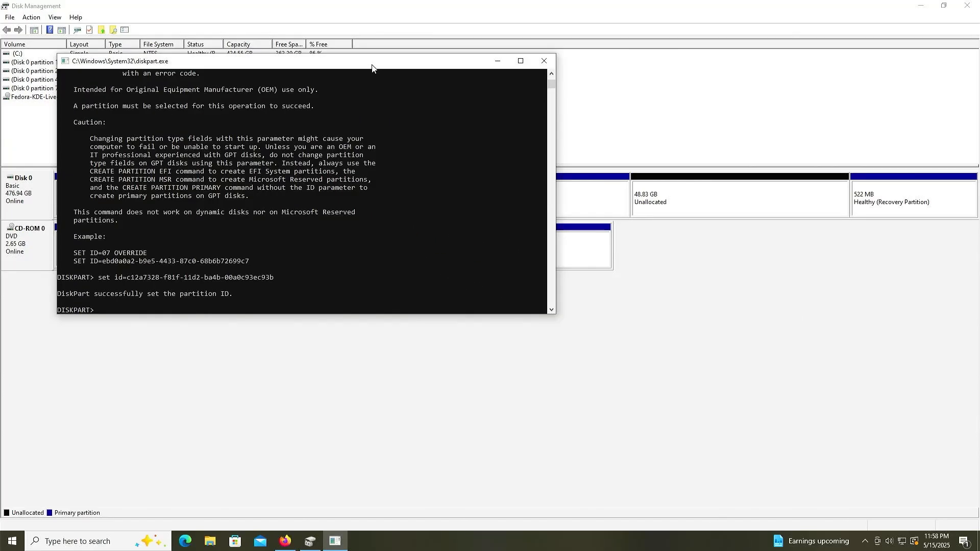
{"action": "left_click_drag", "start_coordinate": [372, 61], "coordinate": [394, 288]}
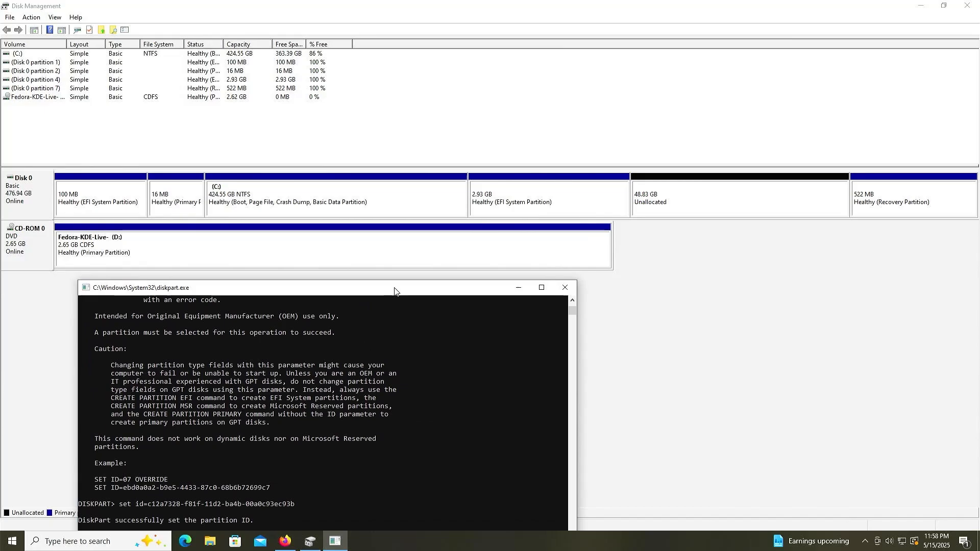
{"action": "mouse_move", "coordinate": [498, 214]}
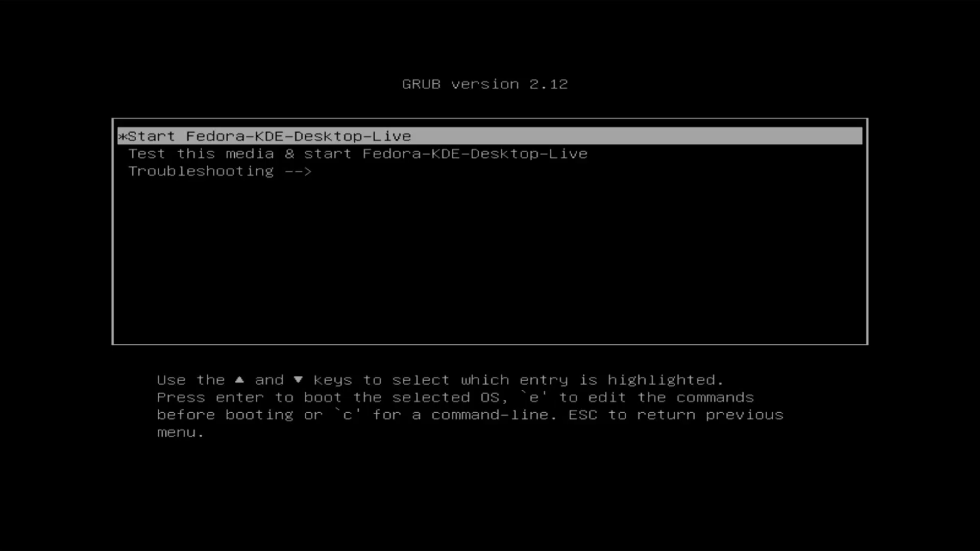
- Edit the live boot entry's kernel line, replacing CDLABEL Fedora-KDE-Live-42 with ISO
{"action": "key", "text": "e"}
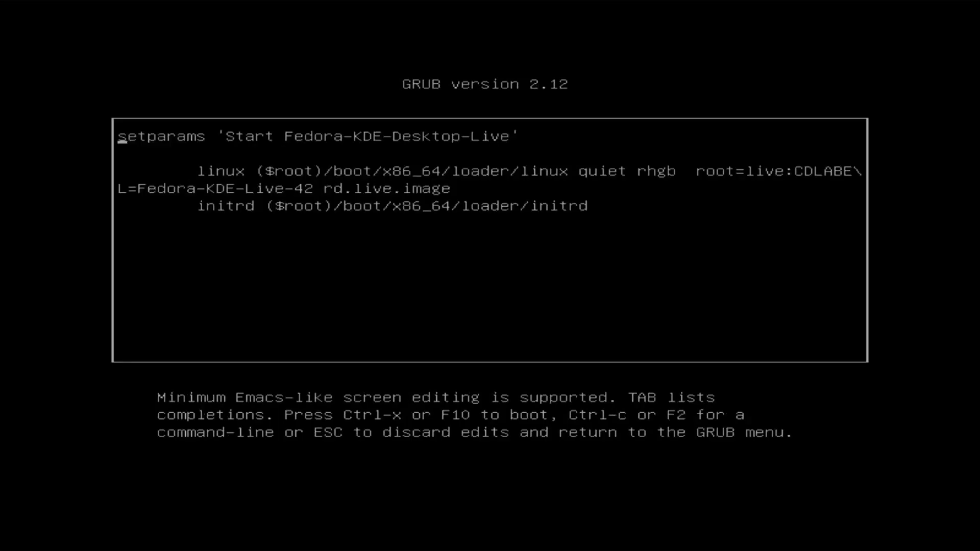
{"action": "key", "text": "Down"}
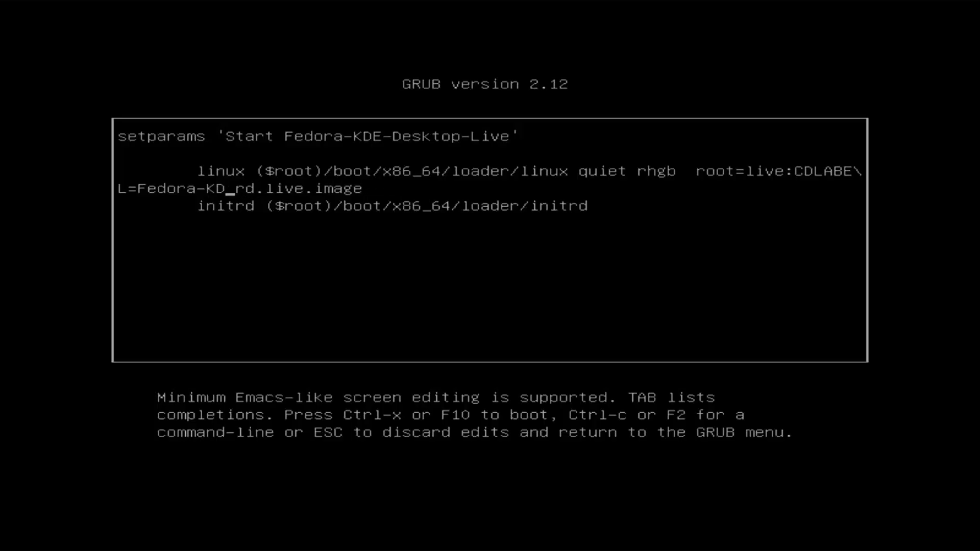
{"action": "key", "text": "BackSpace"}
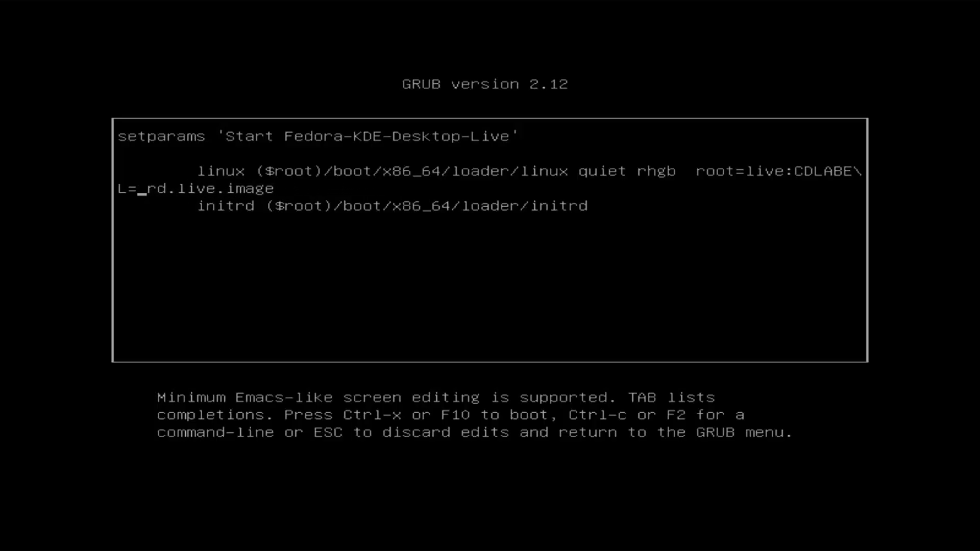
{"action": "type", "text": "ISO"}
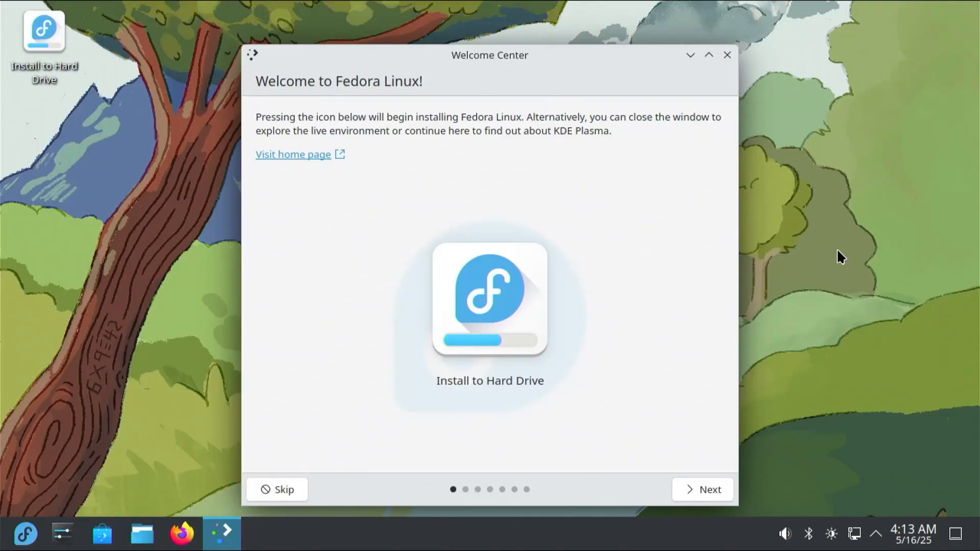
{"action": "mouse_move", "coordinate": [695, 76]}
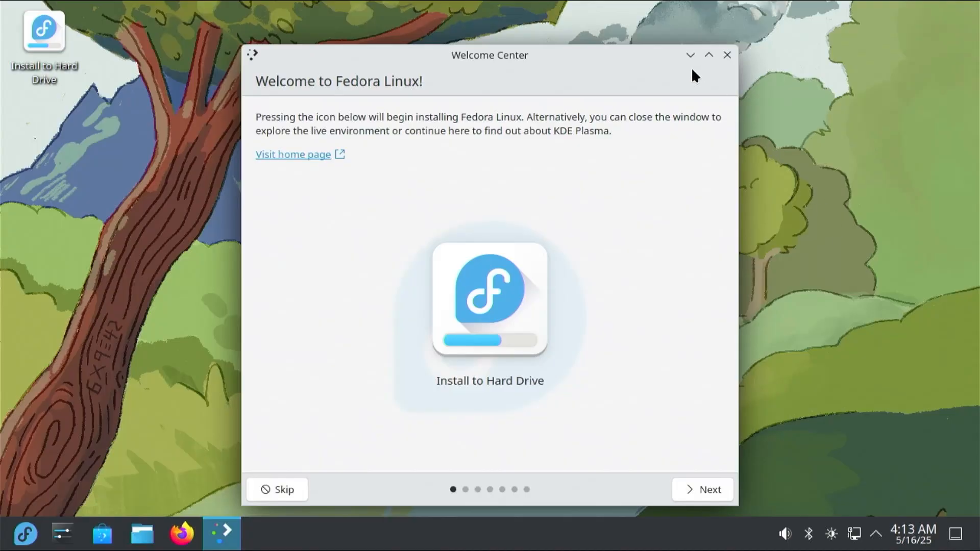
- Dismiss the Welcome Center and launch Konsole from the application launcher
{"action": "left_click", "coordinate": [727, 55]}
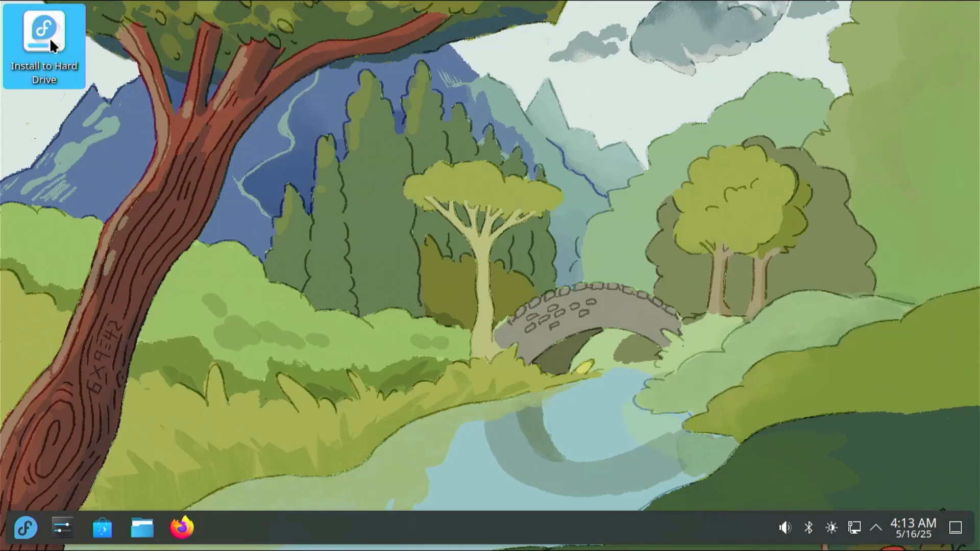
{"action": "mouse_move", "coordinate": [26, 527]}
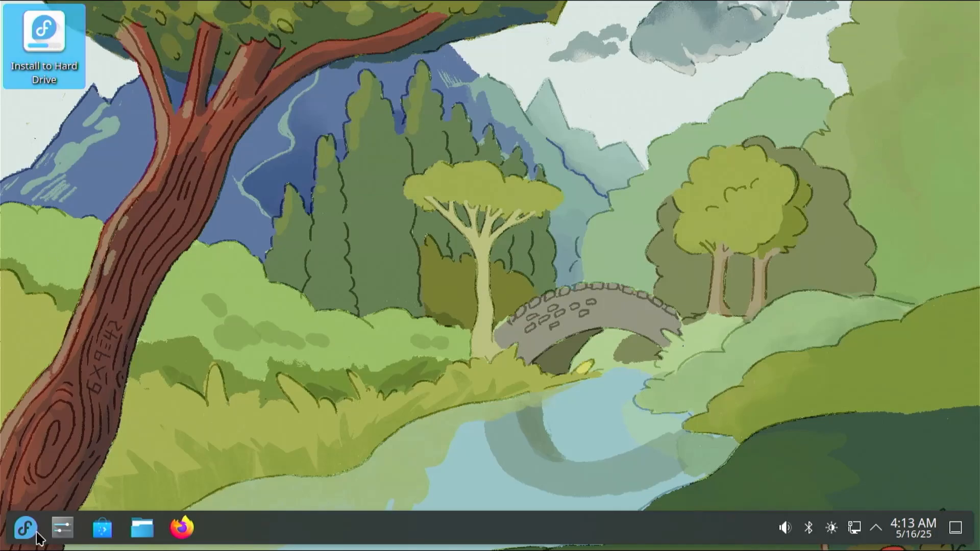
{"action": "left_click", "coordinate": [25, 528]}
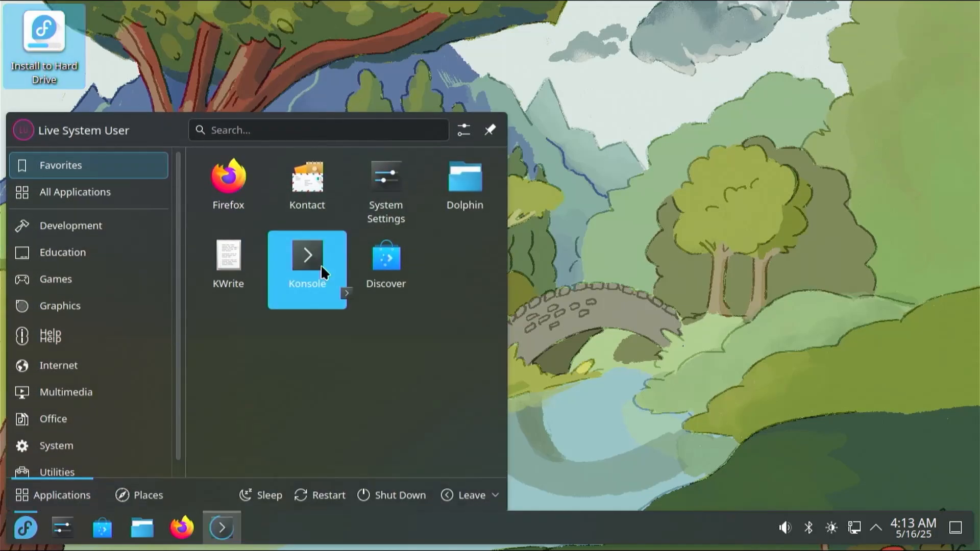
{"action": "left_click", "coordinate": [306, 255]}
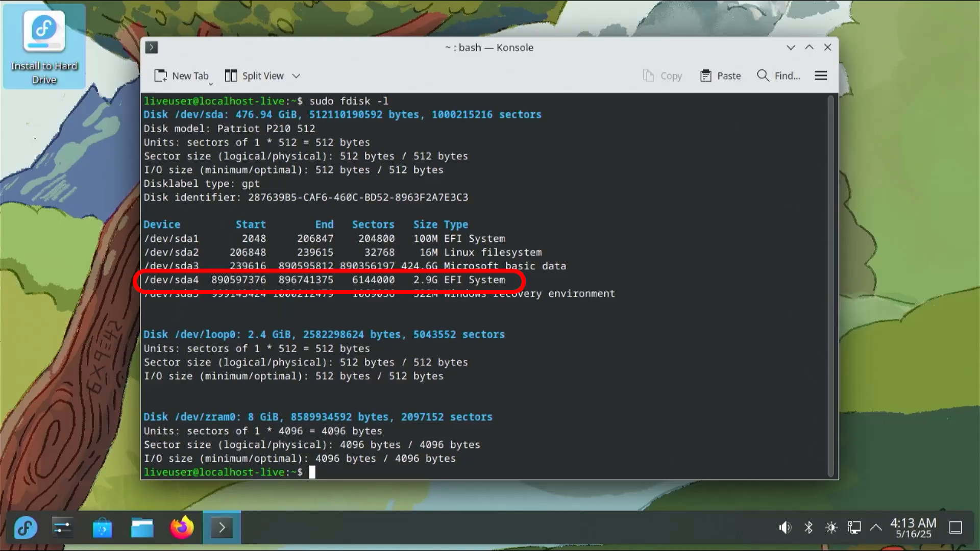
- Run sudo umount -l /dev/sda4, then start Install to Hard Drive
{"action": "type", "text": "sudo"}
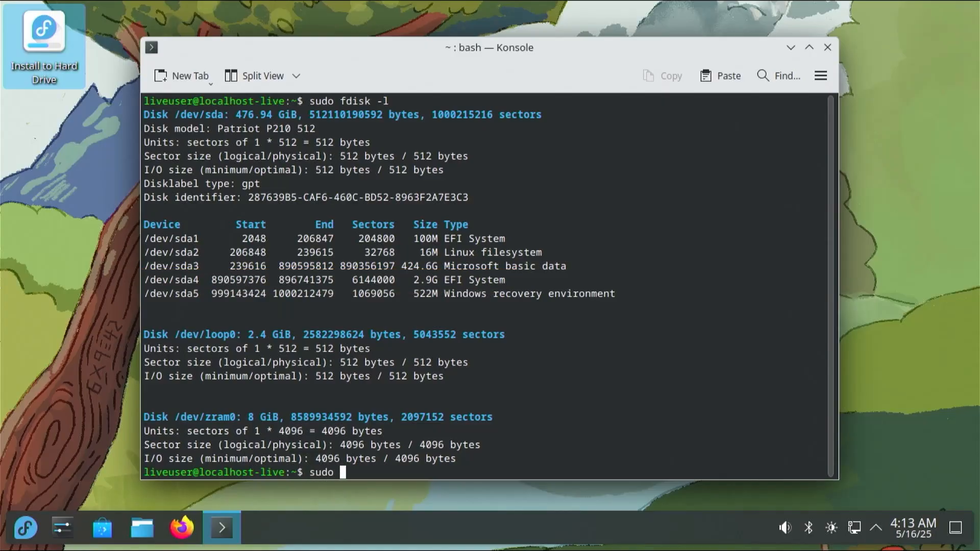
{"action": "type", "text": "umount -l"}
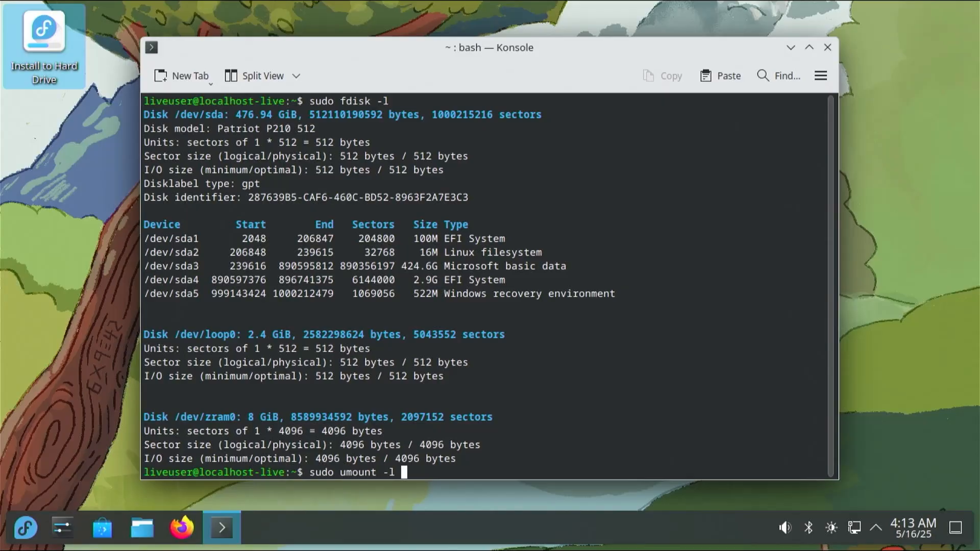
{"action": "type", "text": "/dev/sda4"}
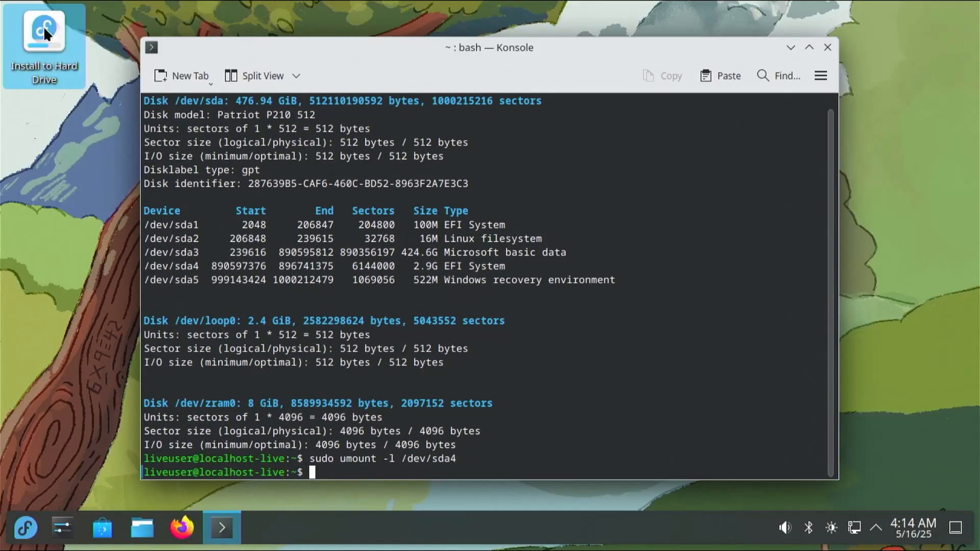
{"action": "left_click", "coordinate": [44, 45]}
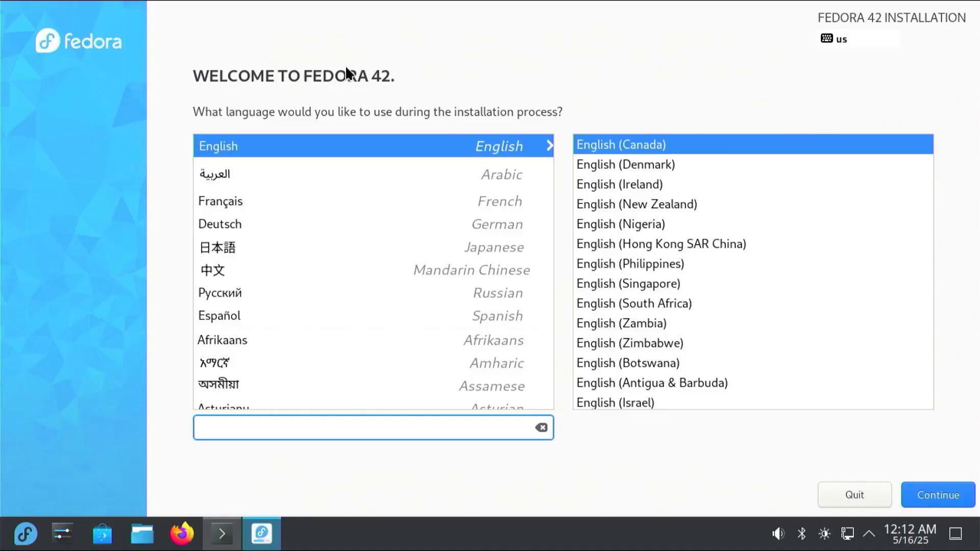
- Accept the installation language and go to Installation Destination from the summary
{"action": "left_click", "coordinate": [374, 428]}
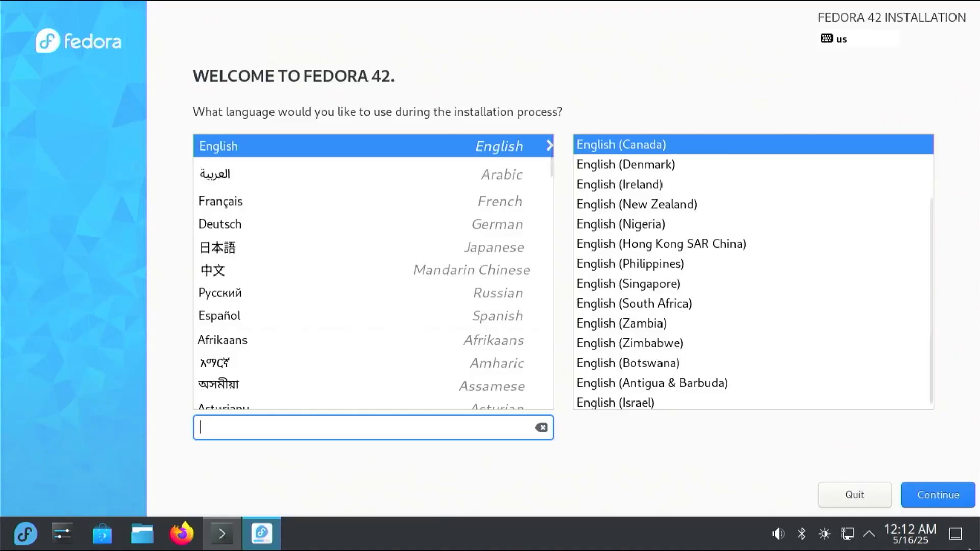
{"action": "left_click", "coordinate": [937, 494]}
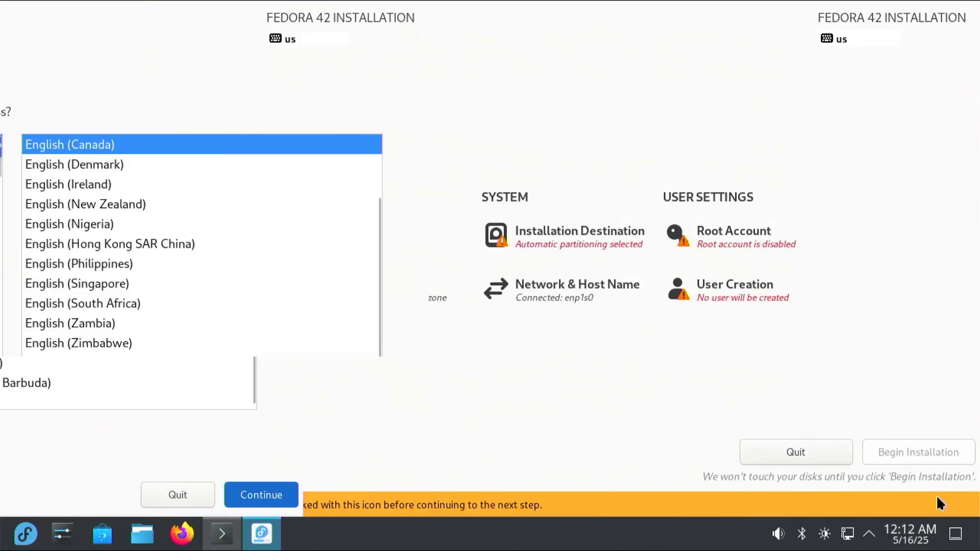
{"action": "left_click", "coordinate": [260, 494]}
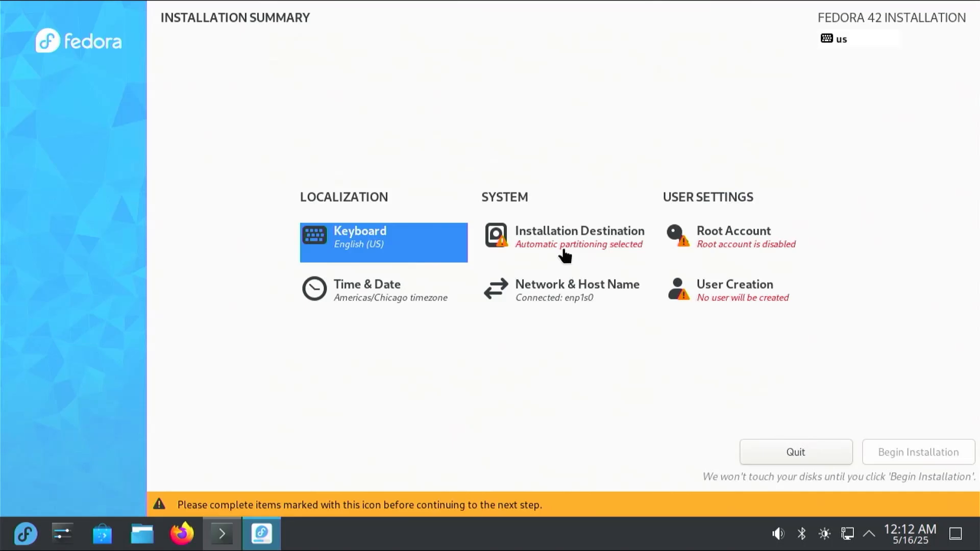
{"action": "left_click", "coordinate": [579, 236]}
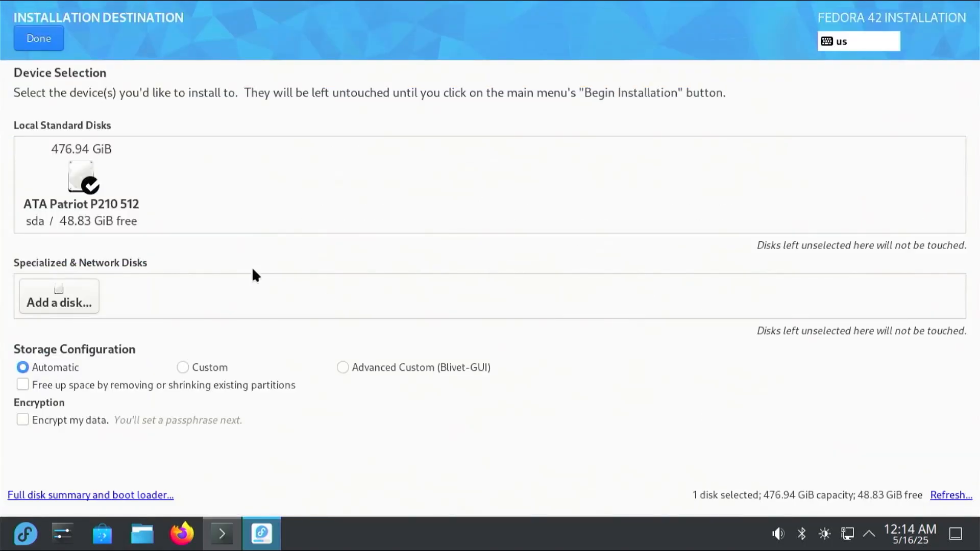
{"action": "mouse_move", "coordinate": [102, 256]}
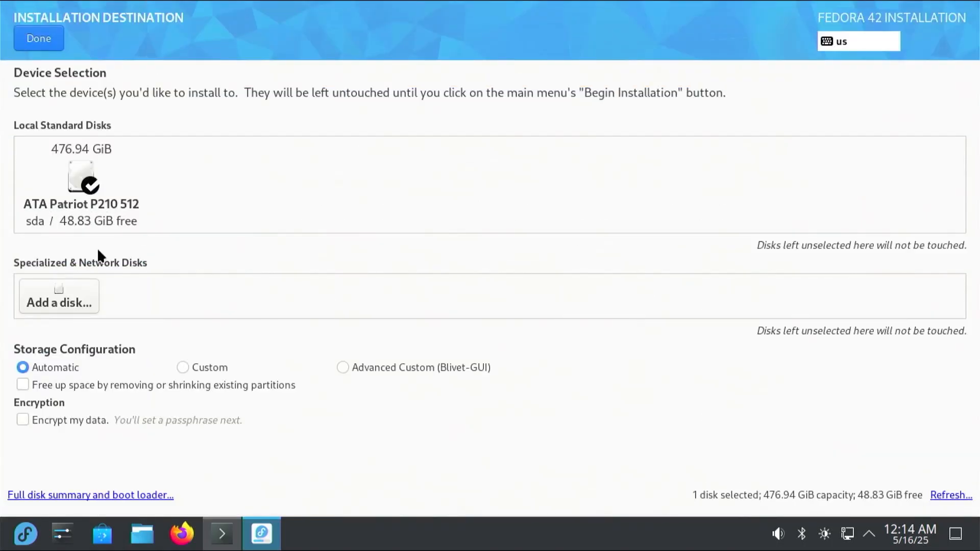
{"action": "mouse_move", "coordinate": [88, 365]}
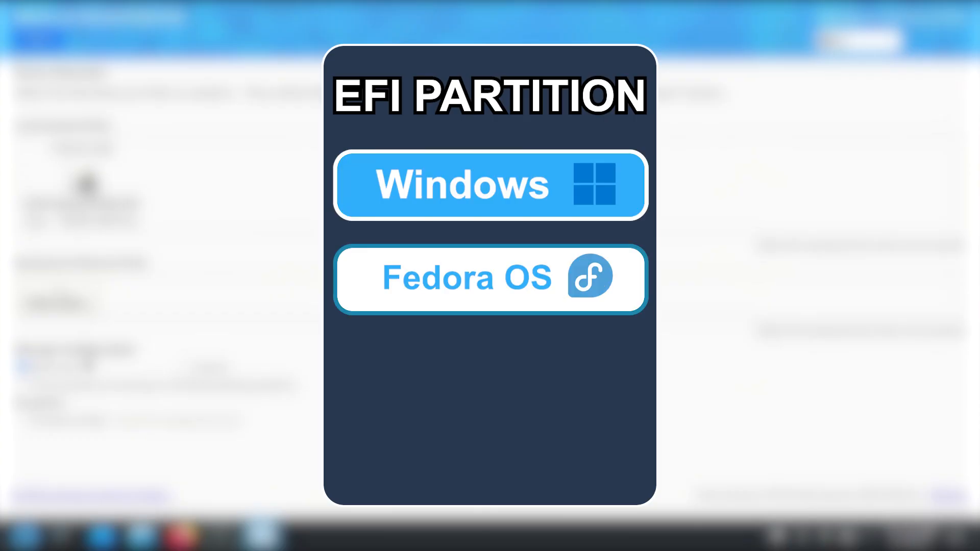
- Select Custom storage configuration for the disk and confirm with Done
{"action": "left_click", "coordinate": [490, 278]}
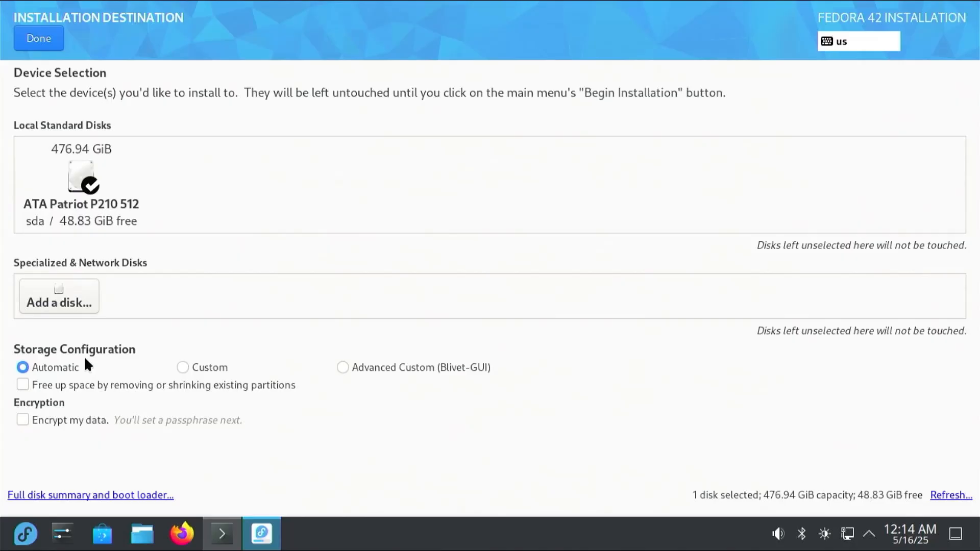
{"action": "mouse_move", "coordinate": [185, 371]}
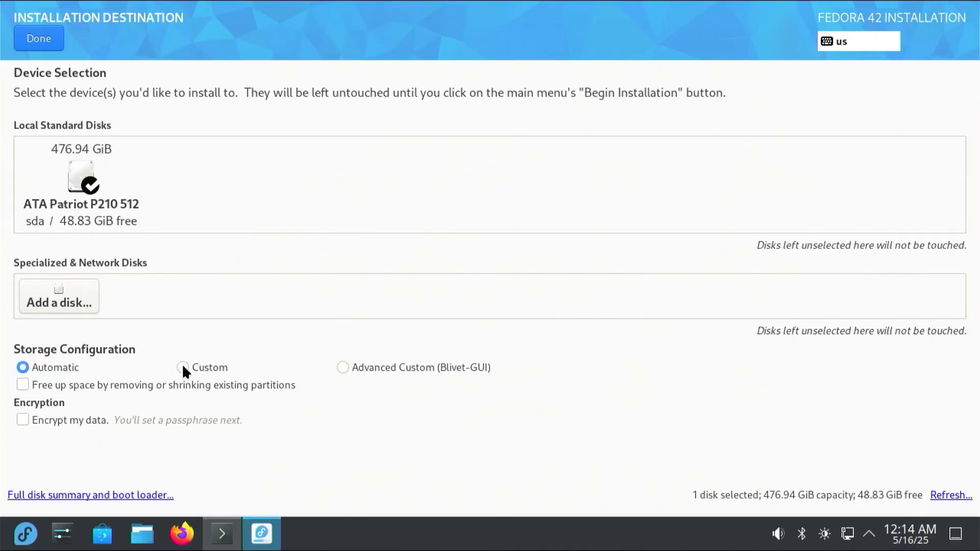
{"action": "left_click", "coordinate": [181, 368]}
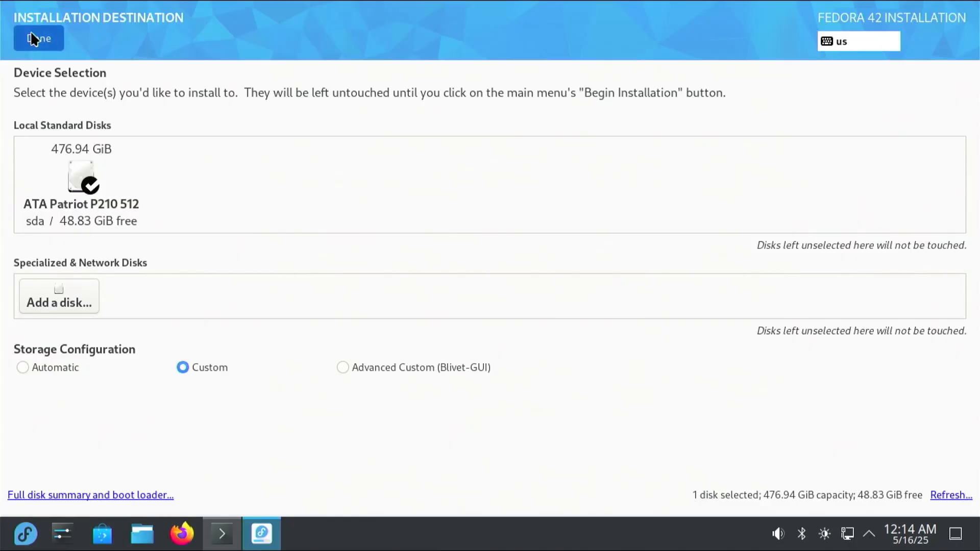
{"action": "left_click", "coordinate": [39, 37]}
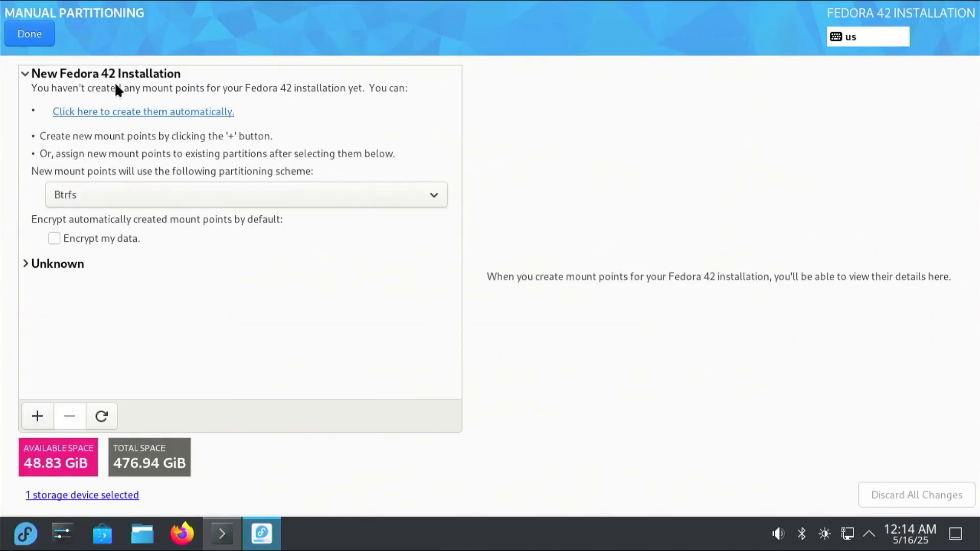
{"action": "mouse_move", "coordinate": [212, 106]}
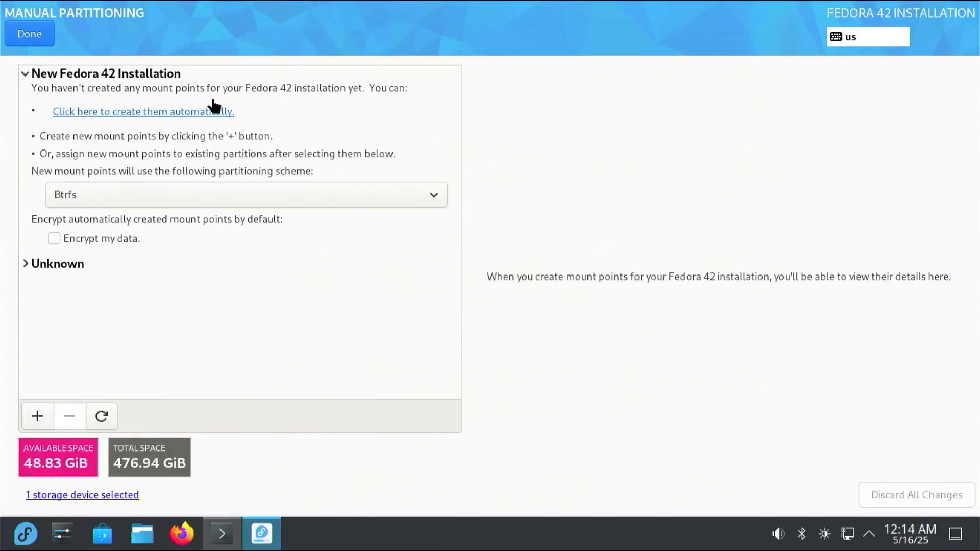
{"action": "mouse_move", "coordinate": [341, 109]}
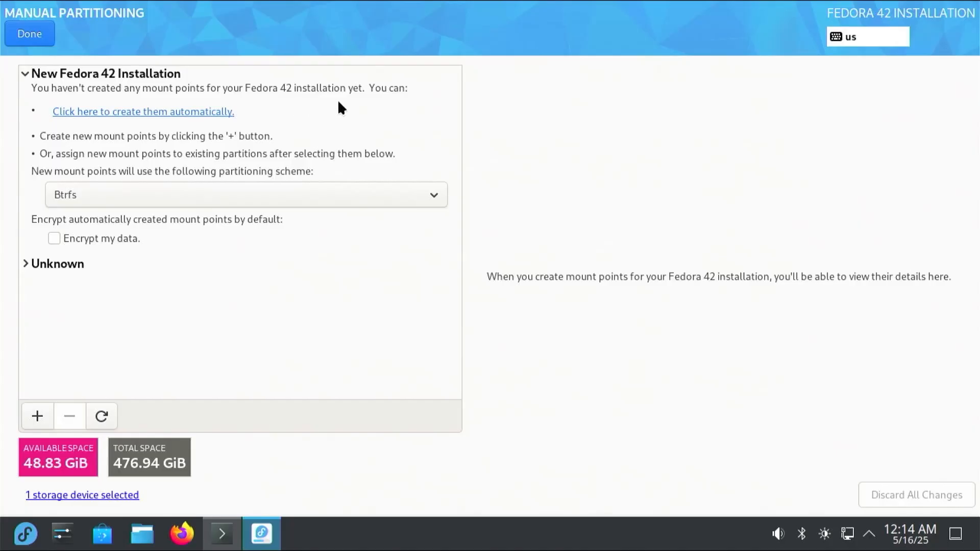
{"action": "mouse_move", "coordinate": [177, 135]}
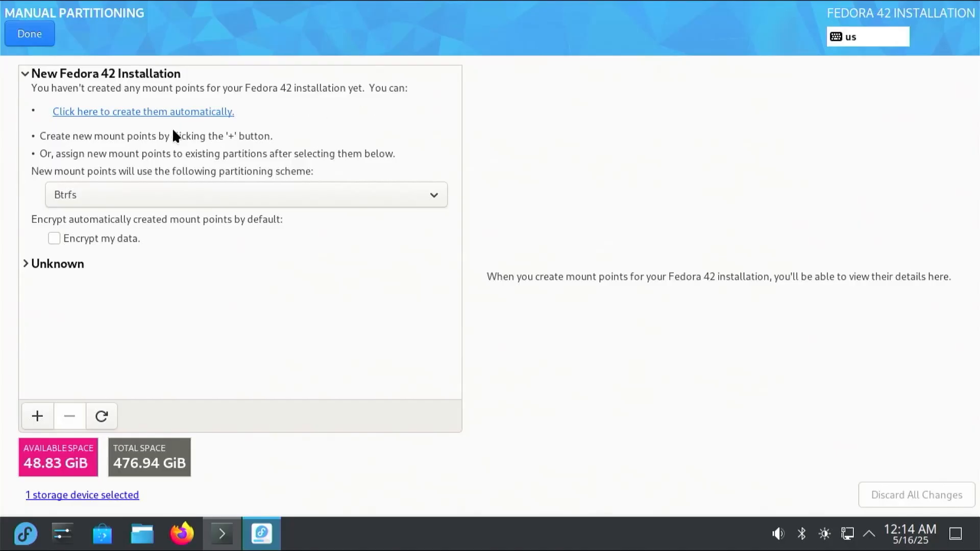
{"action": "mouse_move", "coordinate": [138, 119]}
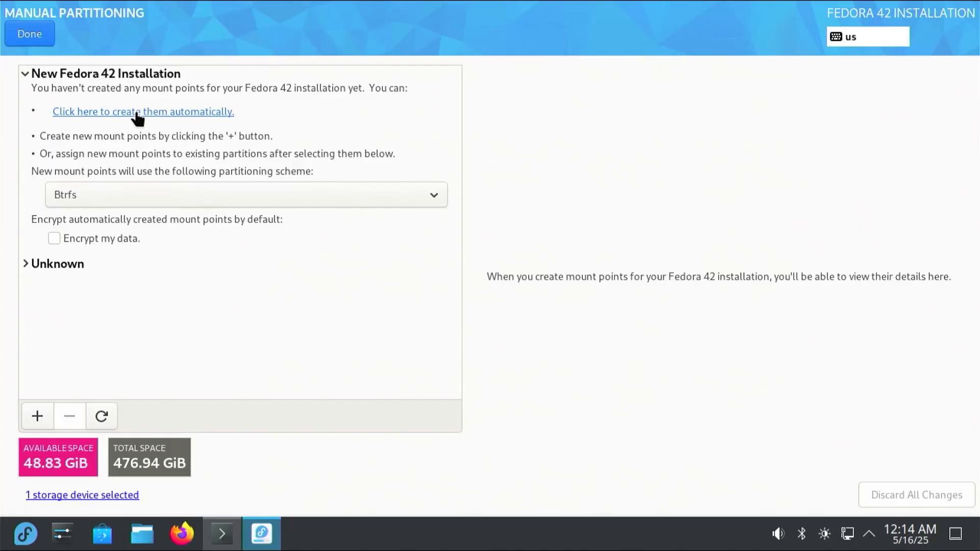
{"action": "left_click", "coordinate": [143, 111]}
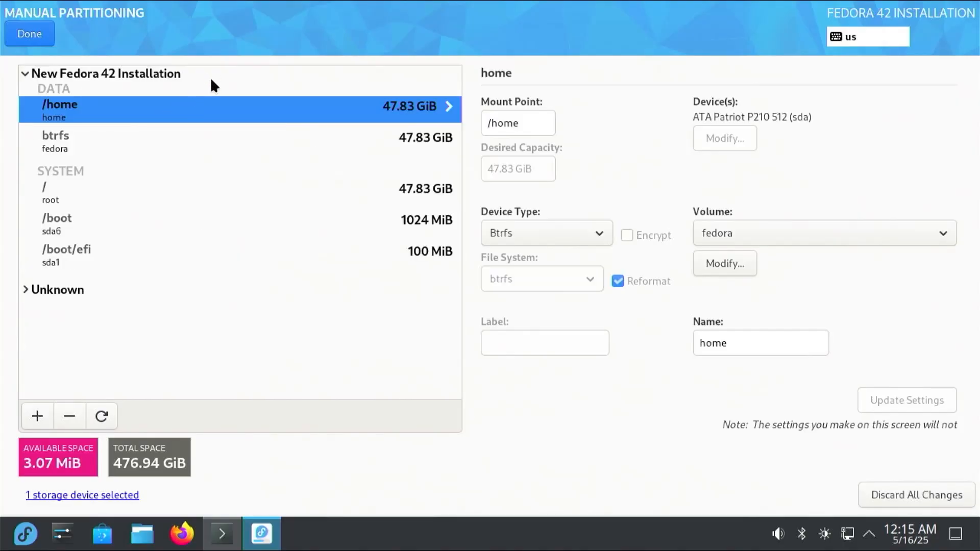
{"action": "mouse_move", "coordinate": [168, 119]}
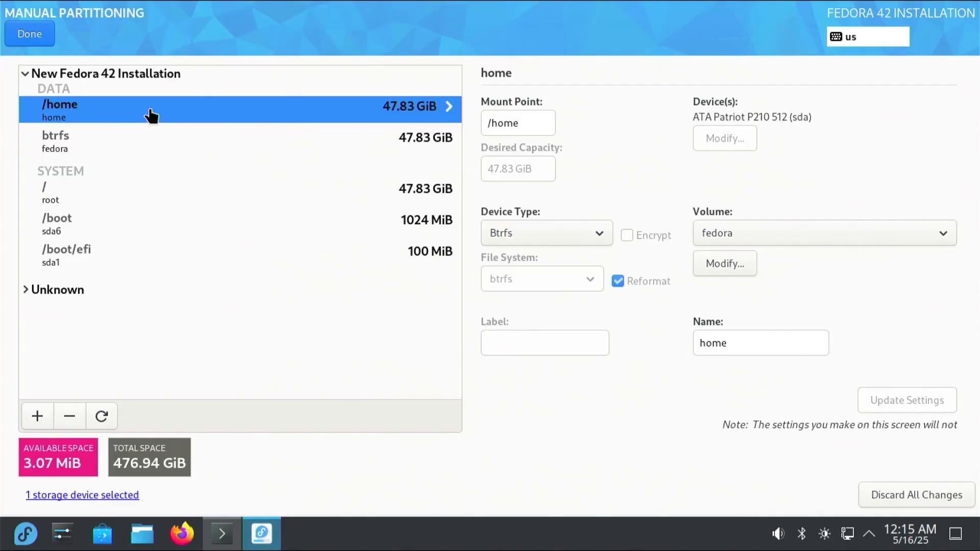
{"action": "left_click", "coordinate": [57, 224]}
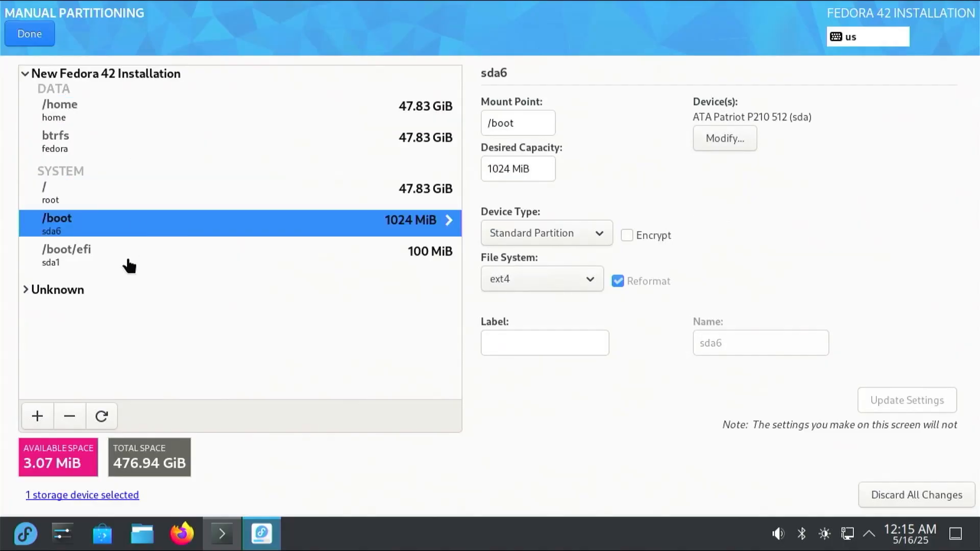
{"action": "left_click", "coordinate": [125, 255]}
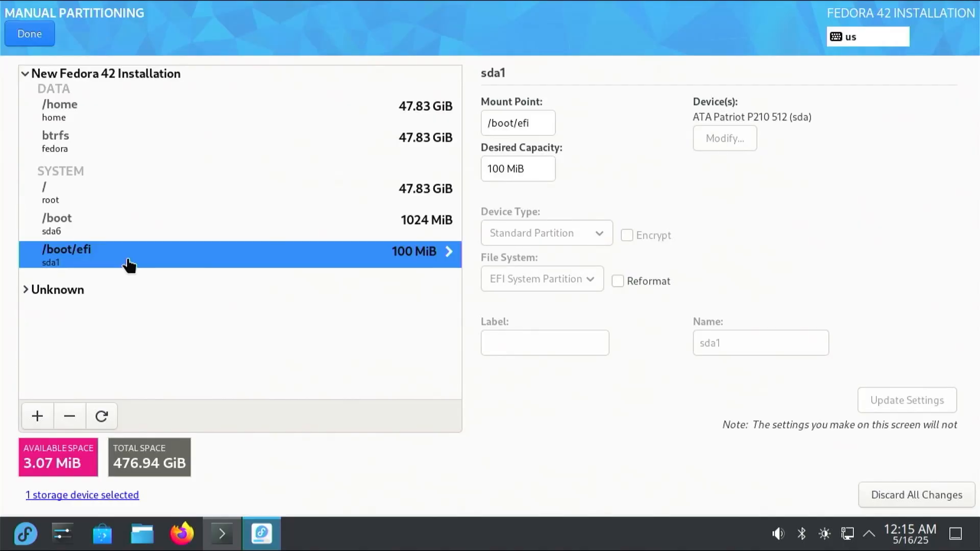
{"action": "mouse_move", "coordinate": [940, 502]}
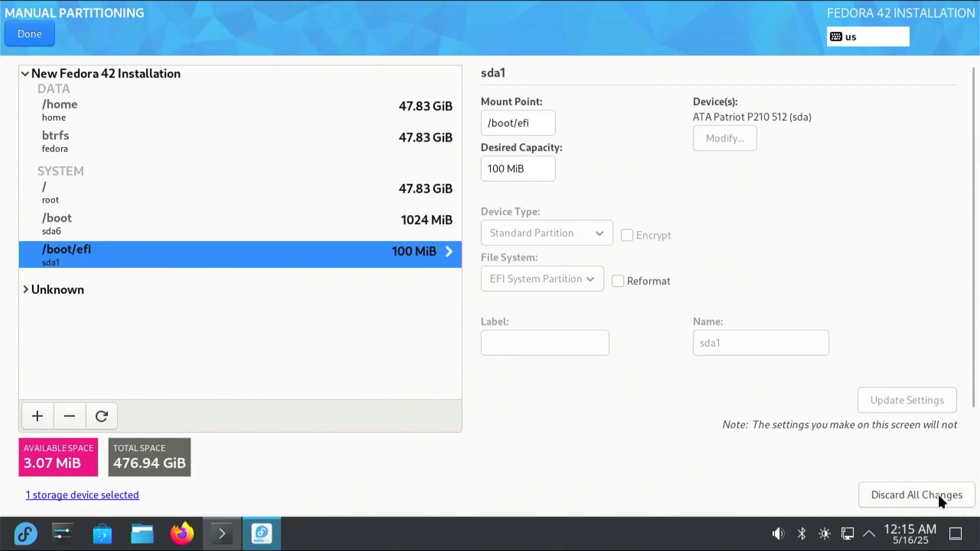
{"action": "left_click", "coordinate": [915, 495]}
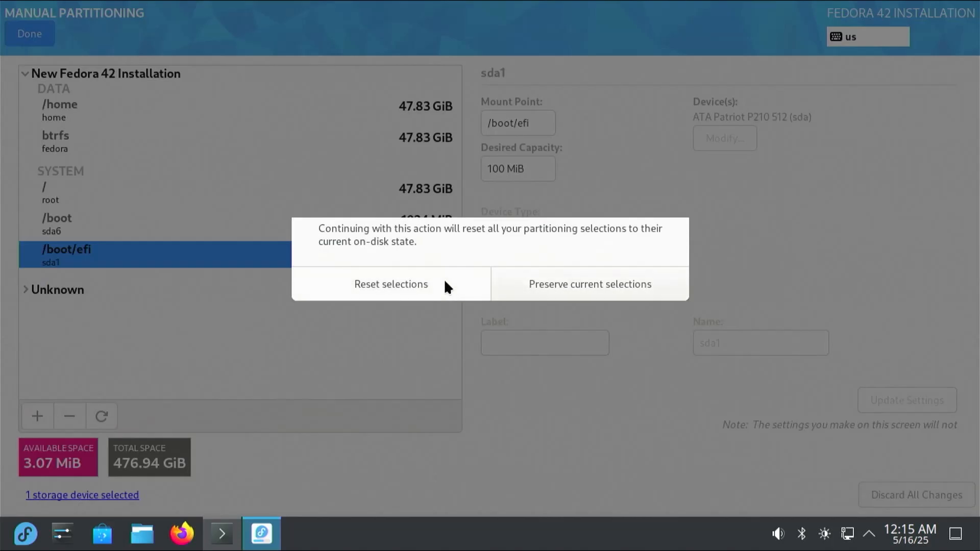
{"action": "left_click", "coordinate": [389, 284]}
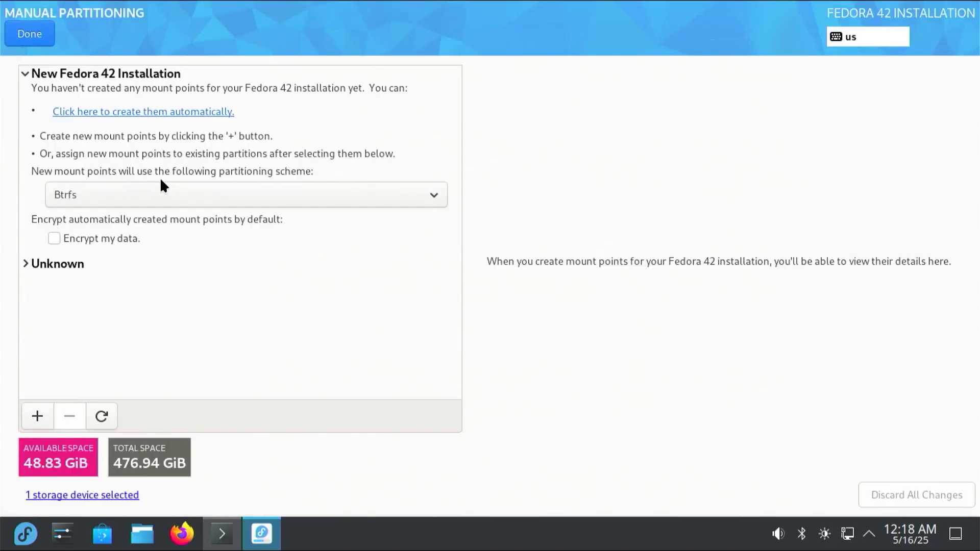
{"action": "mouse_move", "coordinate": [287, 186]}
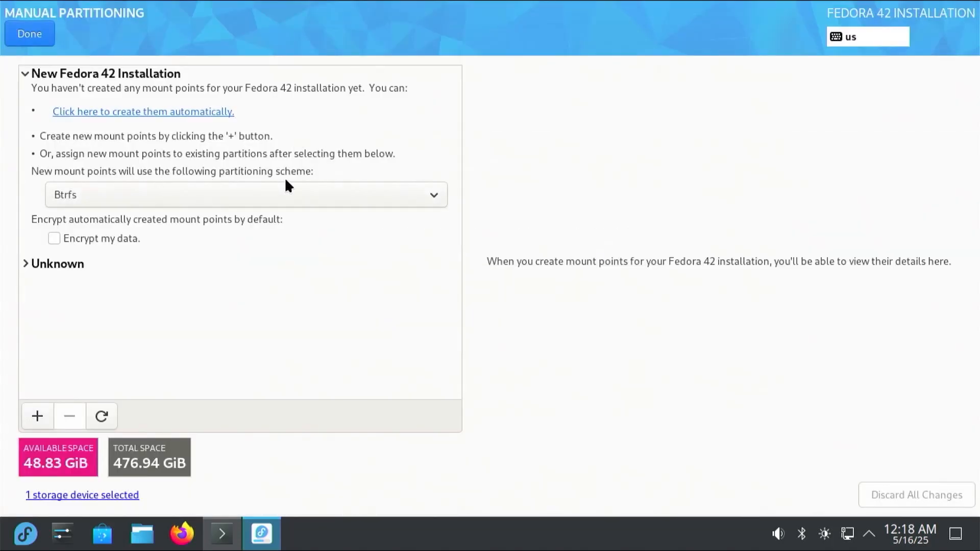
- With the Standard Partition scheme, add a 512MiB /boot/efi mount point
{"action": "left_click", "coordinate": [243, 194]}
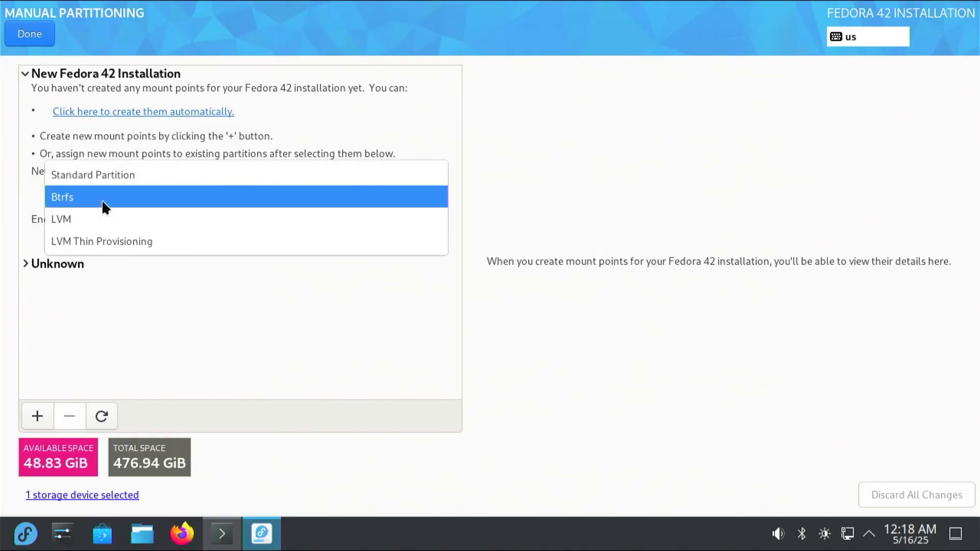
{"action": "left_click", "coordinate": [93, 174]}
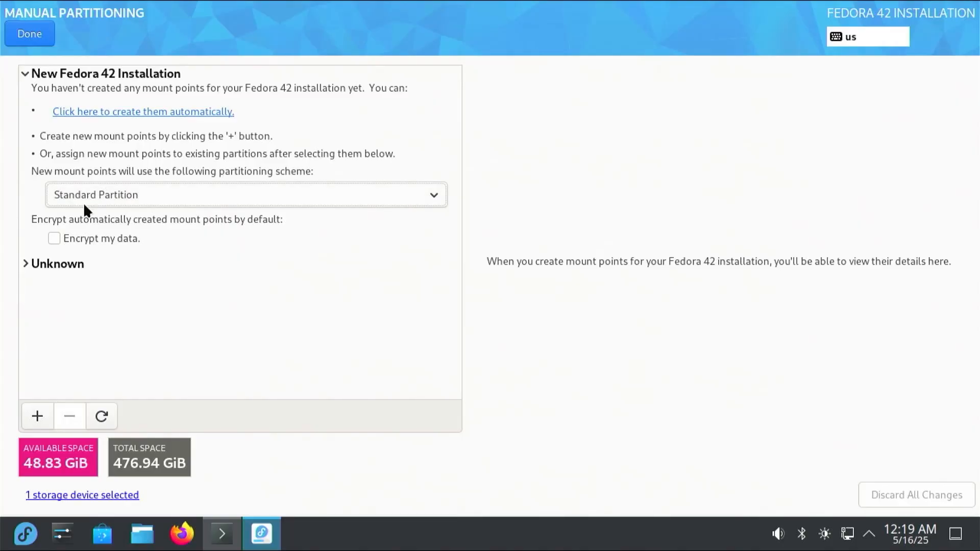
{"action": "left_click", "coordinate": [37, 416]}
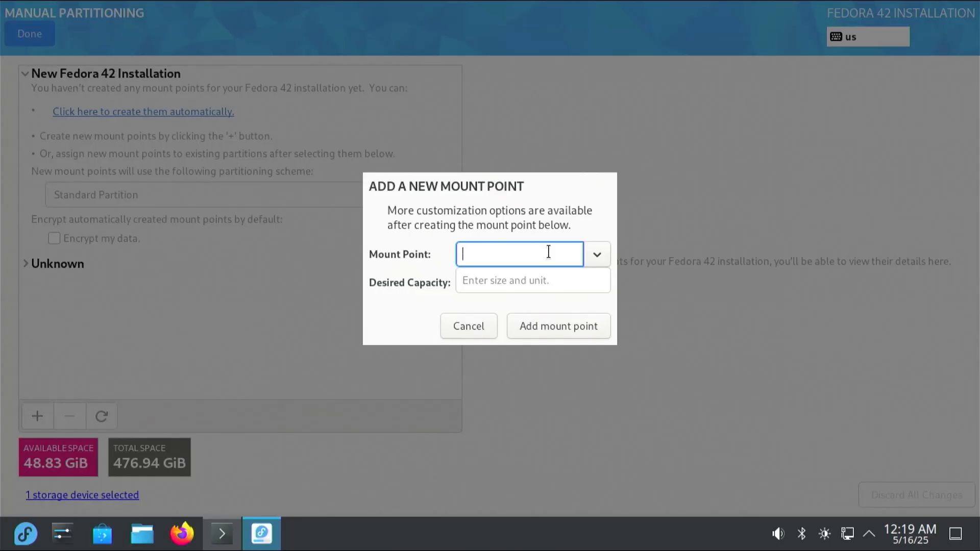
{"action": "left_click", "coordinate": [595, 254]}
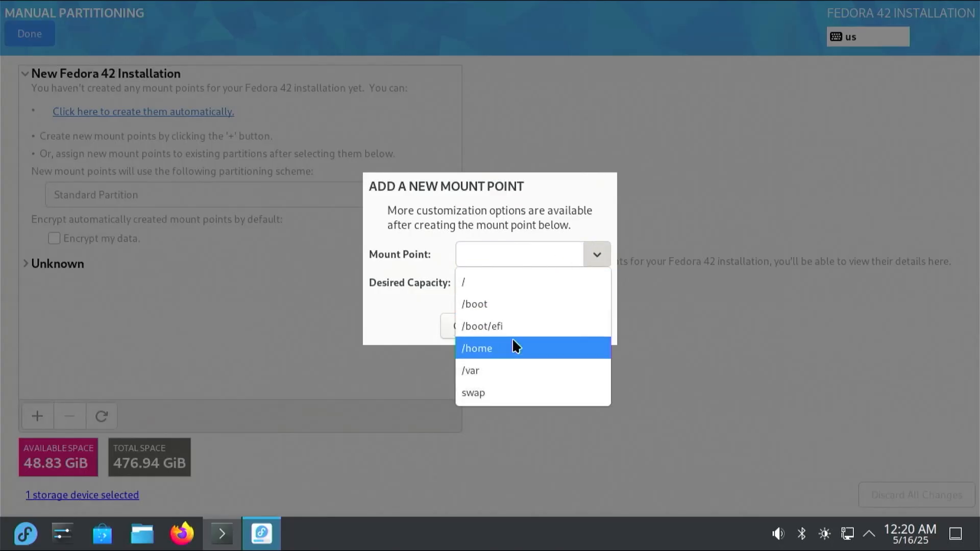
{"action": "left_click", "coordinate": [481, 326]}
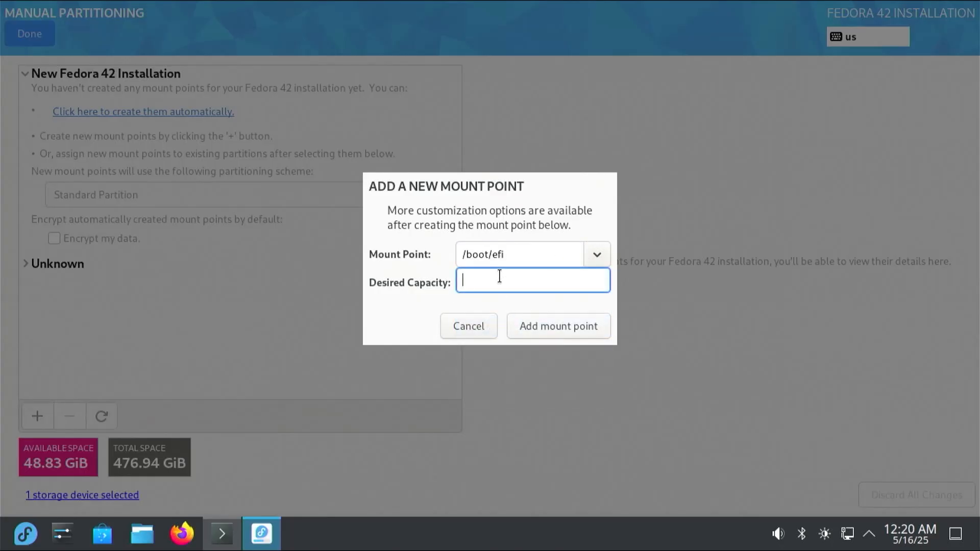
{"action": "type", "text": "512MiB"}
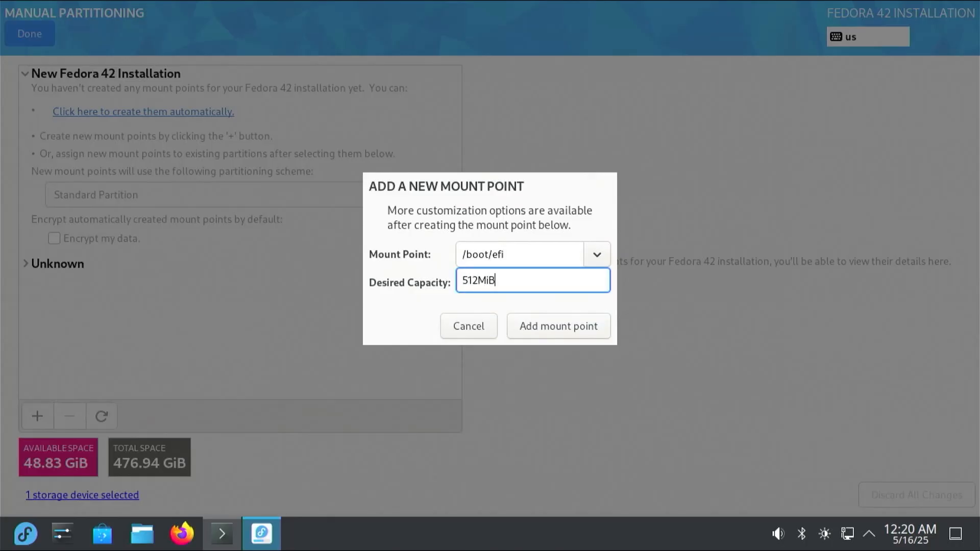
{"action": "left_click", "coordinate": [558, 326]}
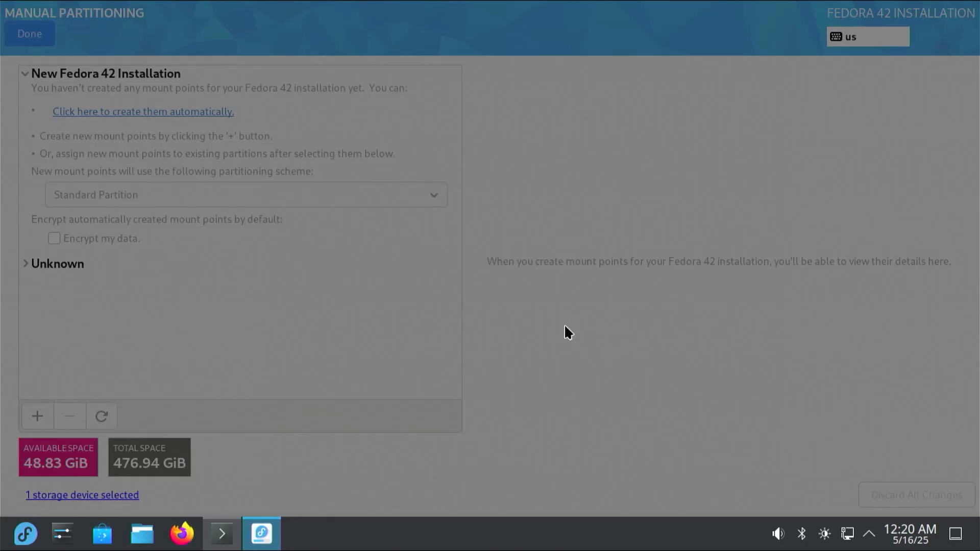
- Label the /boot/efi partition EFI_FEDORA and start adding another mount point
{"action": "left_click", "coordinate": [143, 111]}
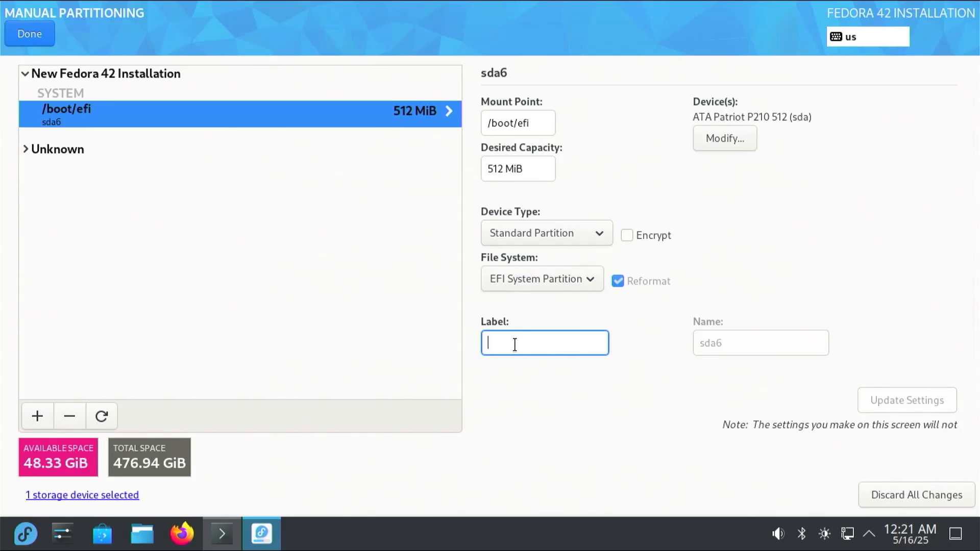
{"action": "type", "text": "EFI_FEDORA"}
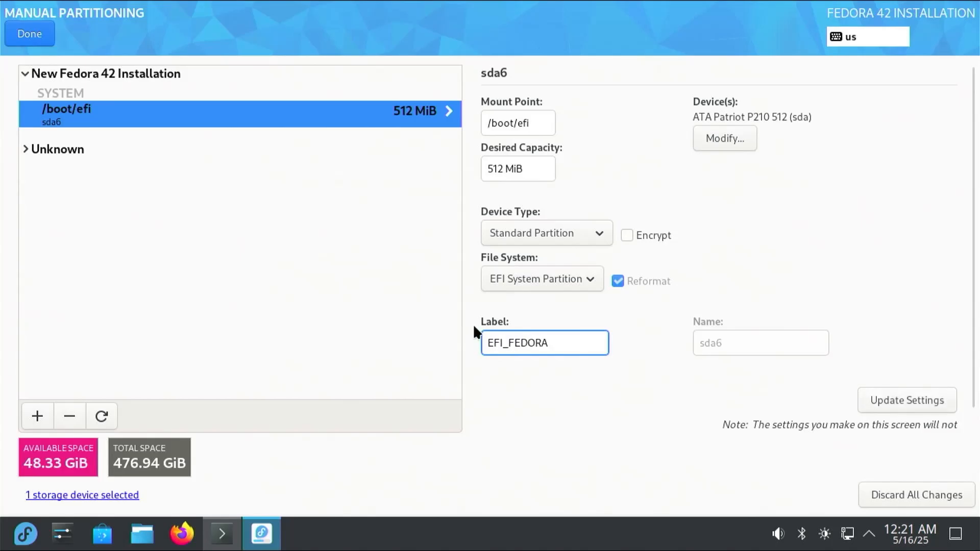
{"action": "left_click", "coordinate": [36, 416]}
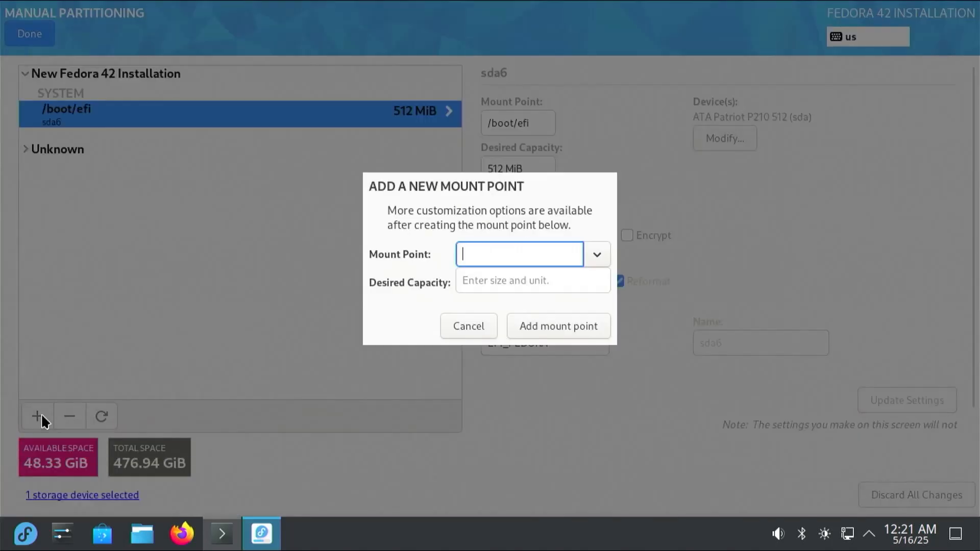
- Add a 12288MiB swap mount point labelled SWAP and start another mount point
{"action": "left_click", "coordinate": [595, 254]}
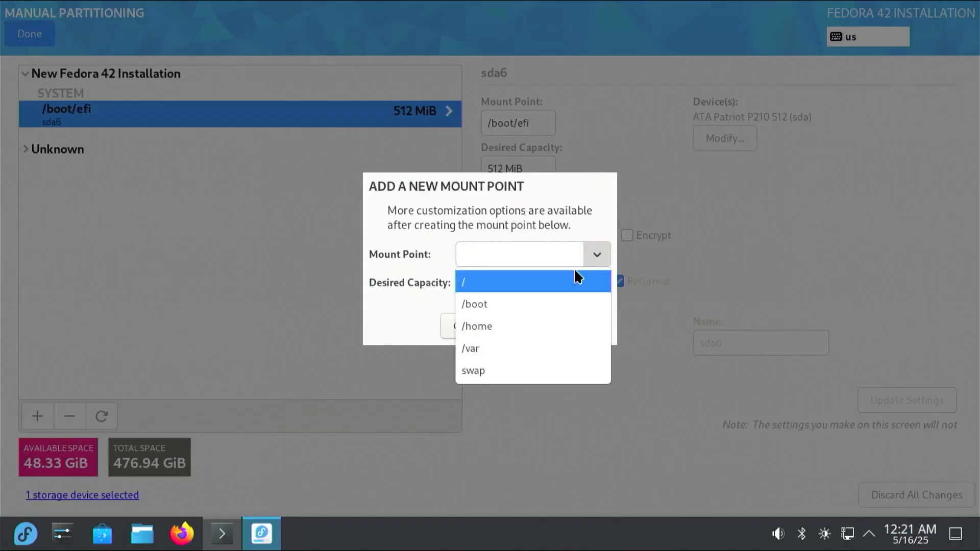
{"action": "left_click", "coordinate": [472, 369]}
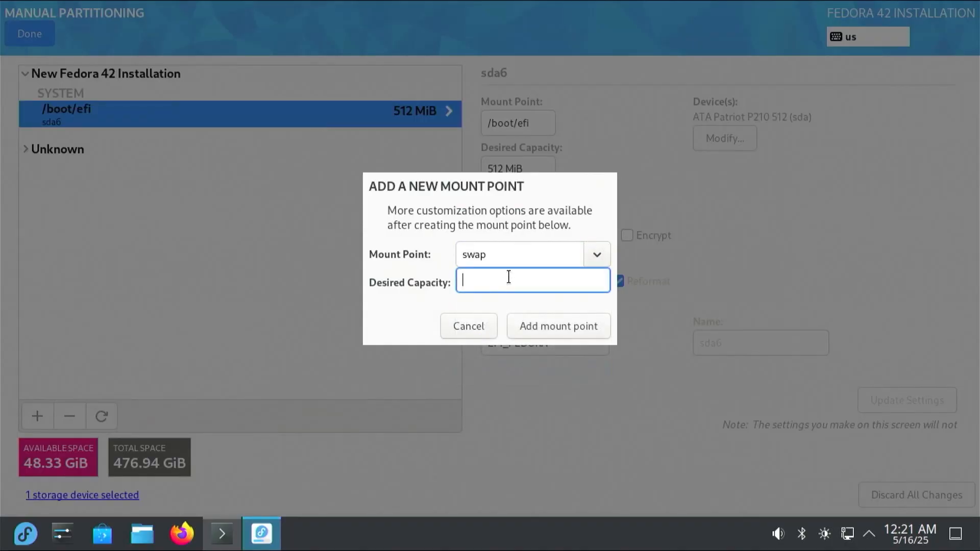
{"action": "type", "text": "1"}
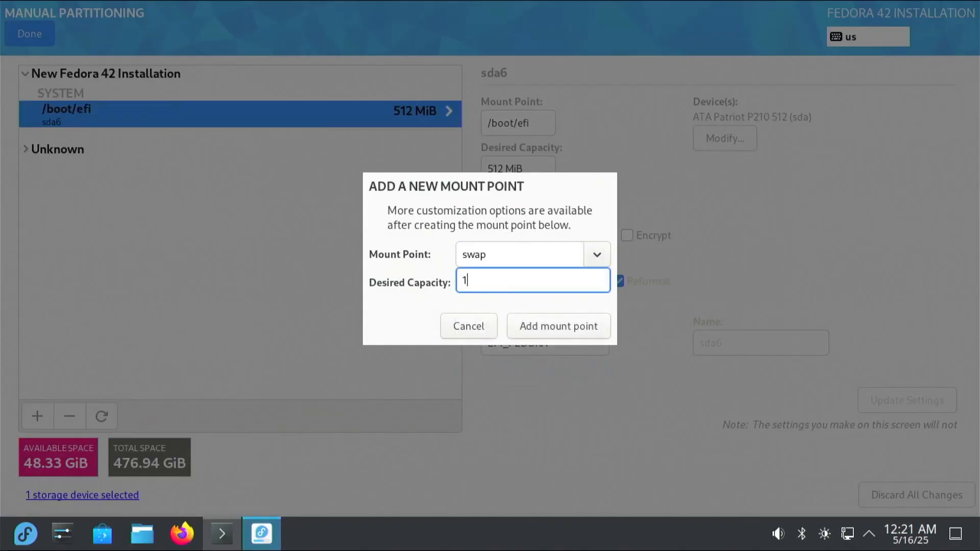
{"action": "type", "text": "2288MiB"}
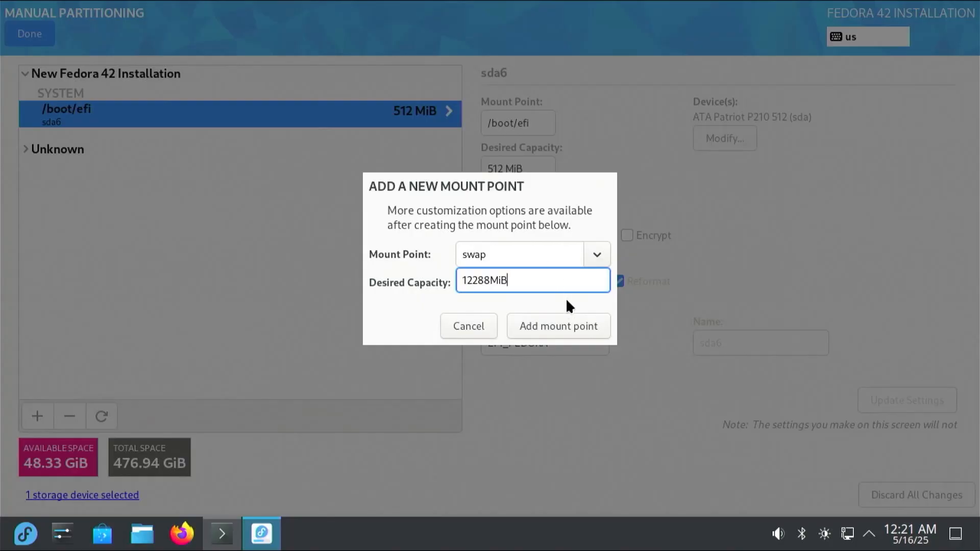
{"action": "left_click", "coordinate": [558, 325]}
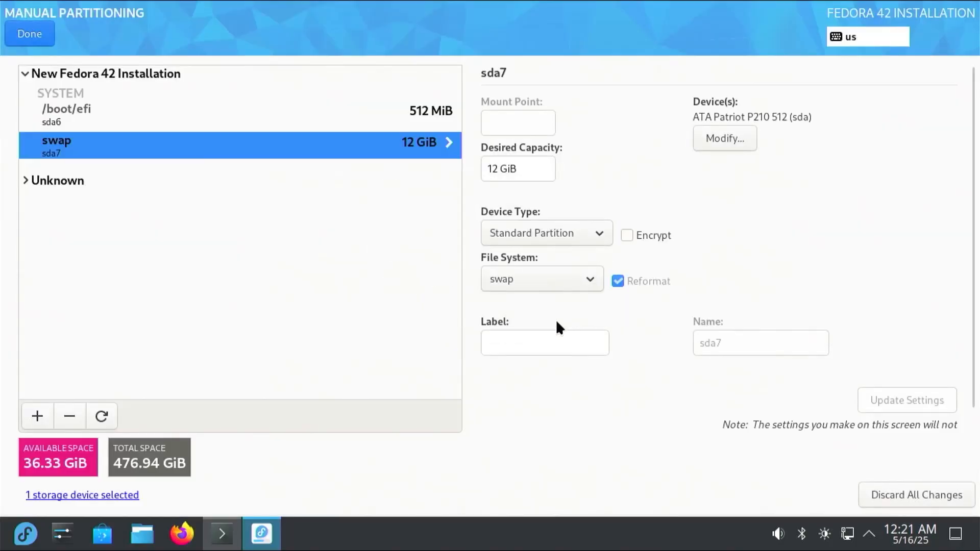
{"action": "type", "text": "SWAP"}
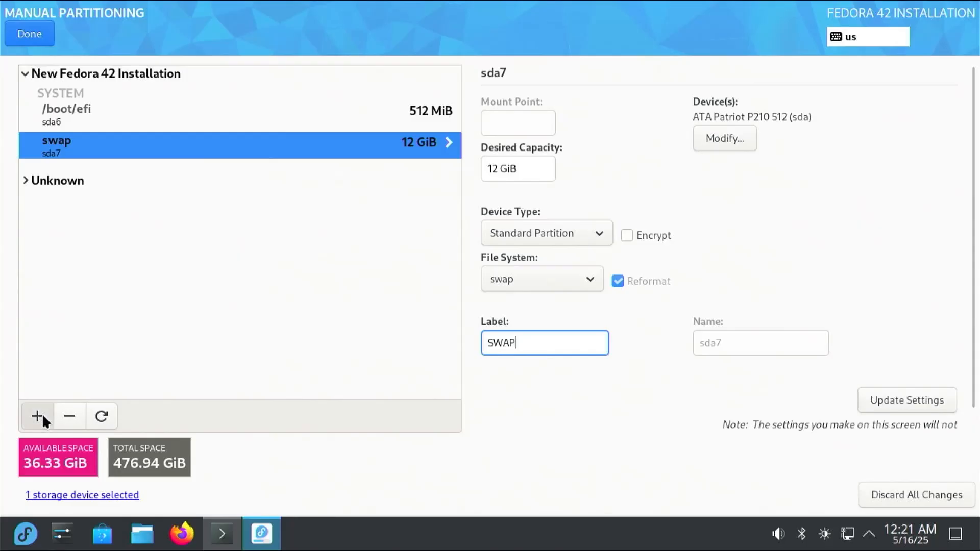
{"action": "left_click", "coordinate": [37, 417]}
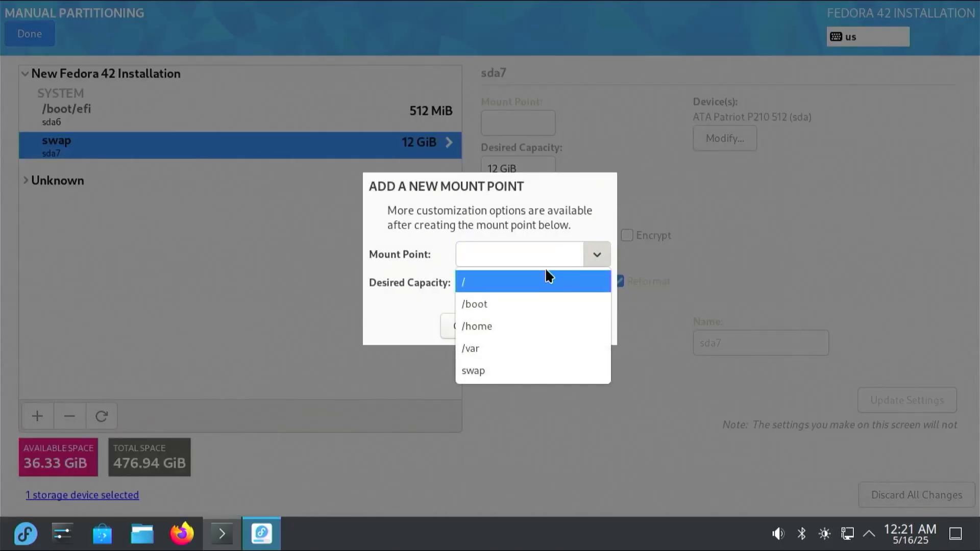
- Add a / mount point from the remaining 36.33 GiB and label it ROOT
{"action": "left_click", "coordinate": [462, 282]}
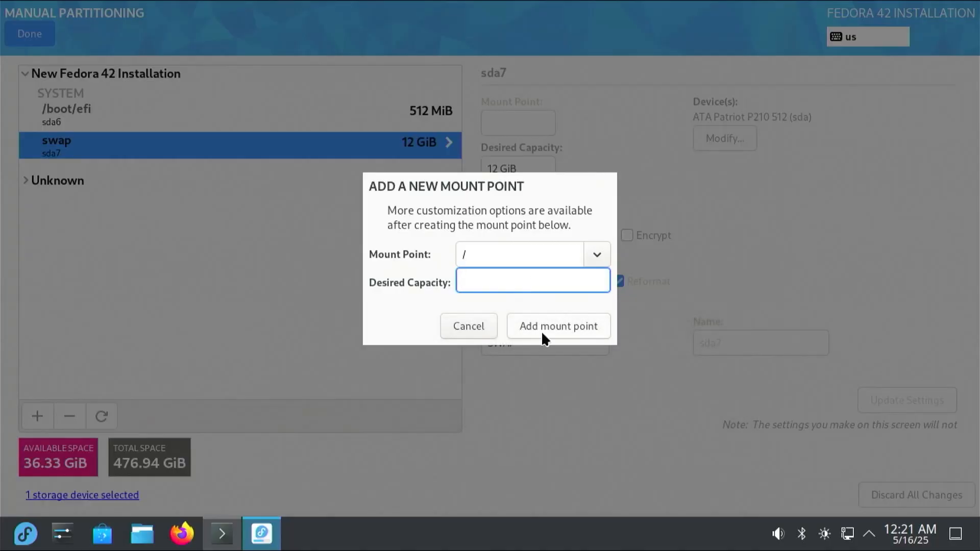
{"action": "left_click", "coordinate": [558, 325]}
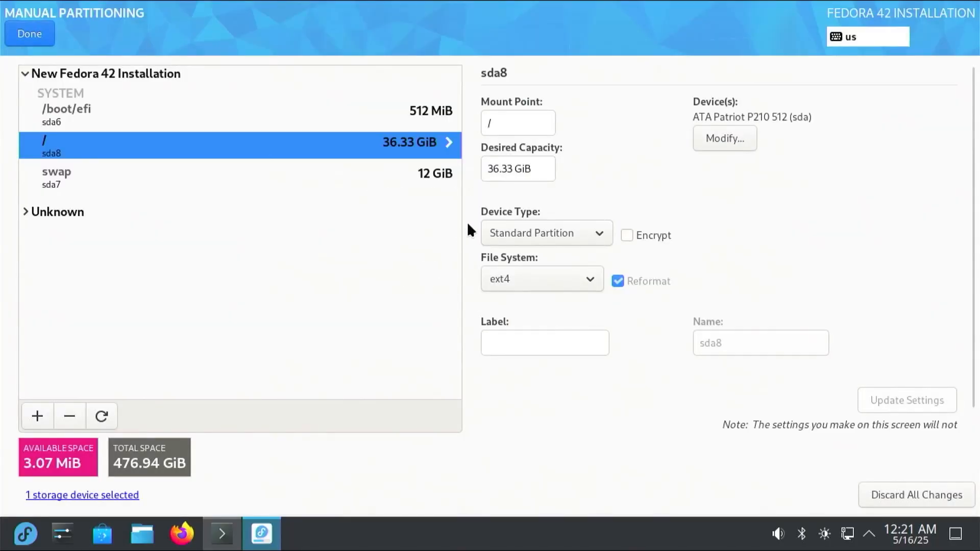
{"action": "left_click", "coordinate": [544, 343]}
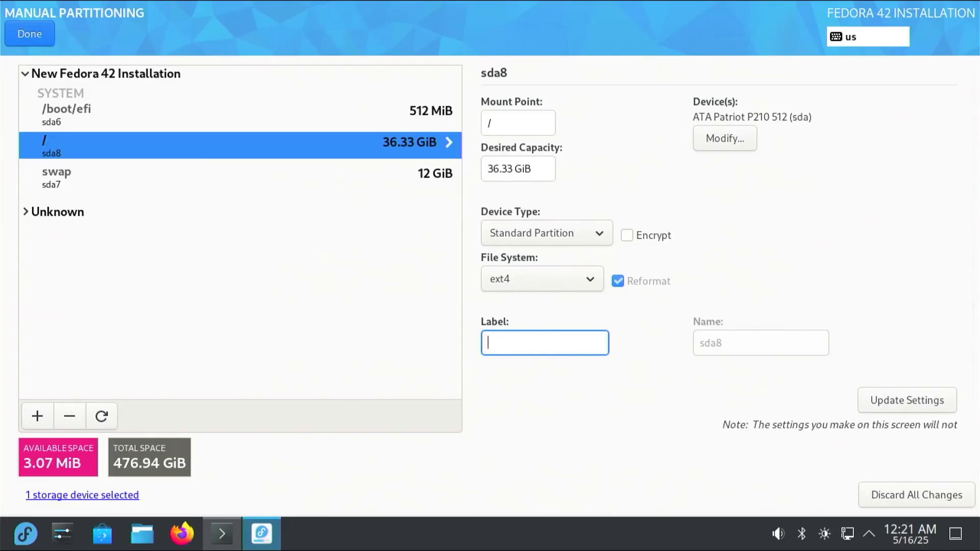
{"action": "type", "text": "ROOT"}
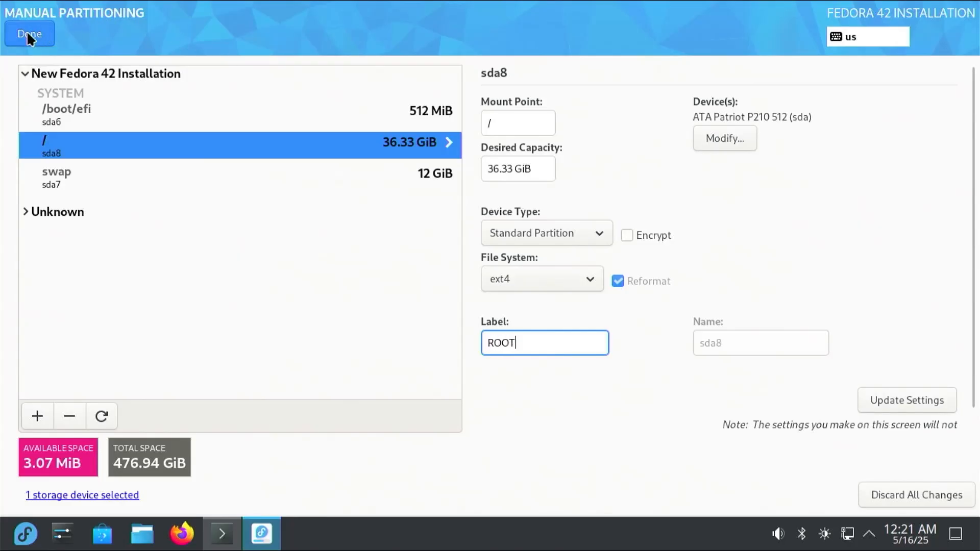
- Finish manual partitioning and accept the summary of changes
{"action": "left_click", "coordinate": [28, 32]}
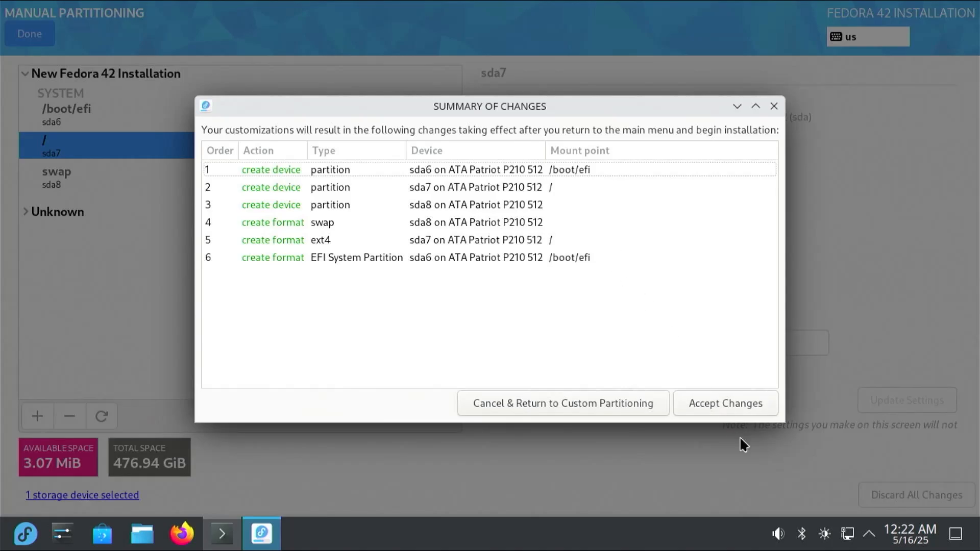
{"action": "left_click", "coordinate": [725, 404]}
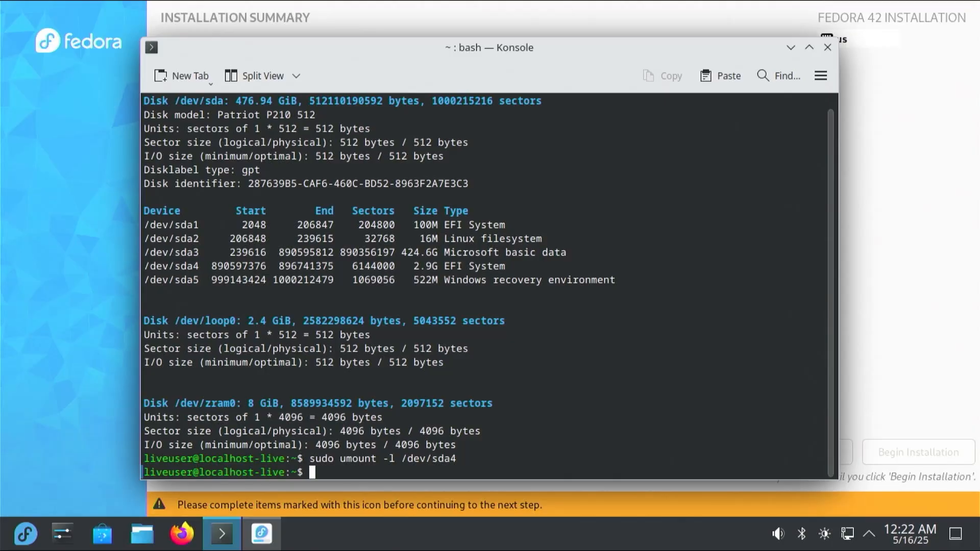
- Run mount -r /dev/sda4 /run/initramfs/live in Konsole
{"action": "type", "text": "mount -r /dev/sda4"}
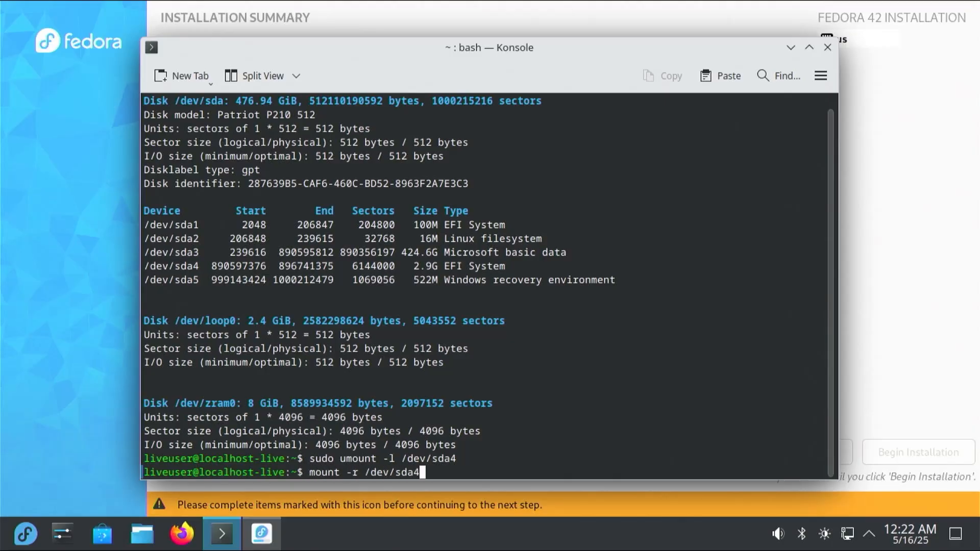
{"action": "type", "text": "/run/init"}
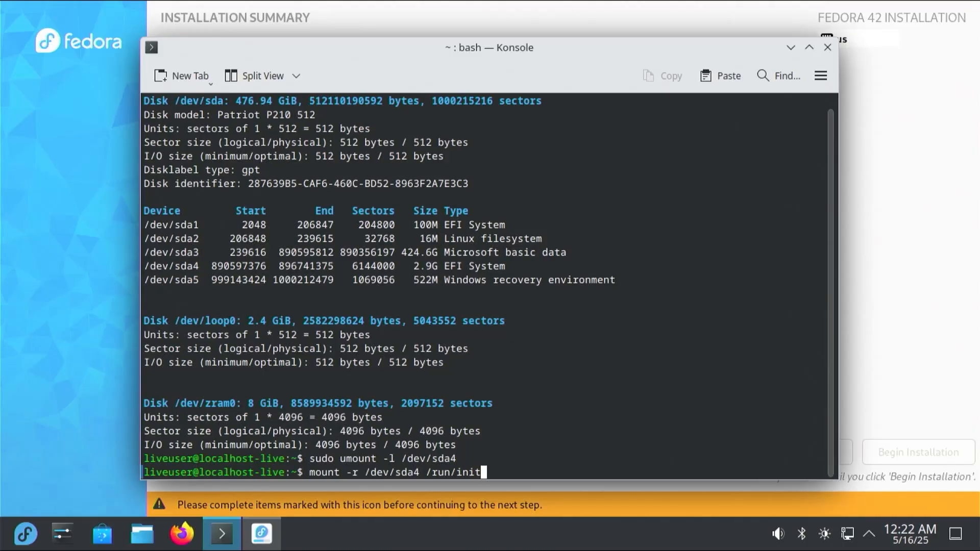
{"action": "type", "text": "ramfs/live"}
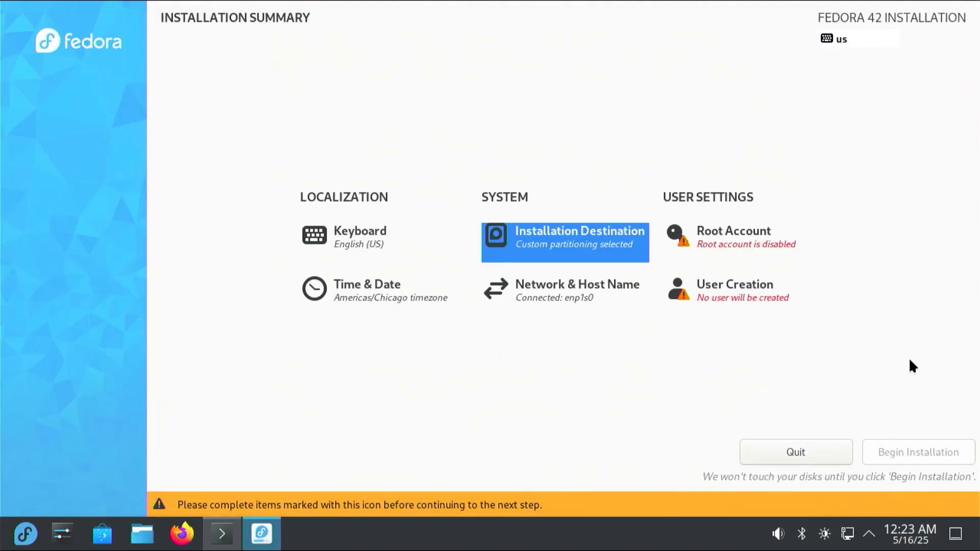
- Enable the root account with a password in Root Account settings and confirm with Done
{"action": "left_click", "coordinate": [733, 236]}
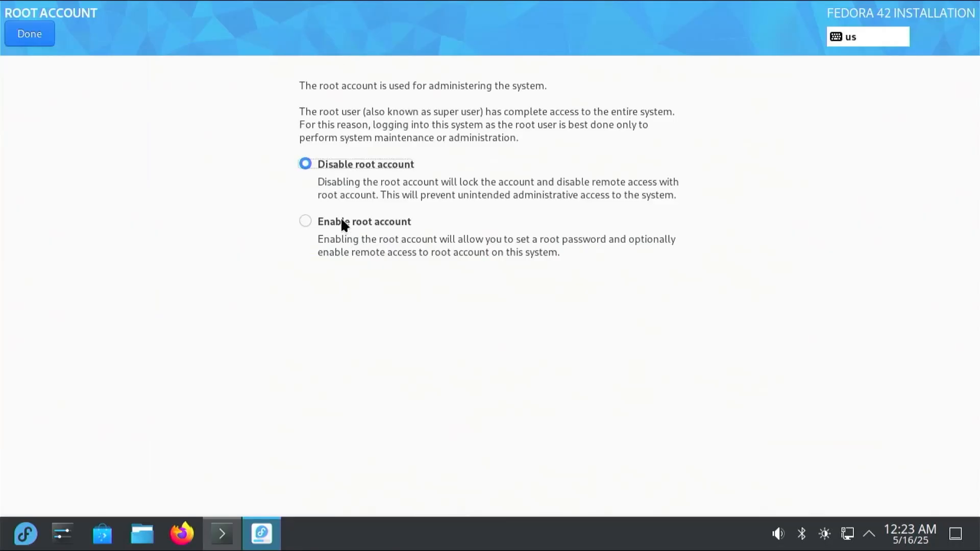
{"action": "left_click", "coordinate": [305, 221]}
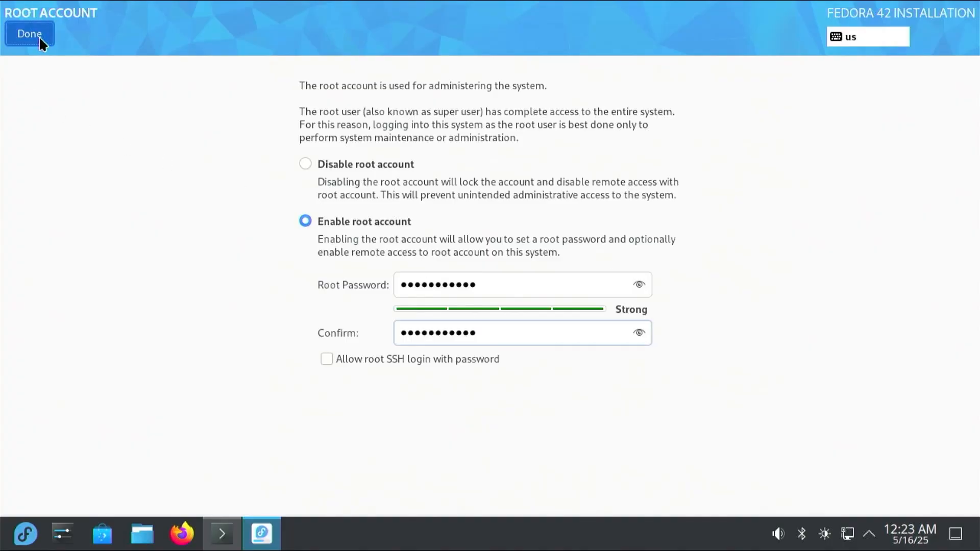
{"action": "left_click", "coordinate": [29, 34]}
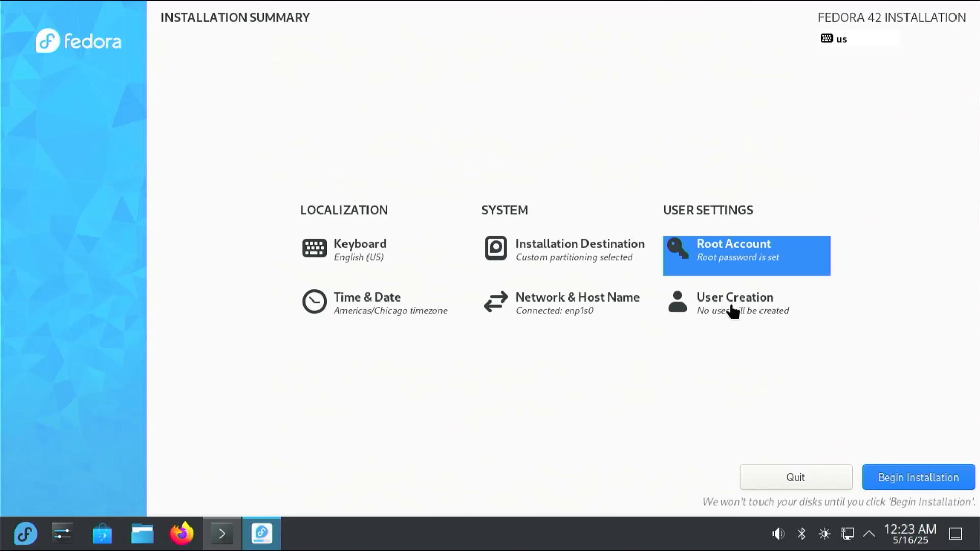
- Create administrator user kmdtech with a password, leaving the Advanced options unchanged
{"action": "left_click", "coordinate": [734, 303]}
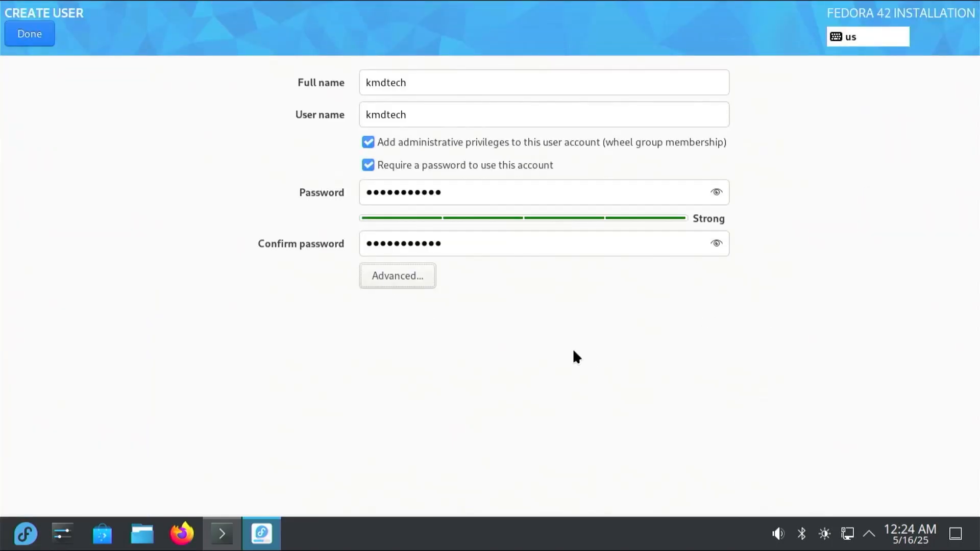
{"action": "left_click", "coordinate": [397, 275]}
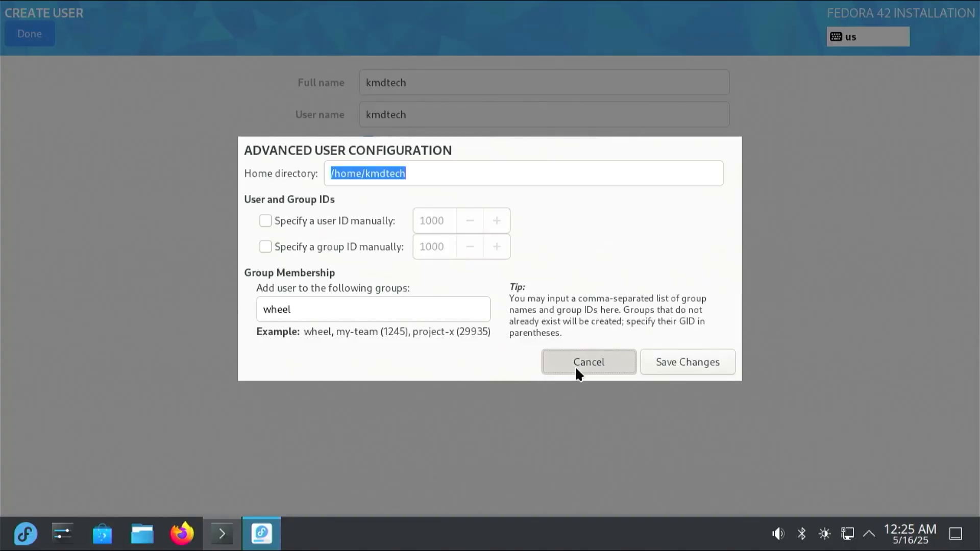
{"action": "left_click", "coordinate": [588, 361]}
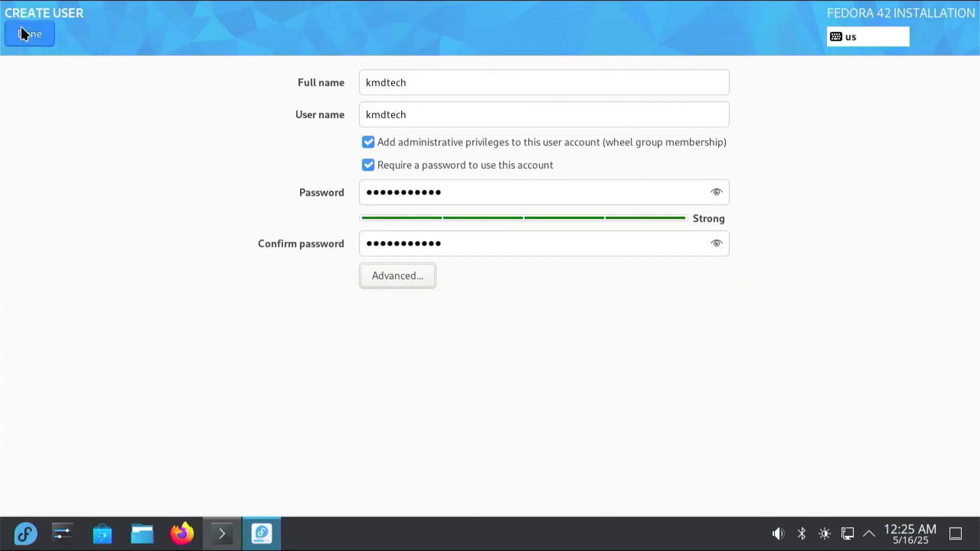
{"action": "left_click", "coordinate": [29, 34]}
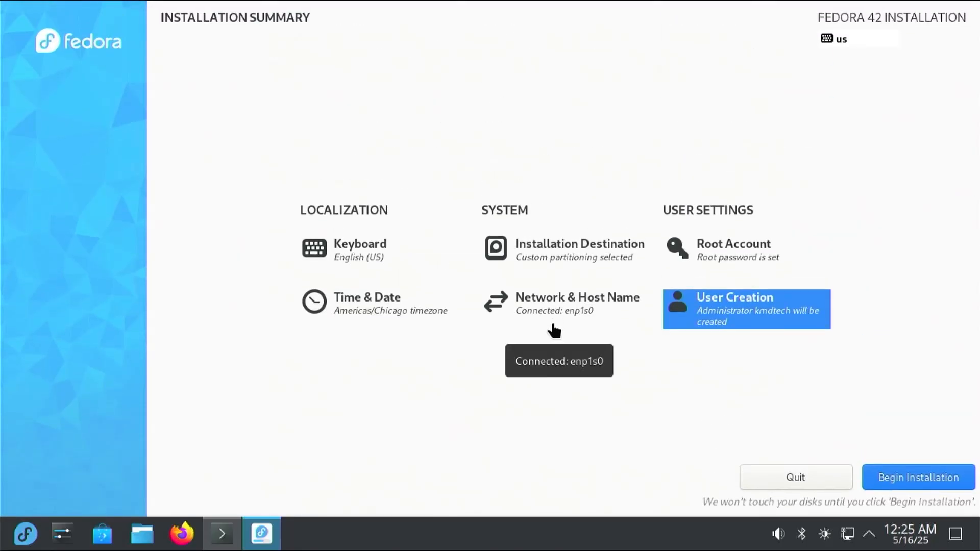
- Set the host name to kmdtech-pc and confirm the Americas/Chicago time zone
{"action": "left_click", "coordinate": [566, 303]}
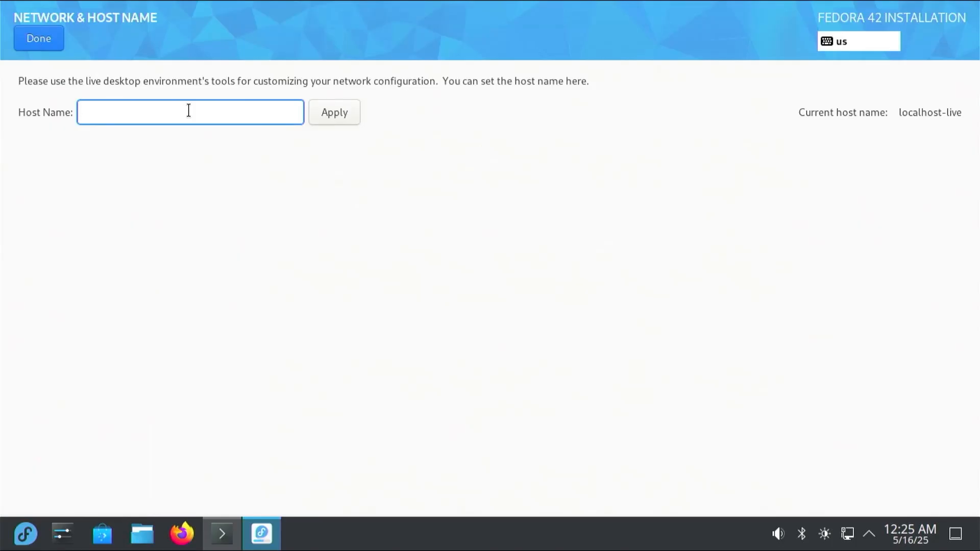
{"action": "type", "text": "kmdtech-pc"}
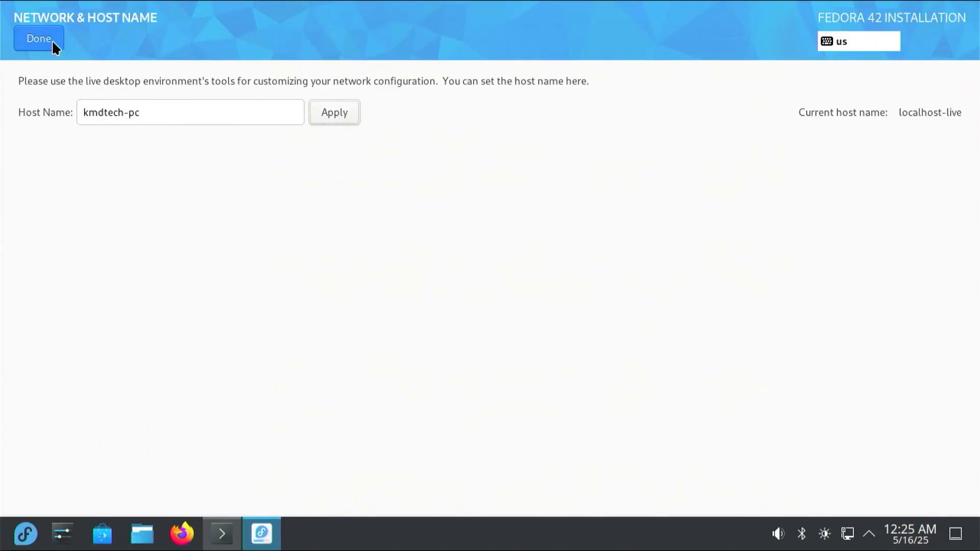
{"action": "left_click", "coordinate": [38, 38]}
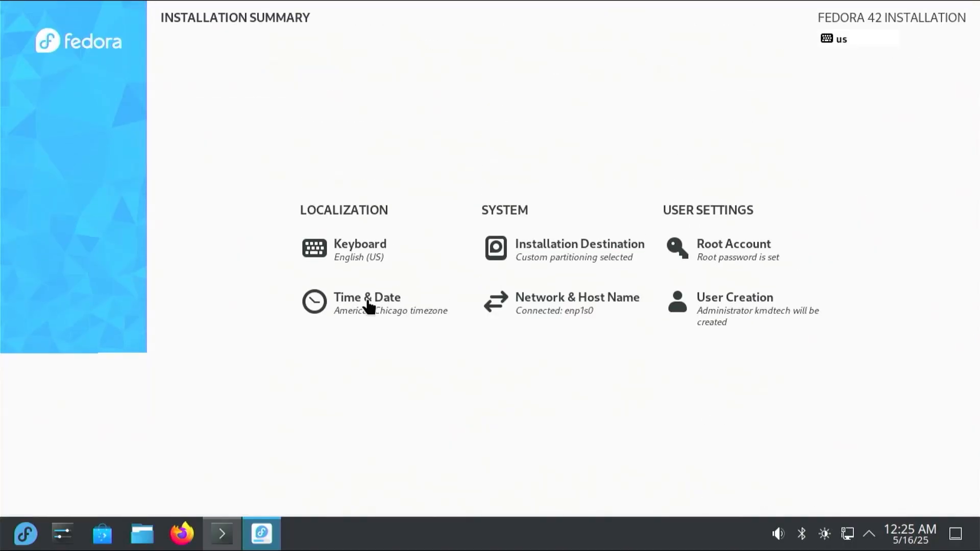
{"action": "left_click", "coordinate": [366, 303]}
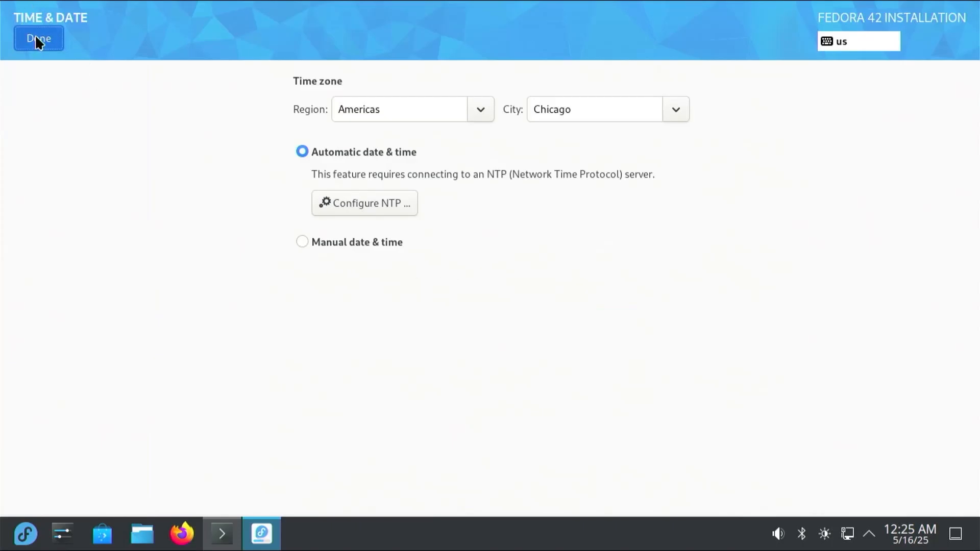
{"action": "left_click", "coordinate": [37, 38]}
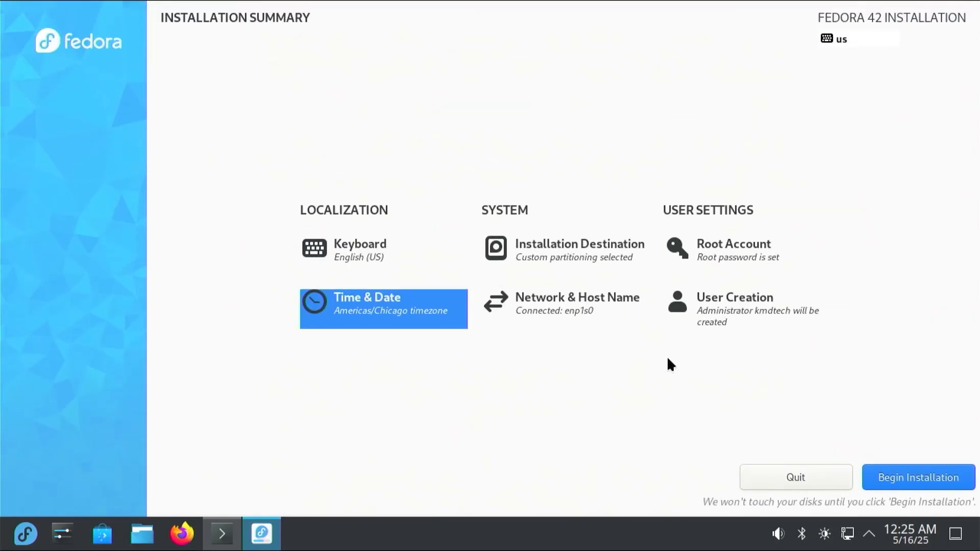
{"action": "mouse_move", "coordinate": [899, 476]}
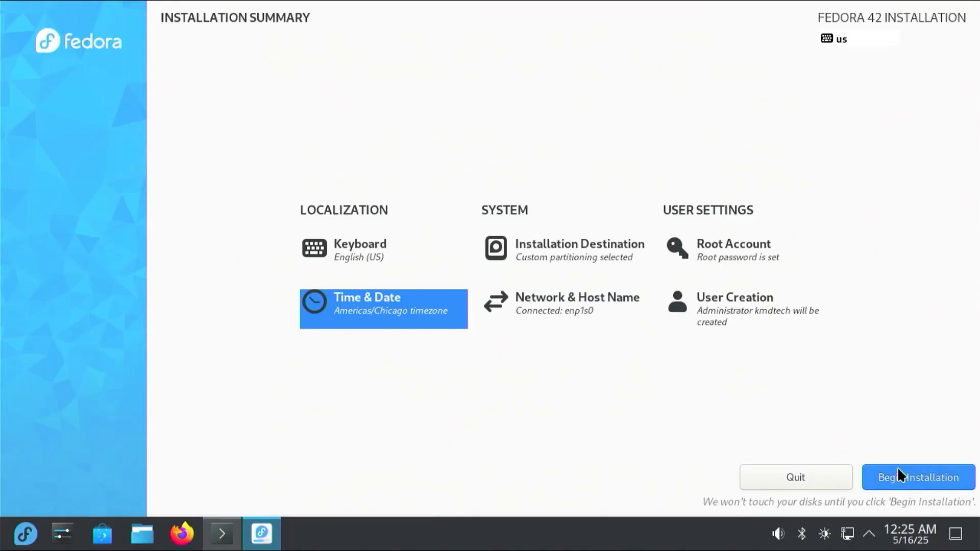
- Begin the installation and let it run until it reports Complete
{"action": "left_click", "coordinate": [917, 476]}
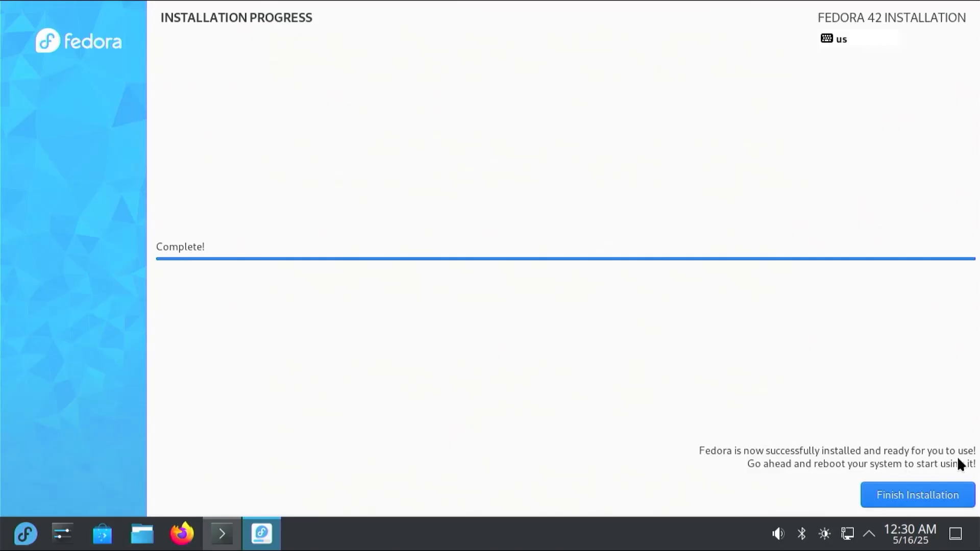
{"action": "mouse_move", "coordinate": [953, 477]}
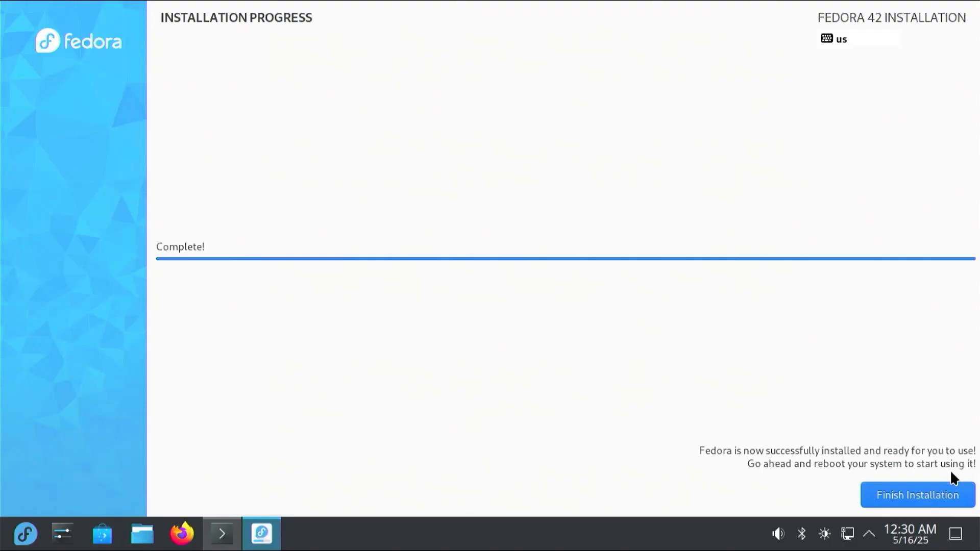
{"action": "mouse_move", "coordinate": [220, 533]}
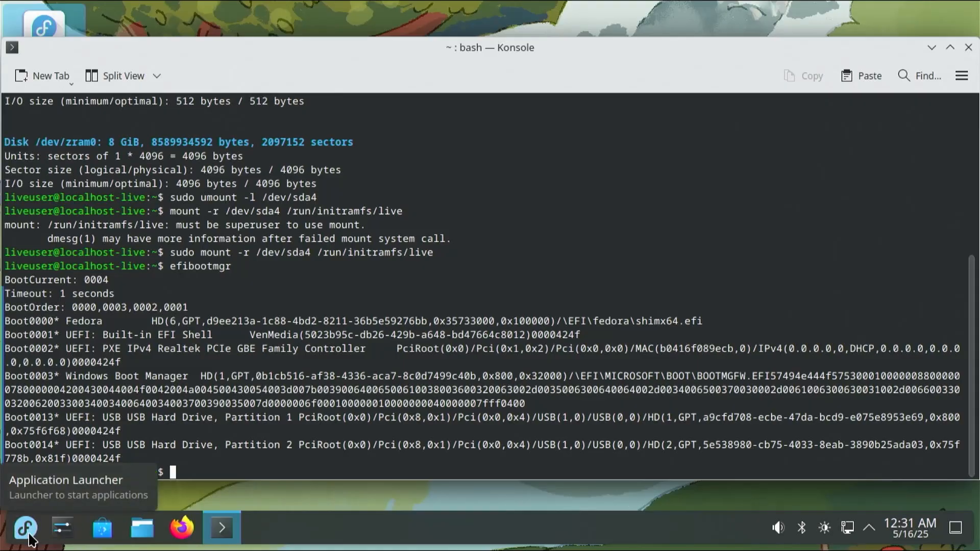
- Restart the live system immediately from the Application Launcher
{"action": "left_click", "coordinate": [24, 527]}
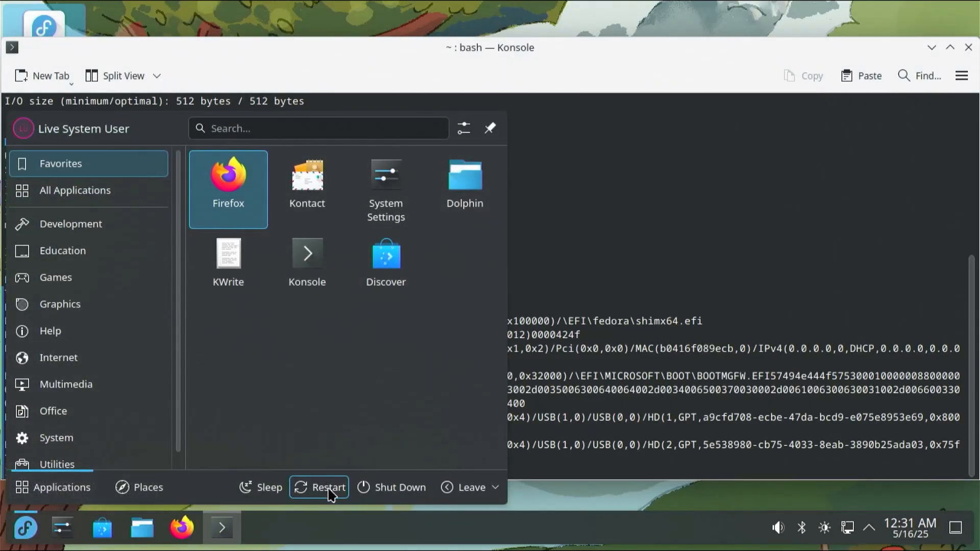
{"action": "left_click", "coordinate": [327, 488]}
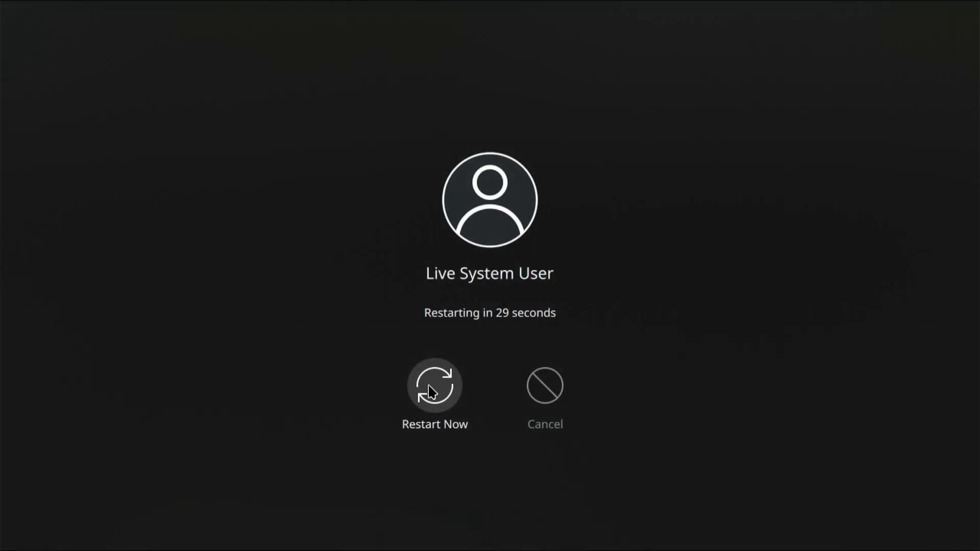
{"action": "left_click", "coordinate": [434, 386]}
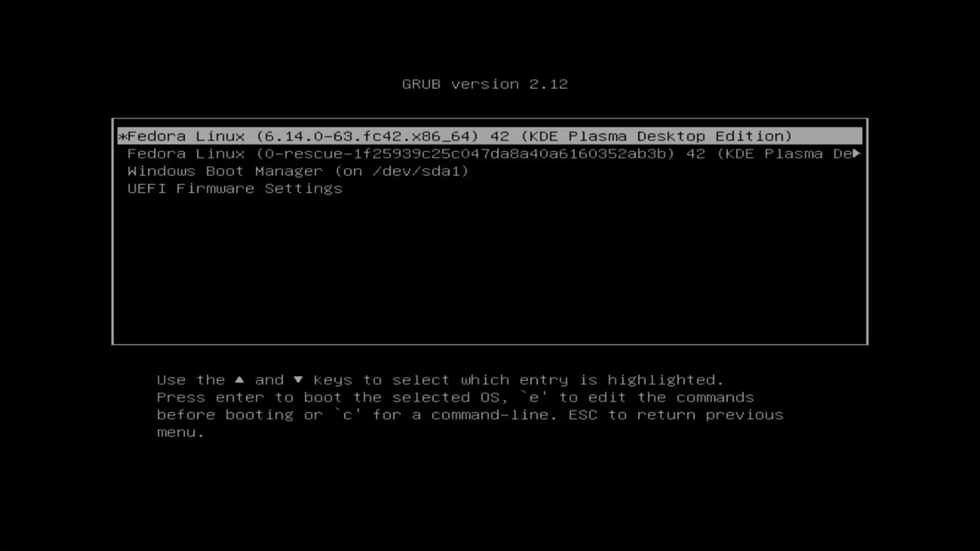
- Choose a Fedora Linux entry in GRUB and boot to the KDE login screen
{"action": "key", "text": "Down"}
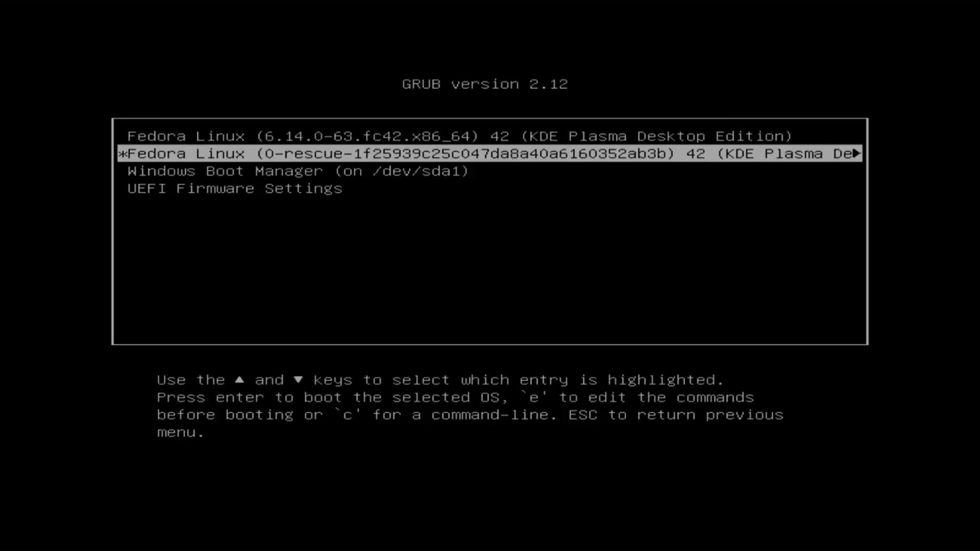
{"action": "key", "text": "Down"}
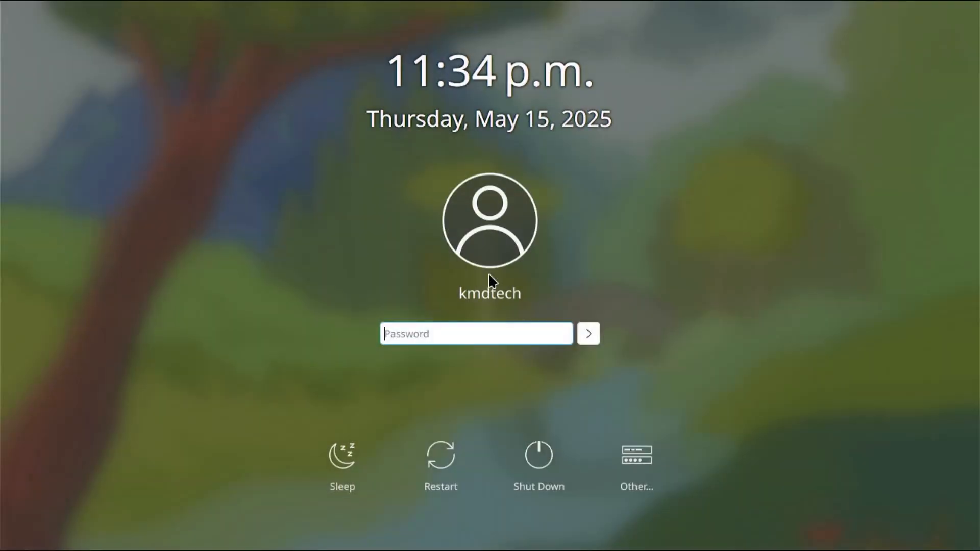
- Sign in to the installed KDE Plasma desktop, then restart the computer immediately
{"action": "type", "text": "password"}
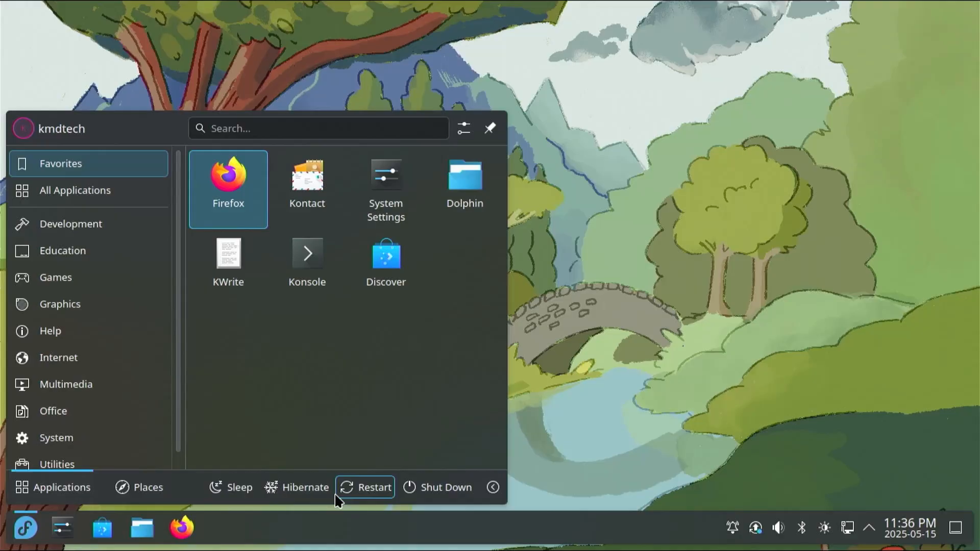
{"action": "left_click", "coordinate": [365, 487]}
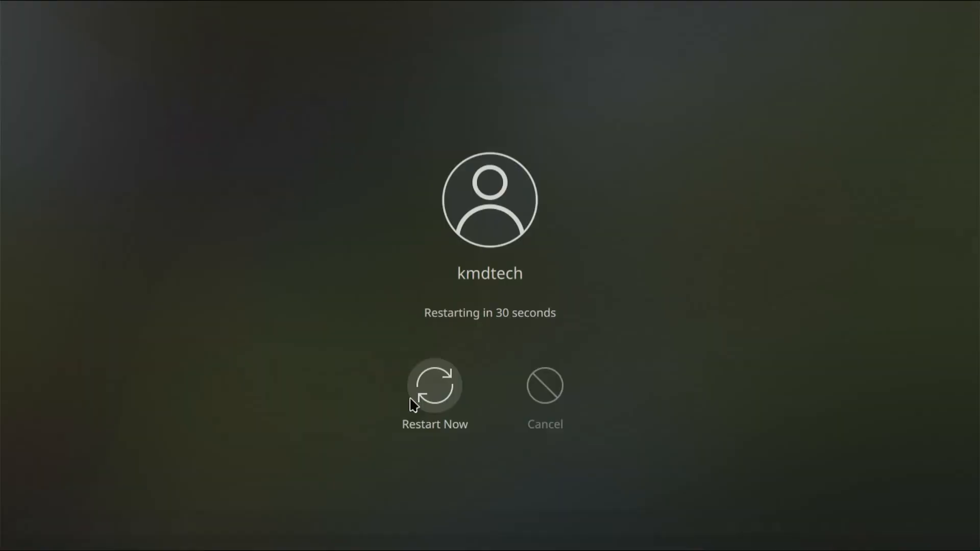
{"action": "left_click", "coordinate": [435, 385]}
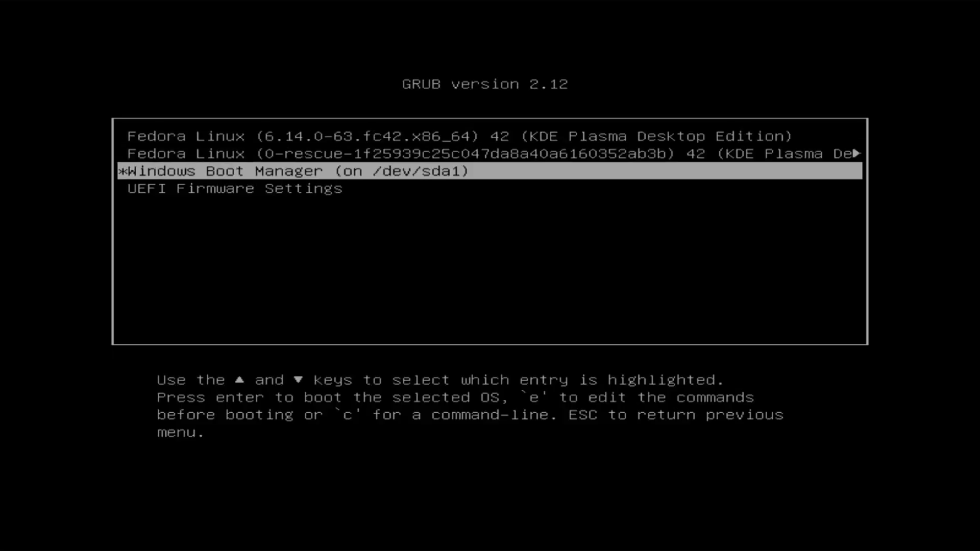
- Boot Windows Boot Manager from GRUB and search the Start menu for 'disk manage'
{"action": "key", "text": "enter"}
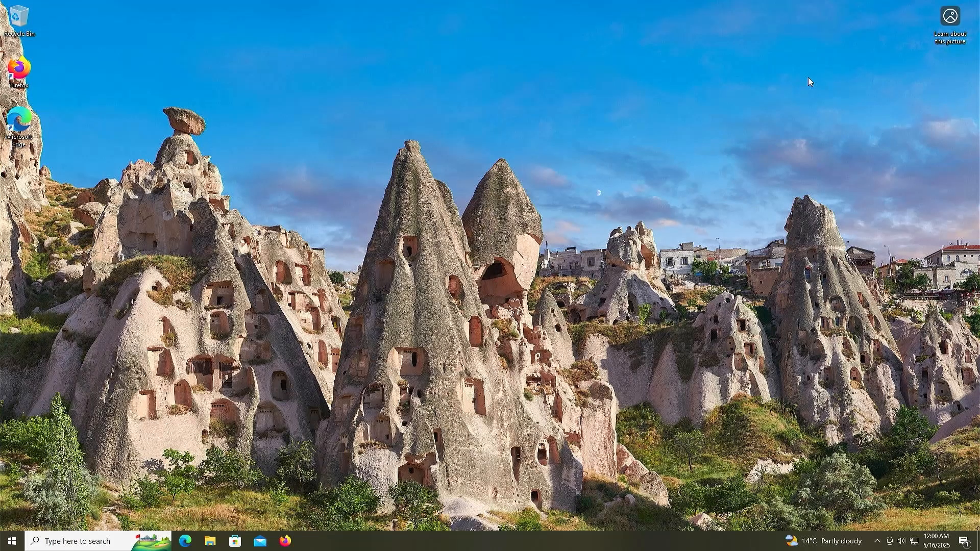
{"action": "type", "text": "disk manage"}
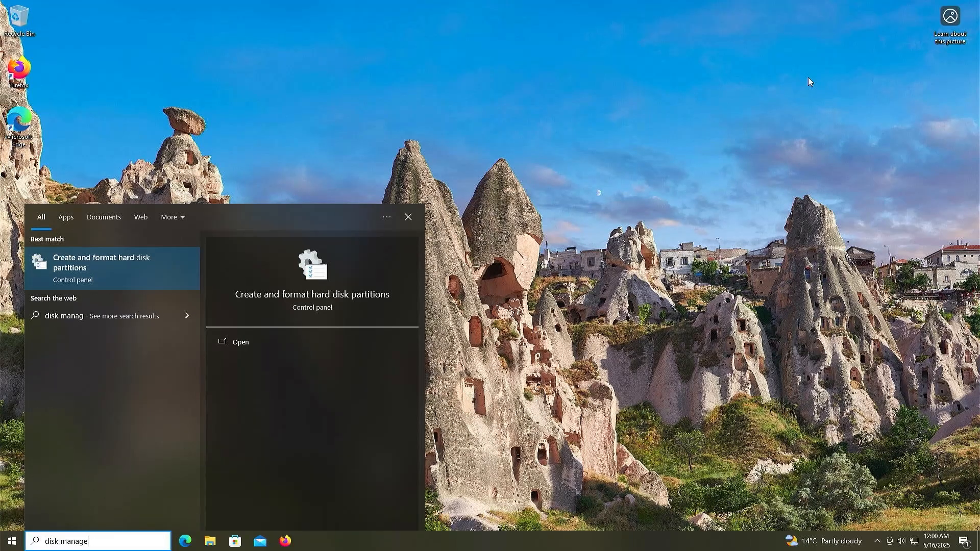
- Launch Disk Management and inspect Disk 0's 12.00 GB primary partition and layout
{"action": "left_click", "coordinate": [112, 262]}
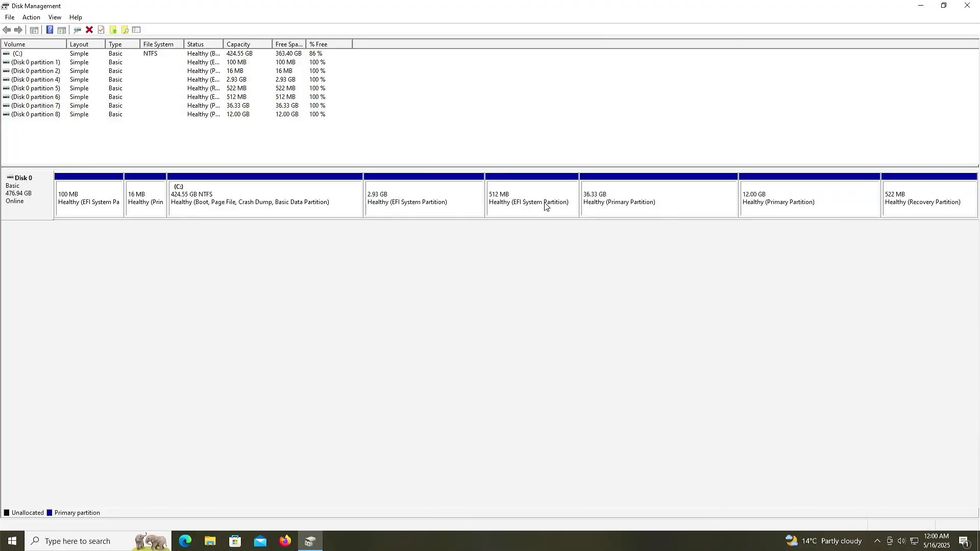
{"action": "left_click", "coordinate": [808, 197]}
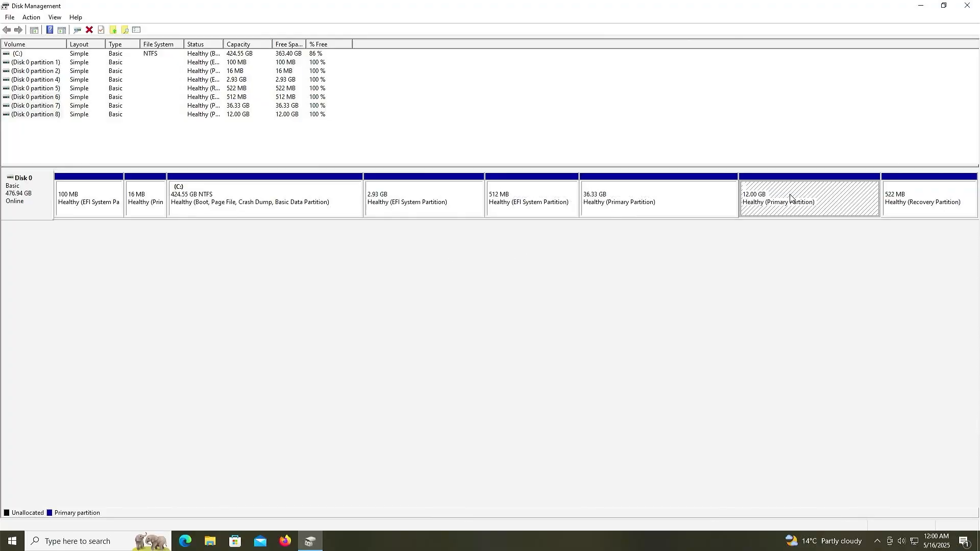
{"action": "left_click", "coordinate": [423, 198]}
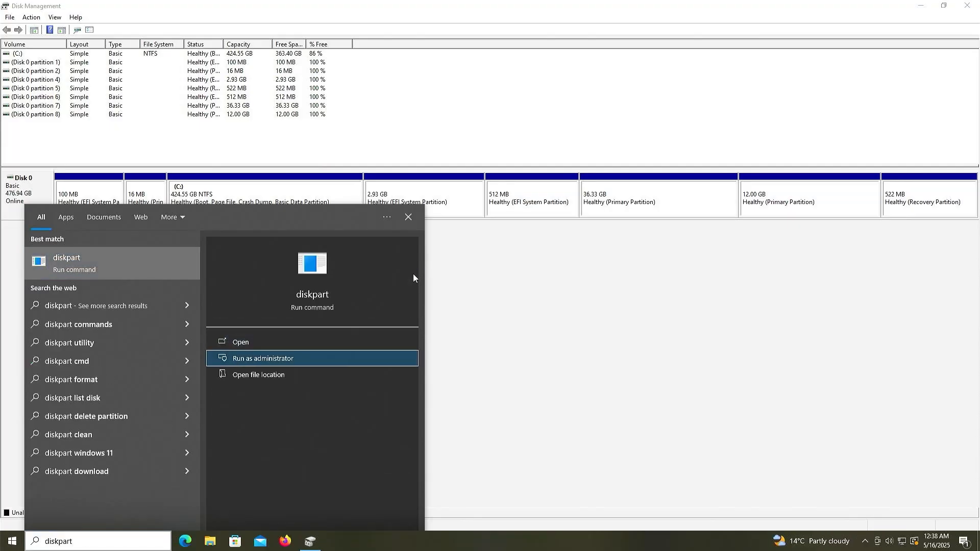
- In an administrator diskpart, select disk 0, partition 4 and delete it with override
{"action": "left_click", "coordinate": [264, 358]}
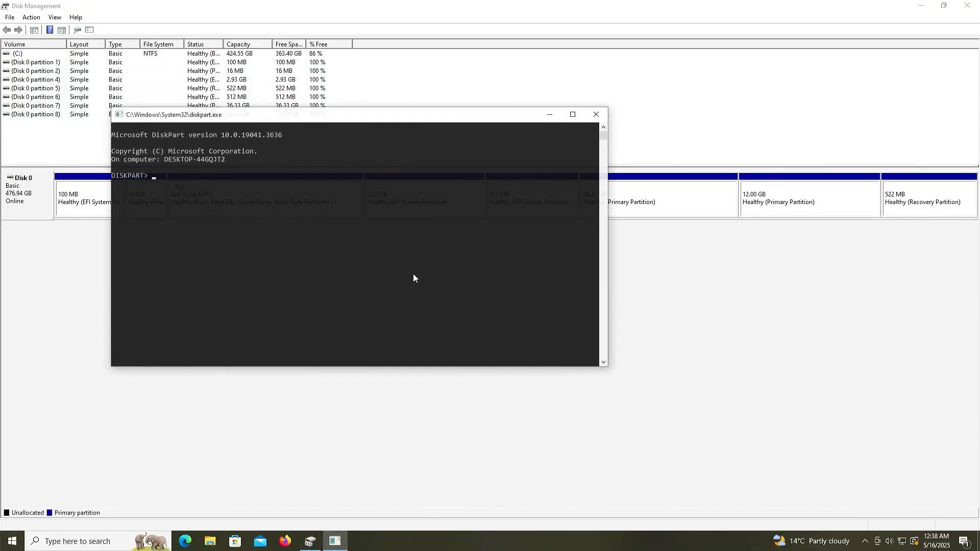
{"action": "type", "text": "list disk"}
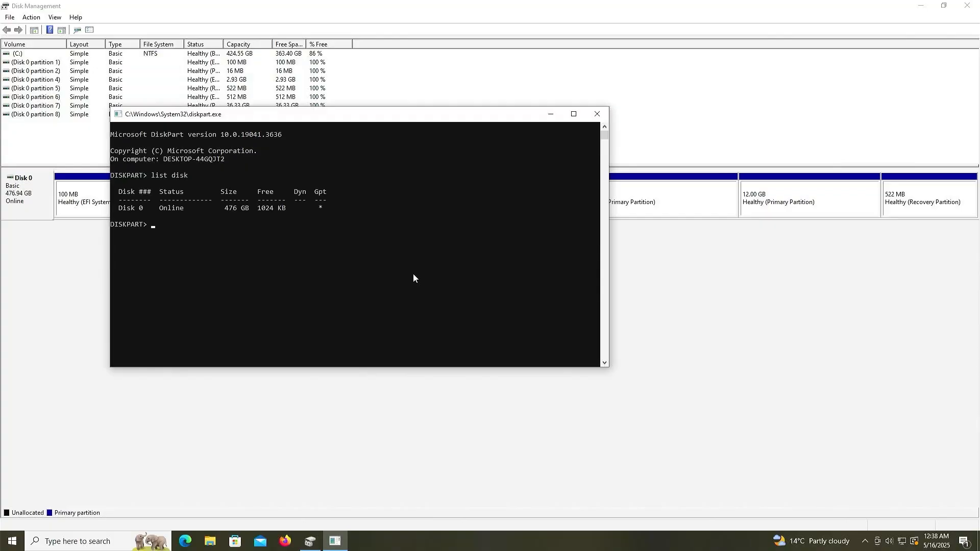
{"action": "type", "text": "sel disk 0"}
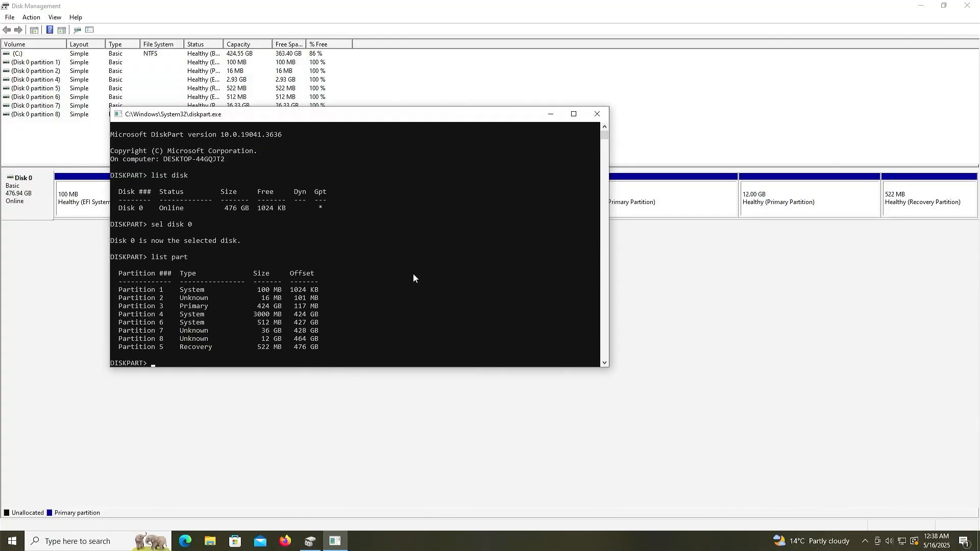
{"action": "type", "text": "sel part 4"}
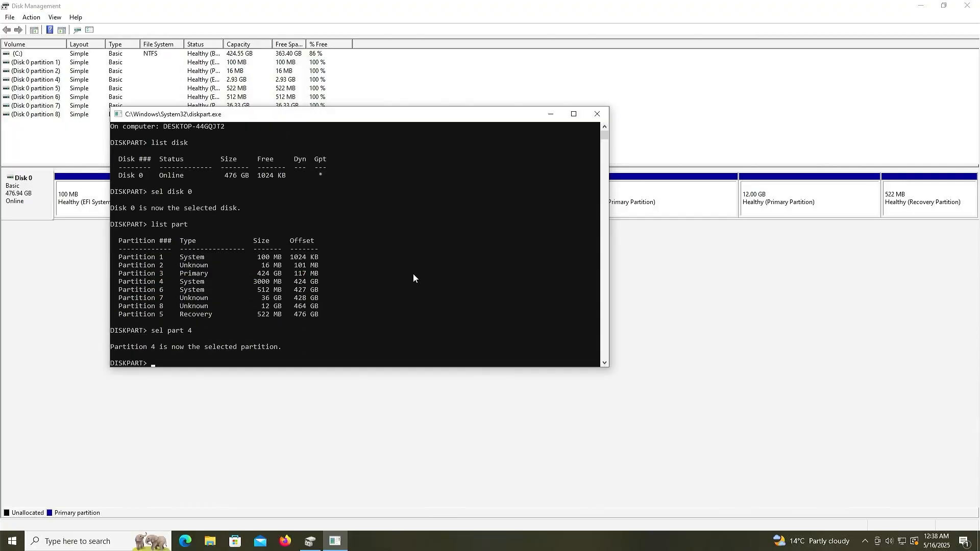
{"action": "type", "text": "delete partition"}
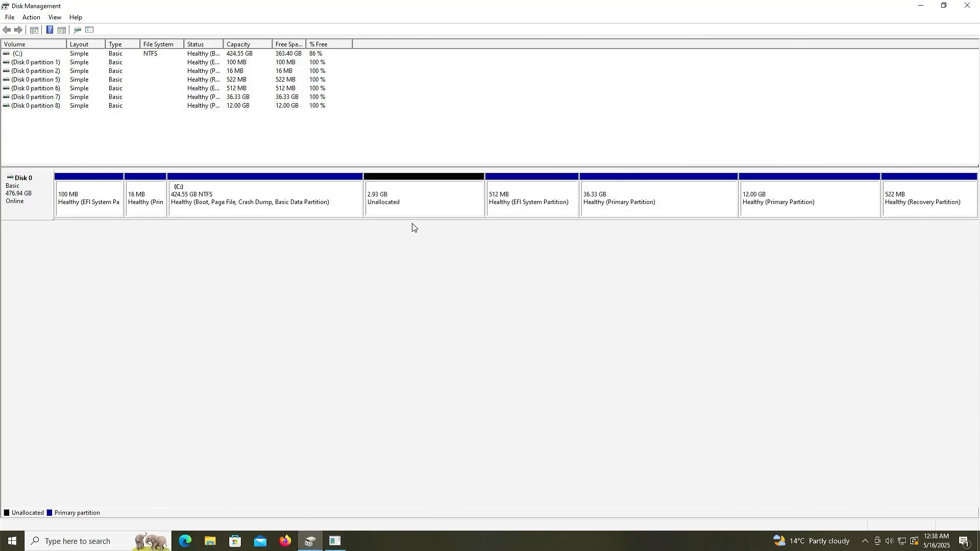
- Extend C: into the 2.93 GB unallocated space via the Extend Volume Wizard, reaching 427.48 GB
{"action": "right_click", "coordinate": [262, 197]}
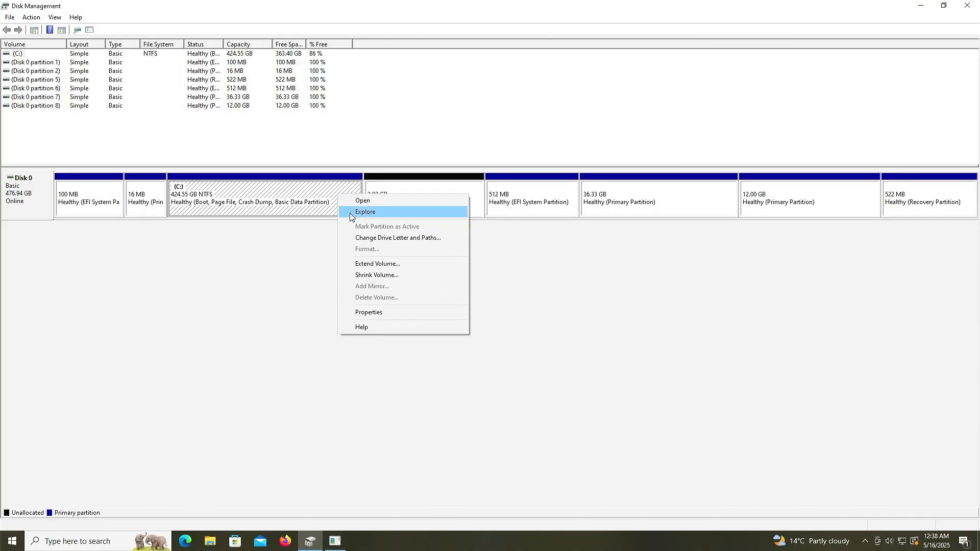
{"action": "left_click", "coordinate": [376, 264]}
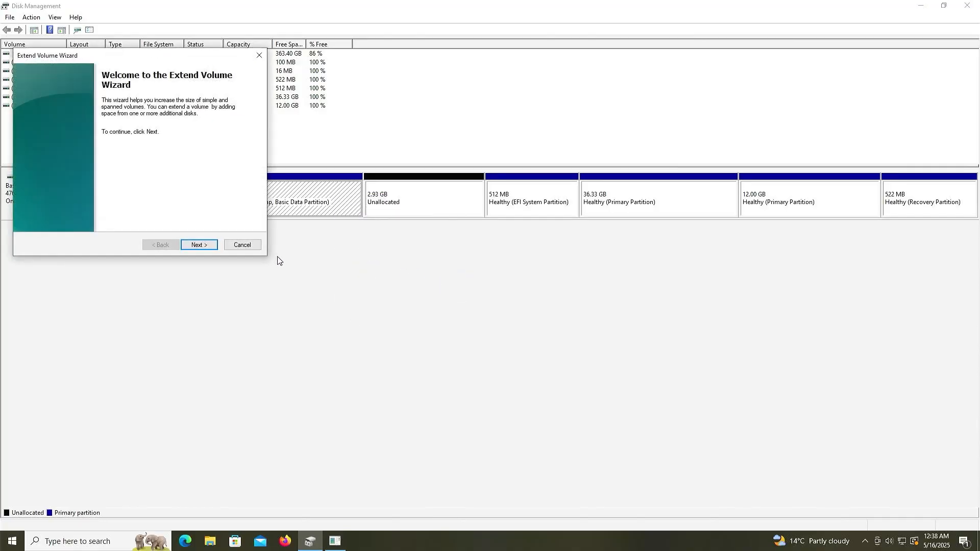
{"action": "left_click", "coordinate": [198, 243]}
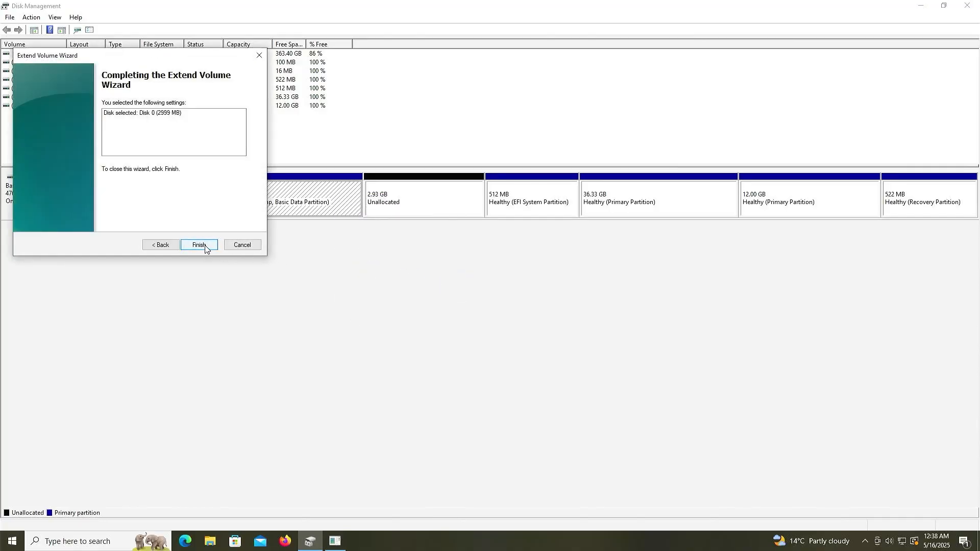
{"action": "left_click", "coordinate": [199, 244]}
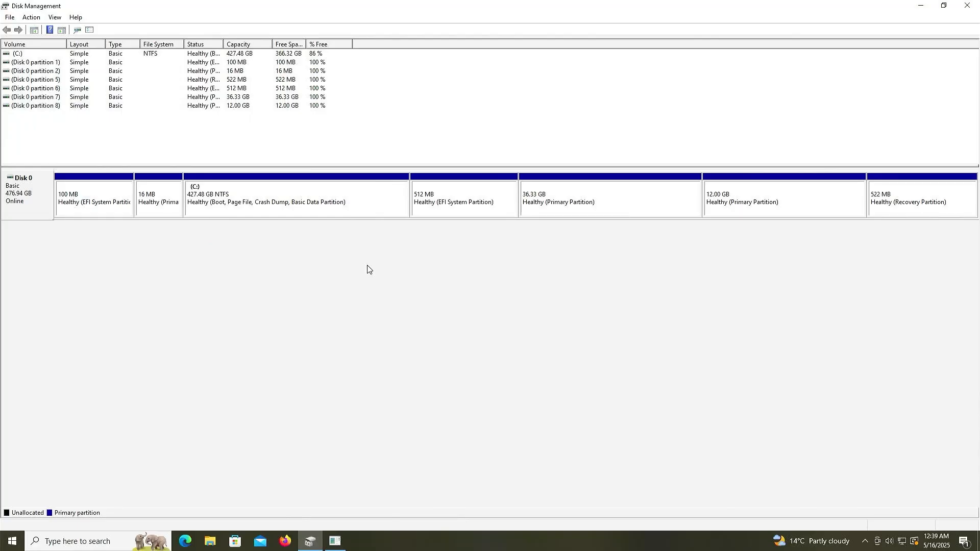